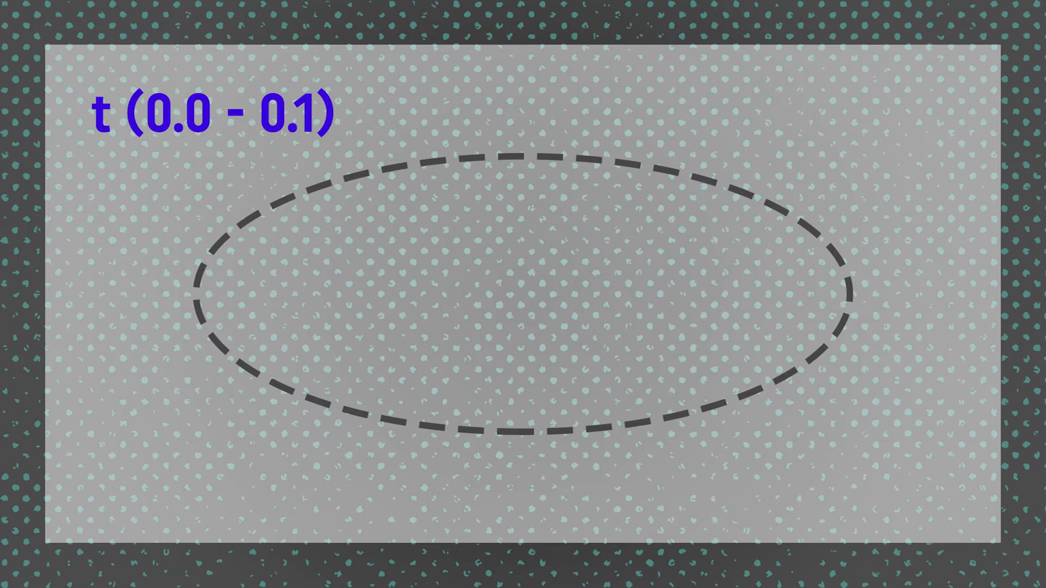
- Show the ellipsedemo scene with Main Camera, Ellipse object and the Ellipse script asset
{"action": "left_click_drag", "start_coordinate": [526, 143], "coordinate": [634, 437]}
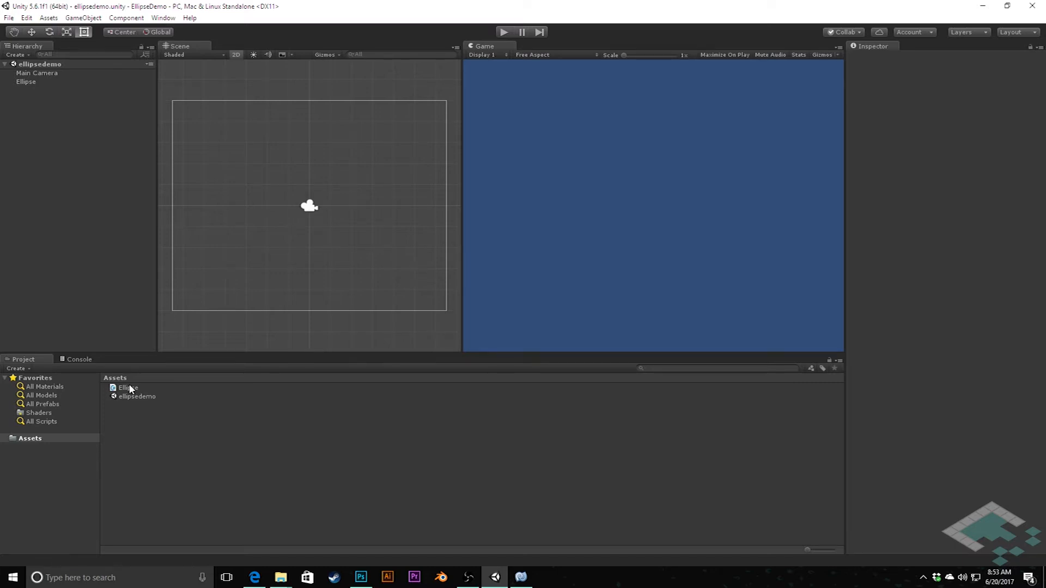
- Rename the Ellipse class and its script file to EllipseRenderer using Refactor > Rename
{"action": "left_click", "coordinate": [125, 388]}
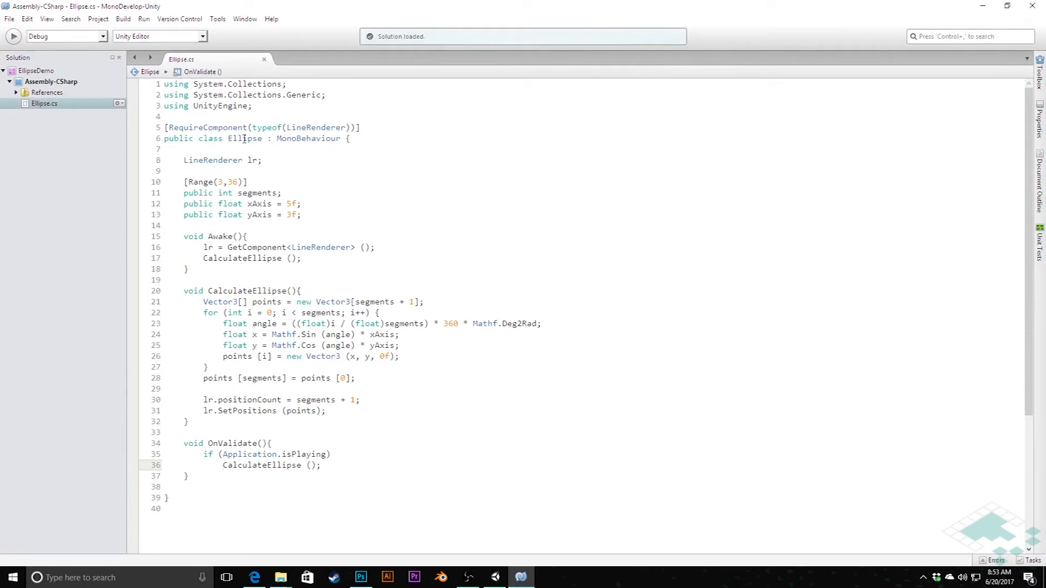
{"action": "right_click", "coordinate": [244, 139]}
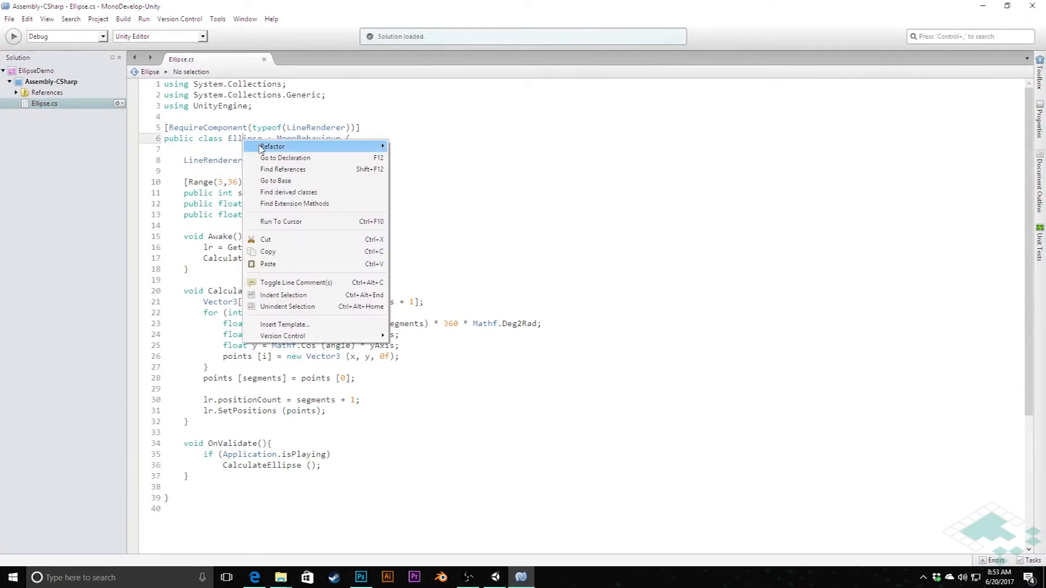
{"action": "mouse_move", "coordinate": [287, 146]}
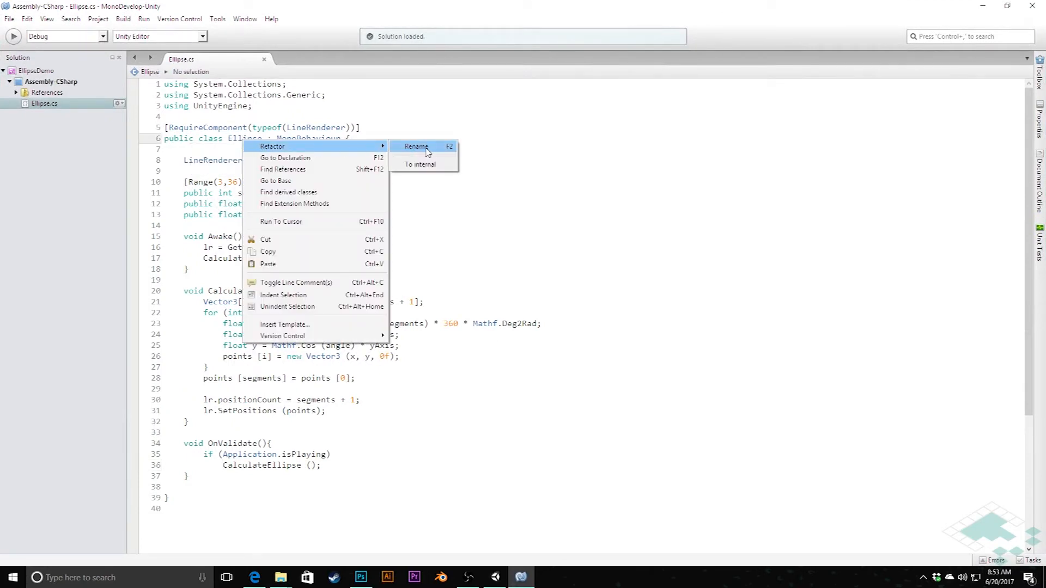
{"action": "left_click", "coordinate": [416, 146]}
{"action": "type", "text": "EllipseRenderer"}
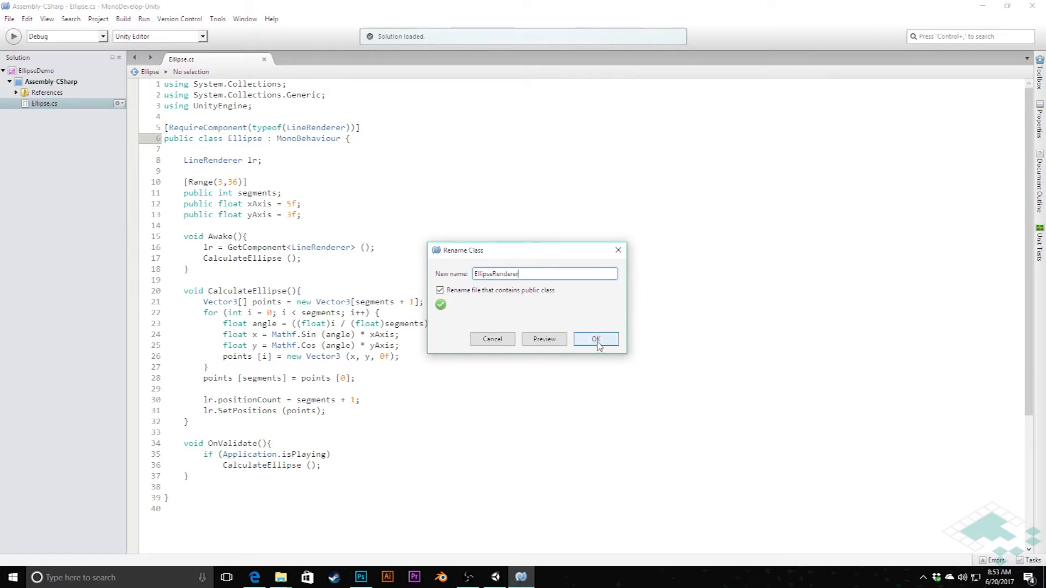
{"action": "left_click", "coordinate": [595, 339]}
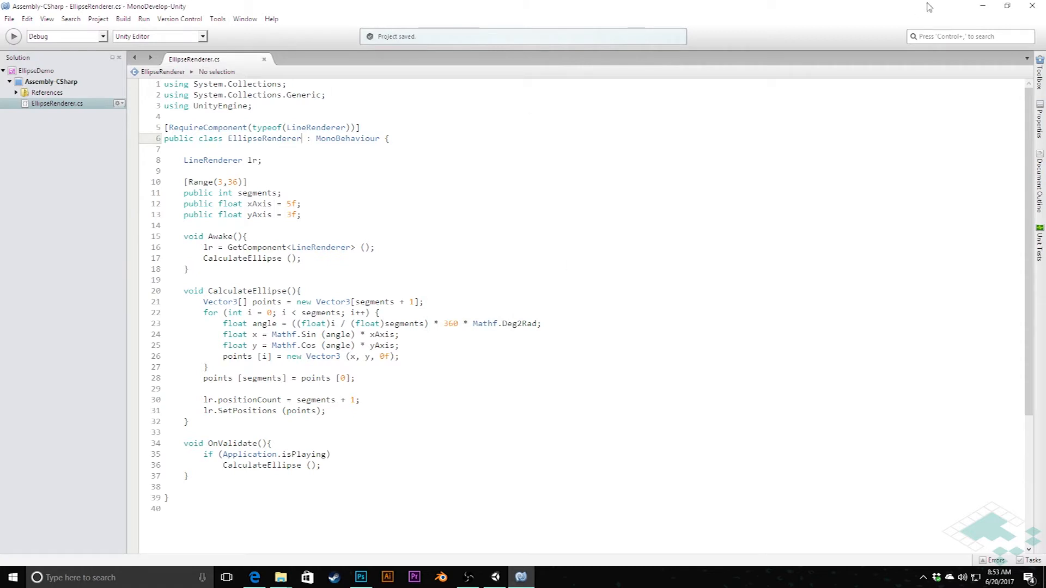
- Assign the EllipseRenderer script to the Ellipse object's missing script slot
{"action": "left_click", "coordinate": [494, 577]}
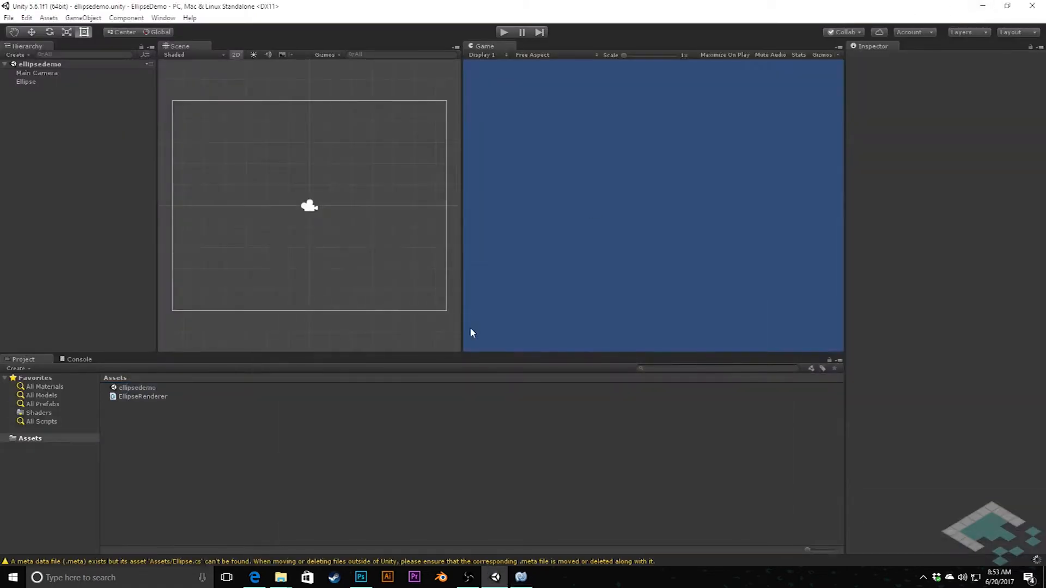
{"action": "mouse_move", "coordinate": [144, 418]}
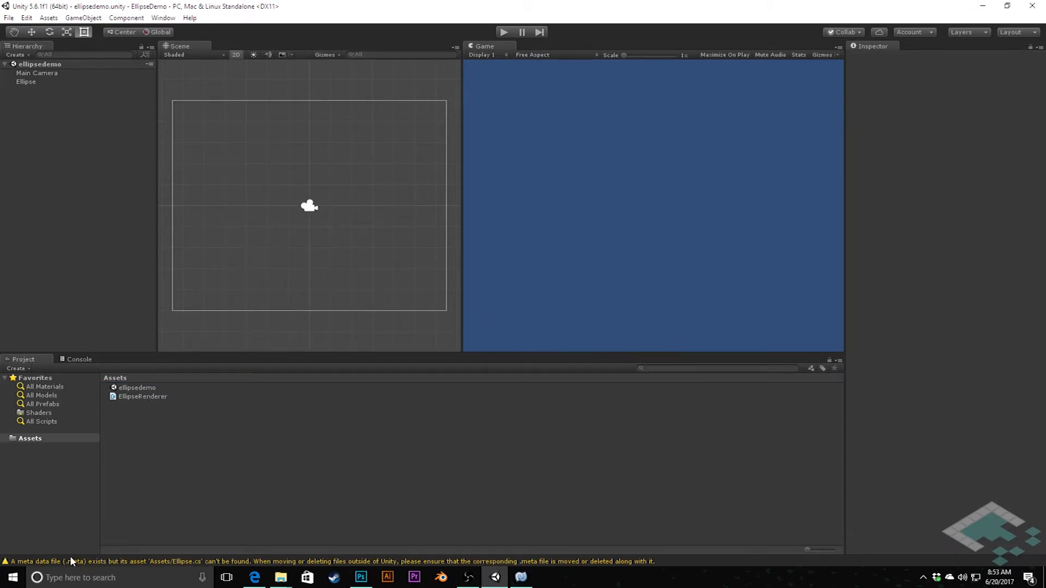
{"action": "mouse_move", "coordinate": [147, 566]}
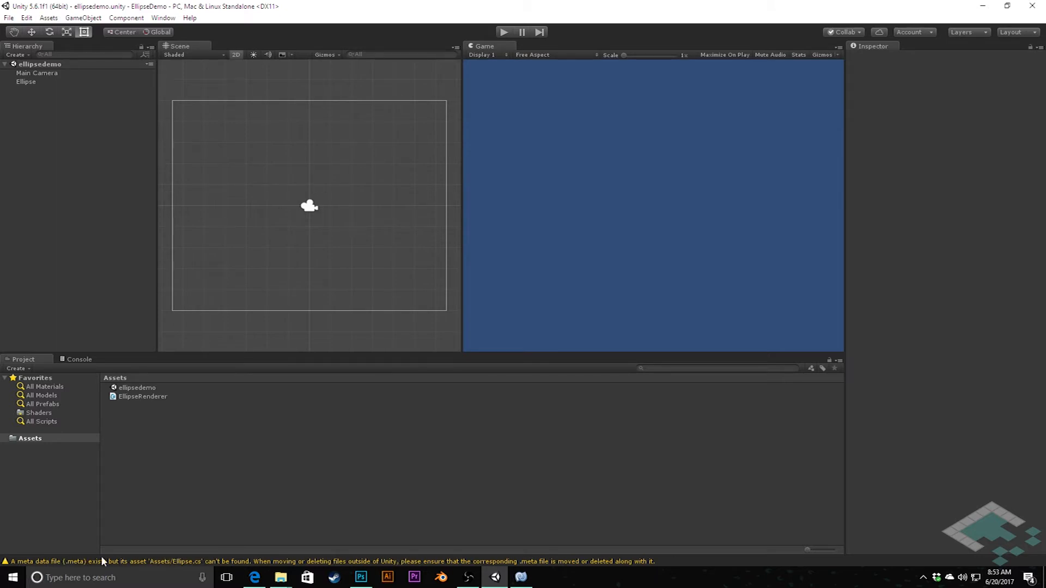
{"action": "mouse_move", "coordinate": [339, 505]}
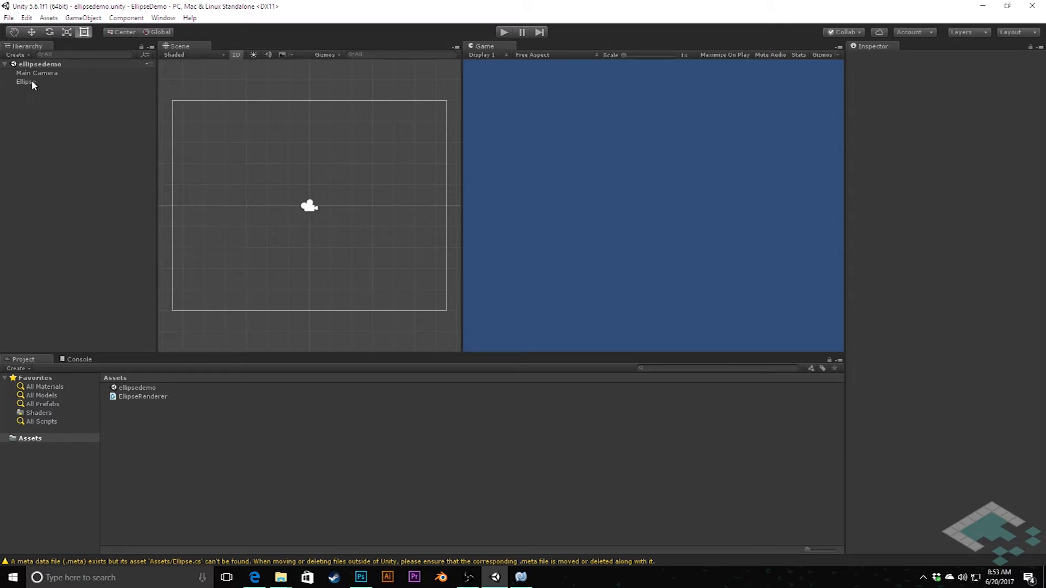
{"action": "left_click", "coordinate": [26, 82]}
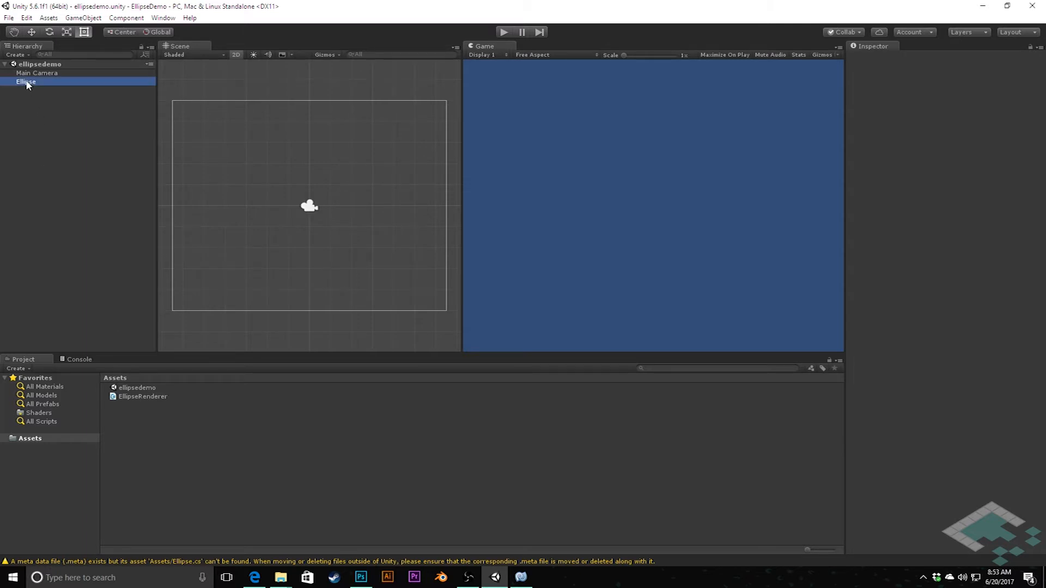
{"action": "left_click", "coordinate": [25, 81]}
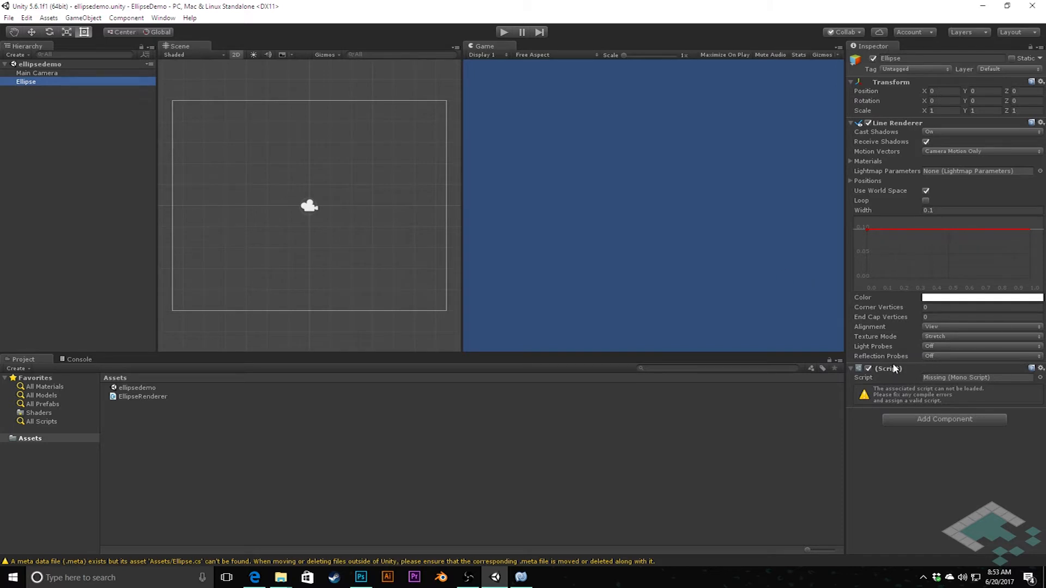
{"action": "mouse_move", "coordinate": [896, 374]}
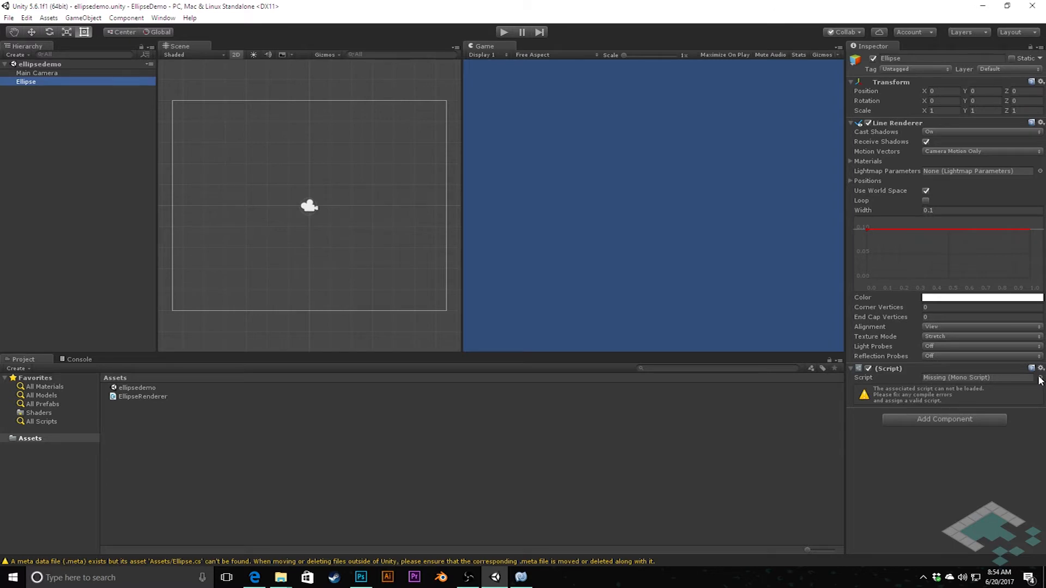
{"action": "mouse_move", "coordinate": [636, 407]}
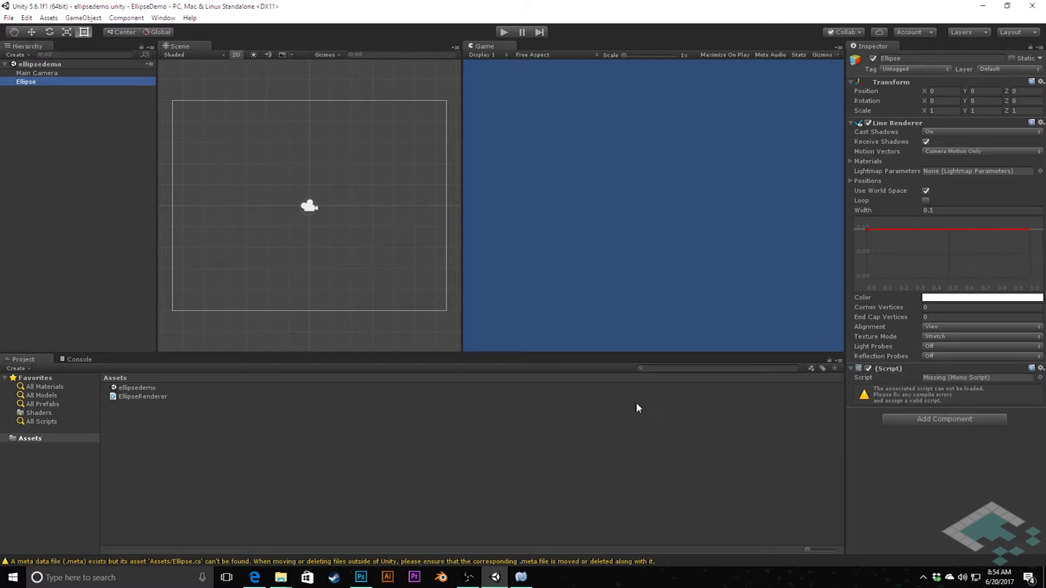
{"action": "mouse_move", "coordinate": [134, 399]}
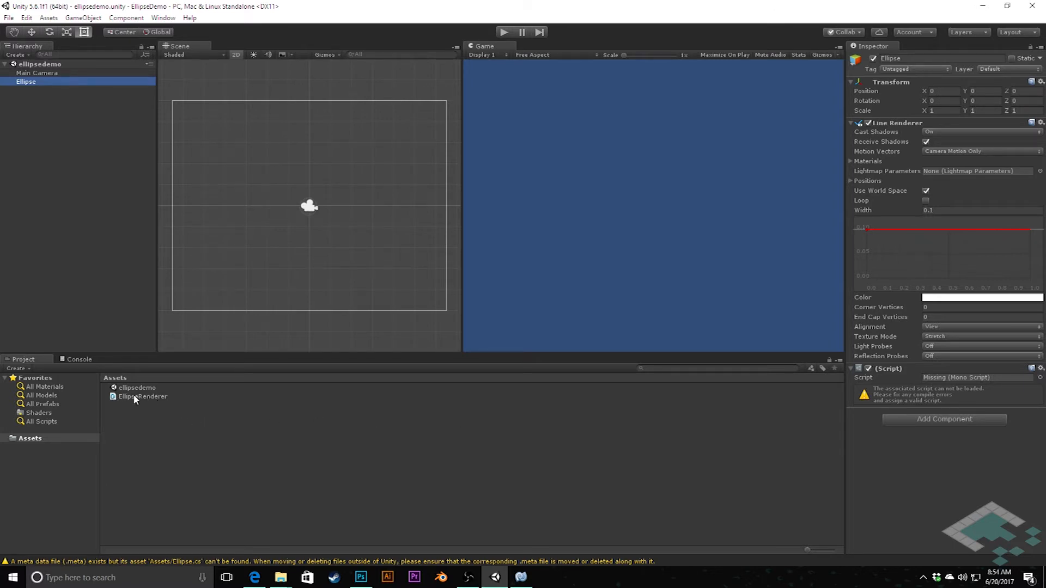
{"action": "left_click", "coordinate": [1038, 377]}
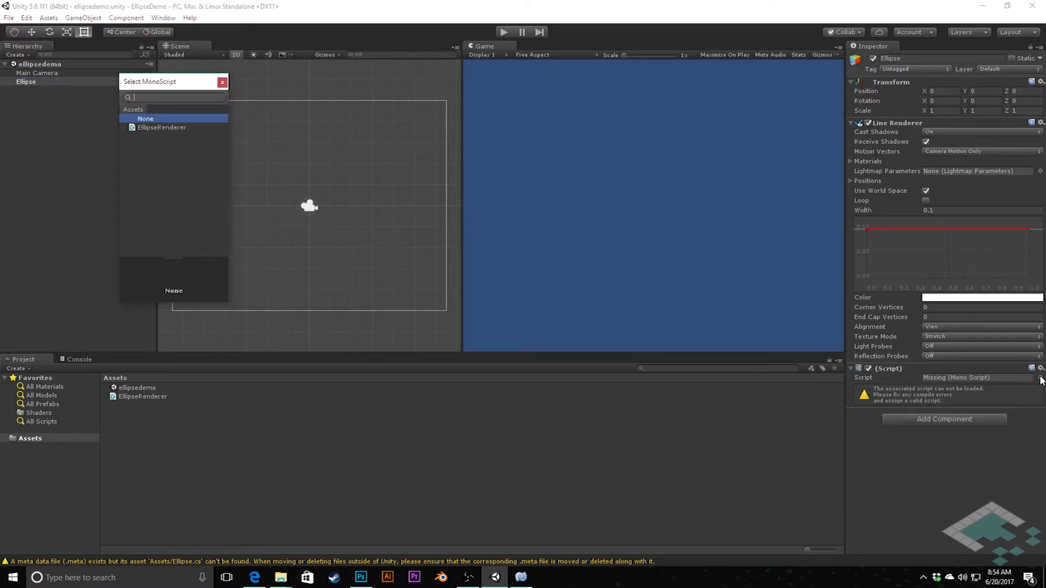
{"action": "left_click", "coordinate": [161, 127]}
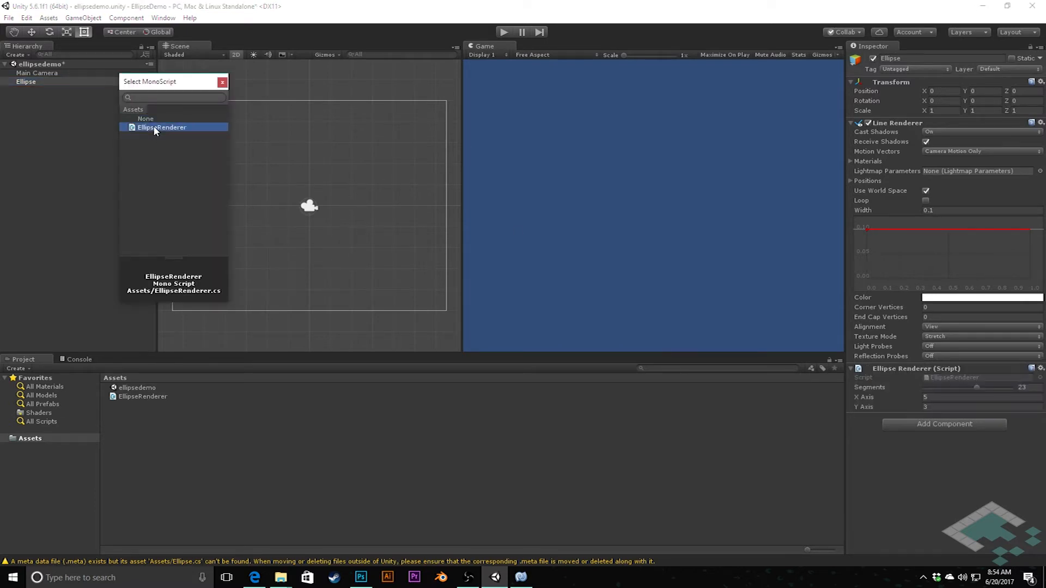
{"action": "left_click", "coordinate": [161, 127]}
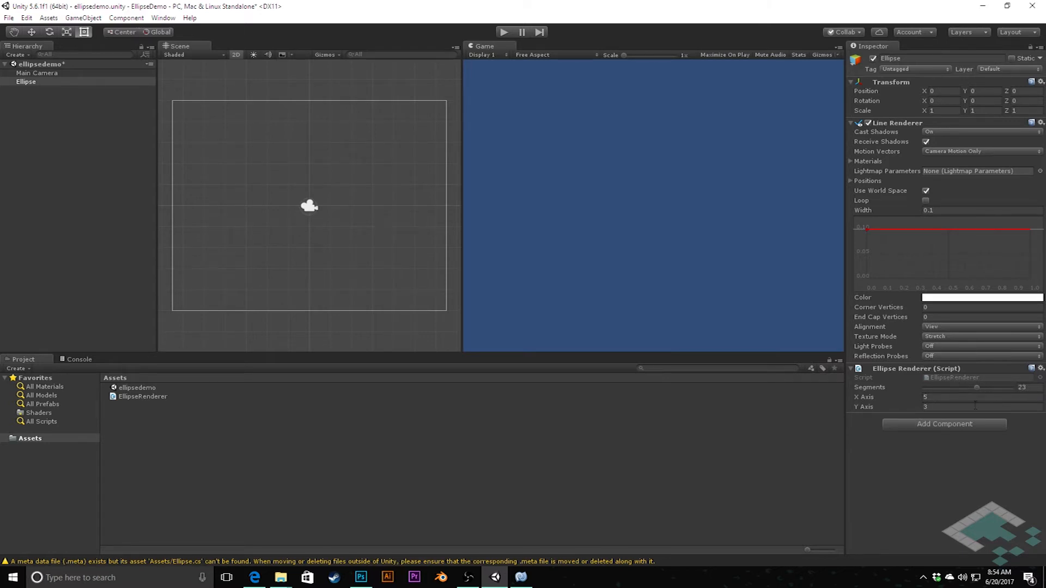
{"action": "mouse_move", "coordinate": [228, 254]}
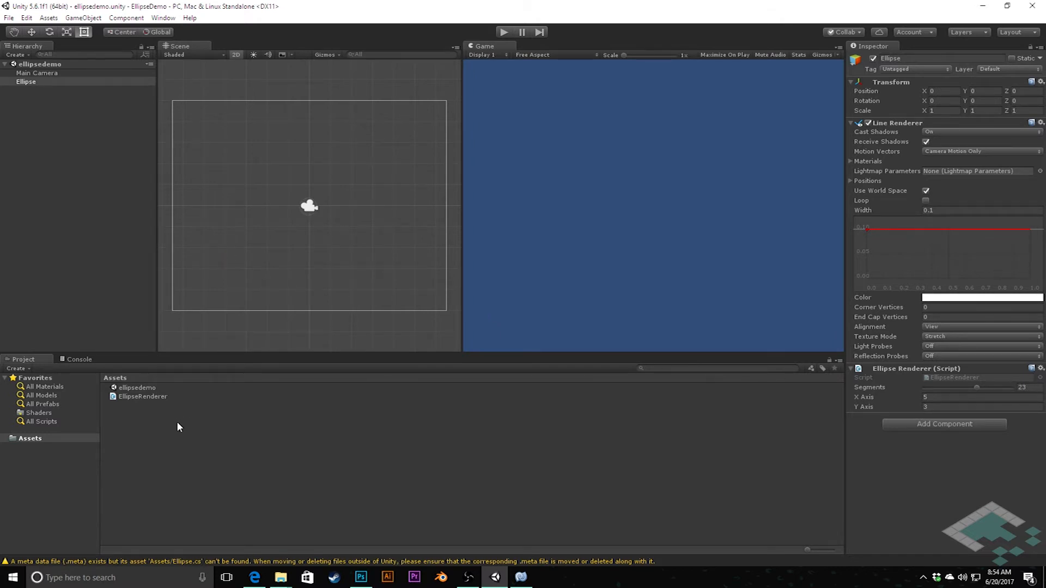
- Create a new C# script asset named Ellipse in the Project panel
{"action": "right_click", "coordinate": [179, 427]}
{"action": "type", "text": "E"}
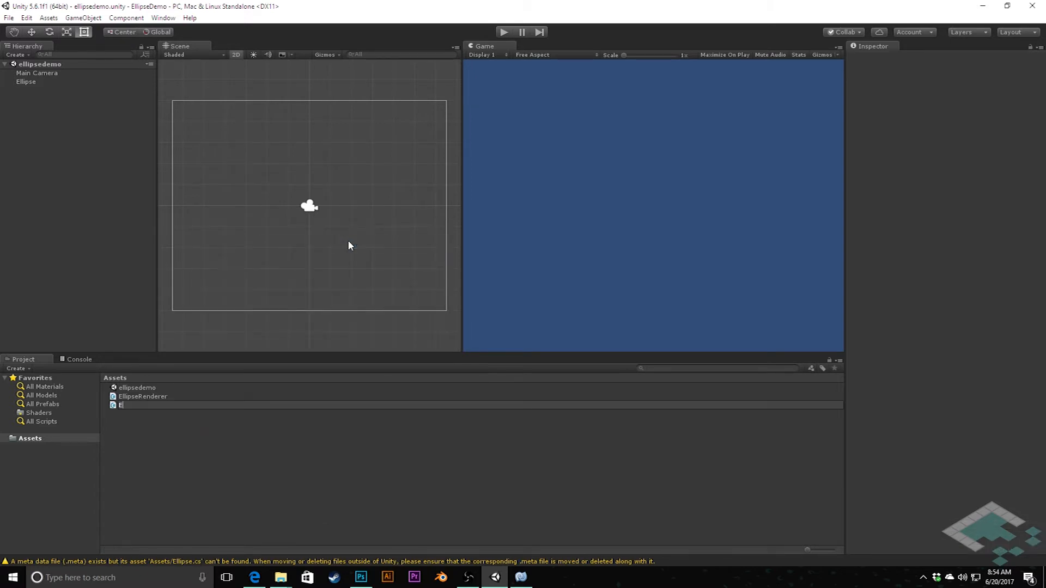
{"action": "type", "text": "llipse"}
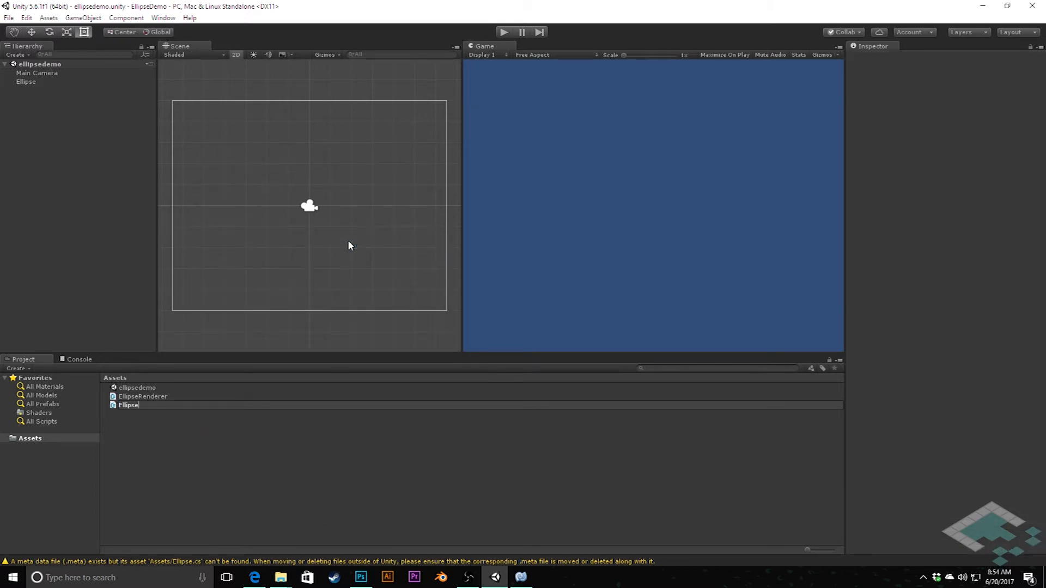
{"action": "left_click", "coordinate": [128, 388]}
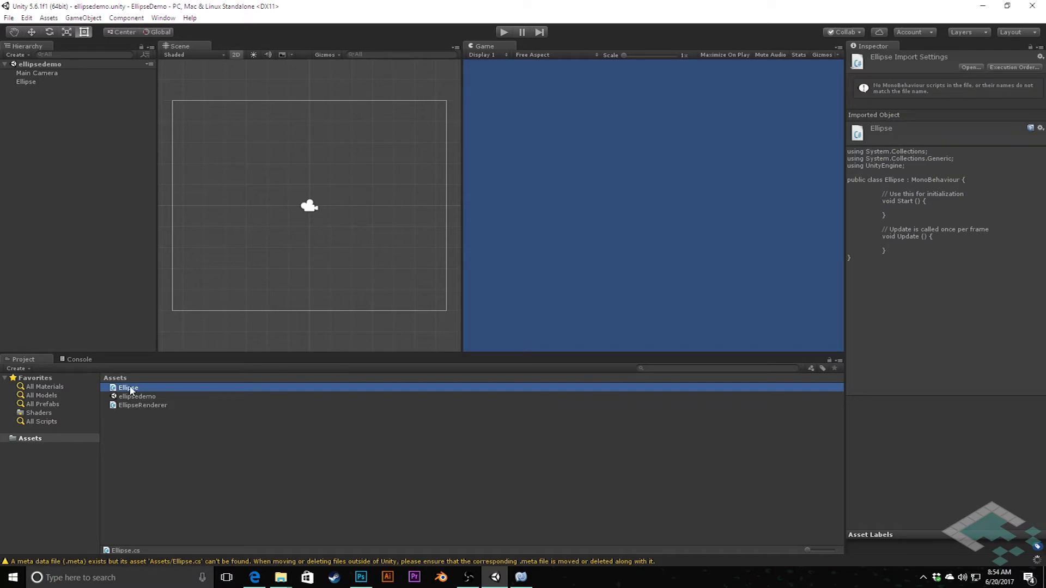
- Delete Start, Update and the MonoBehaviour base class from Ellipse.cs
{"action": "double_click", "coordinate": [127, 387]}
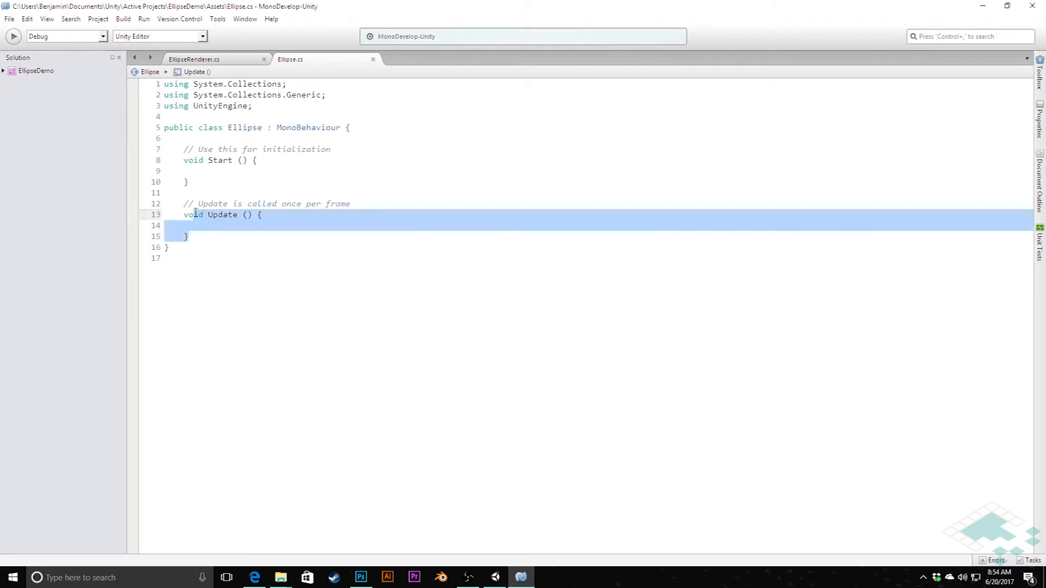
{"action": "left_click_drag", "start_coordinate": [193, 214], "coordinate": [184, 149]}
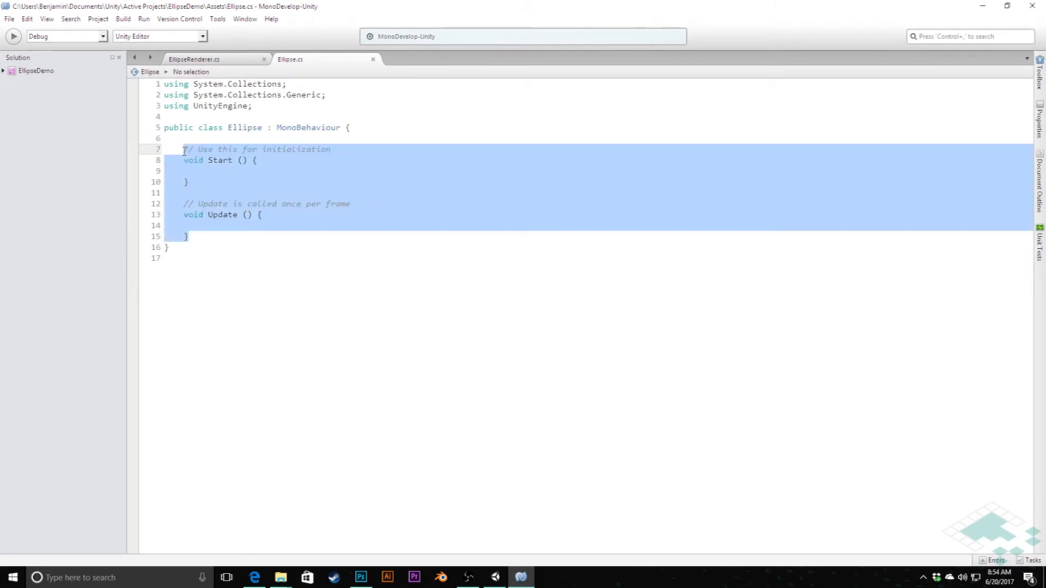
{"action": "key", "text": "Delete"}
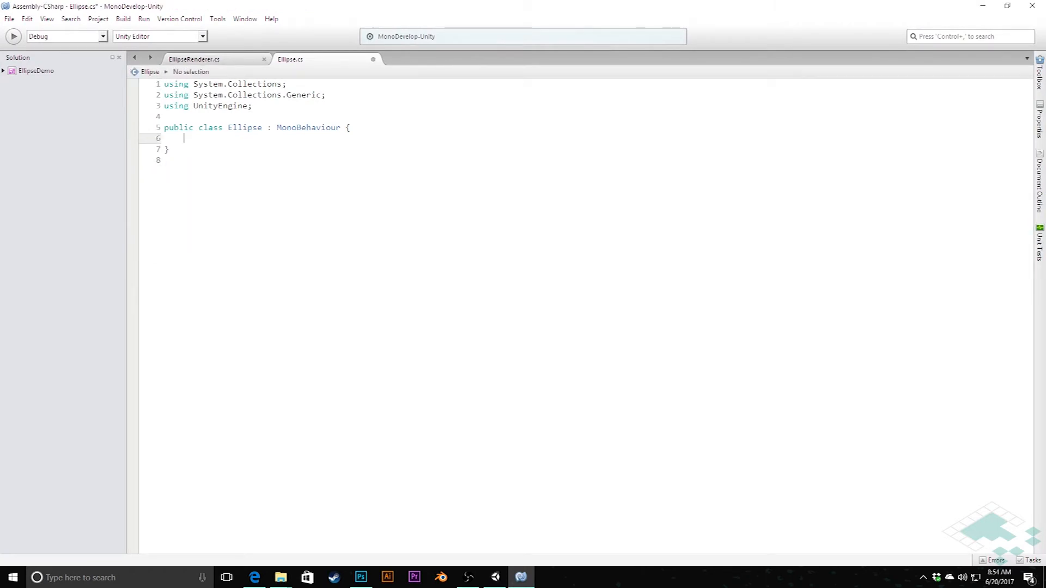
{"action": "double_click", "coordinate": [307, 128]}
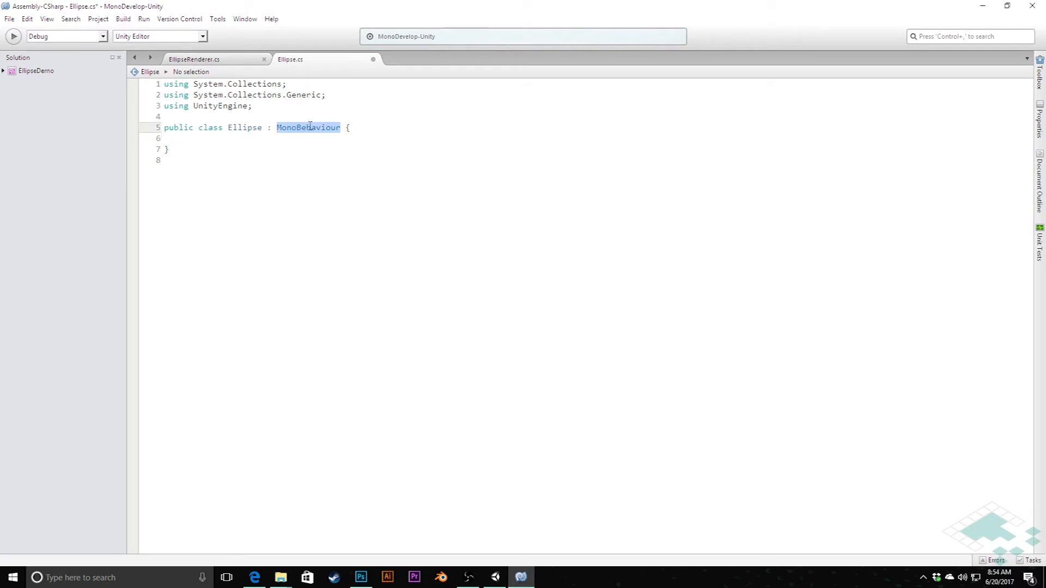
{"action": "key", "text": "Delete"}
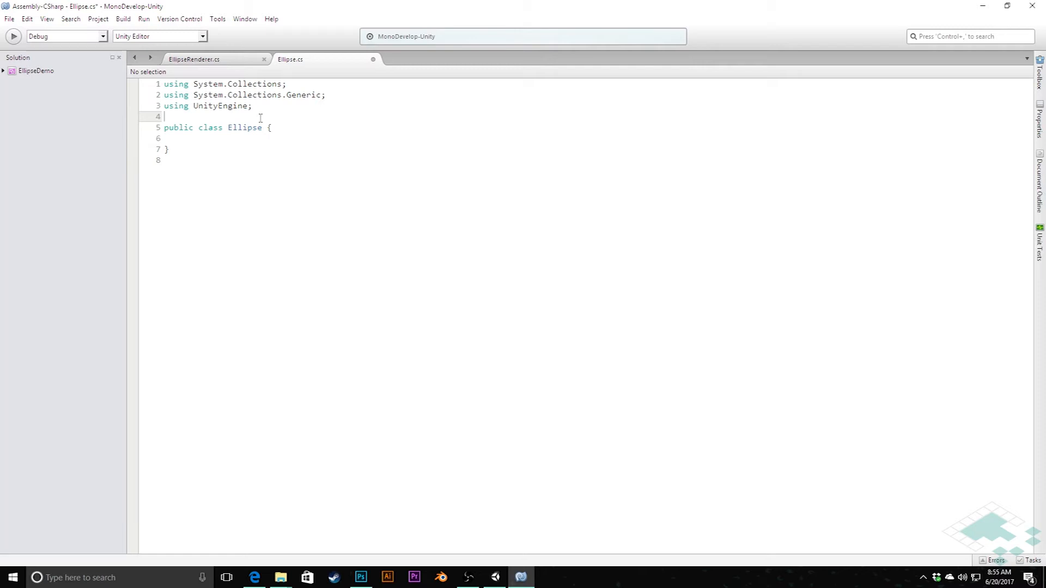
- Mark Ellipse [System.Serializable] and add public float xAxis and yAxis fields
{"action": "key", "text": "enter"}
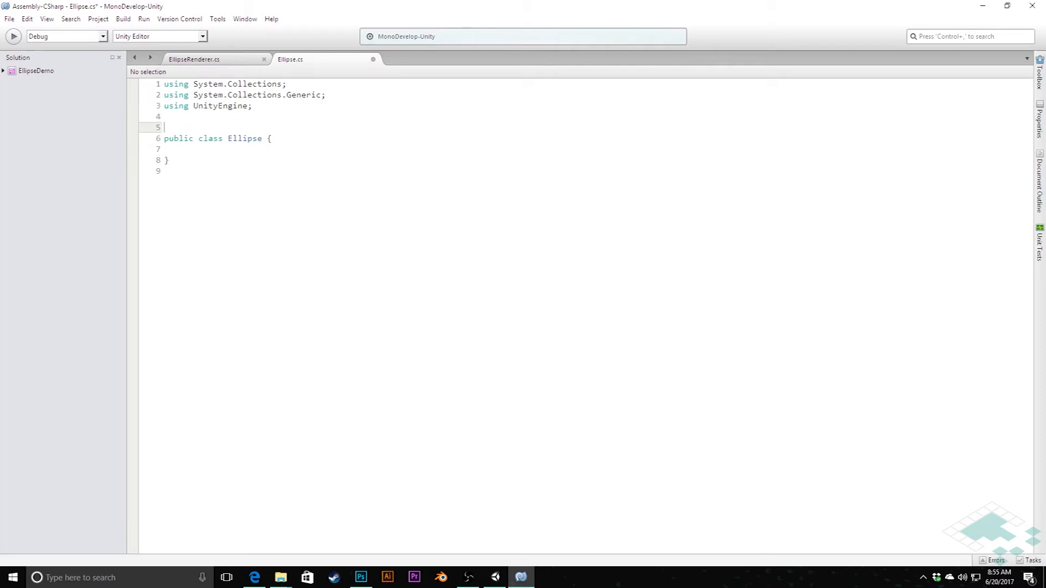
{"action": "type", "text": "[System."}
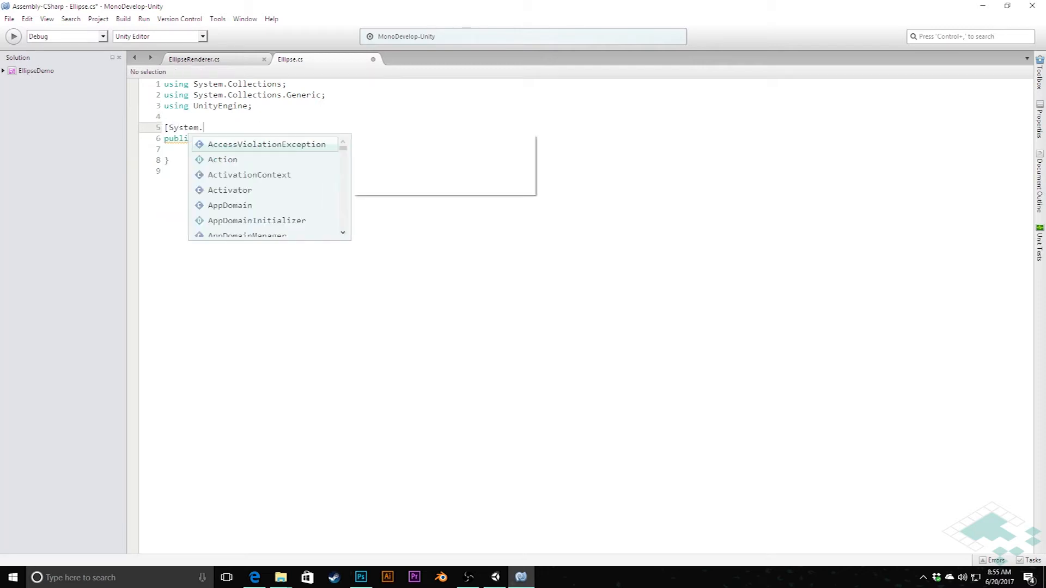
{"action": "type", "text": "Serializable"}
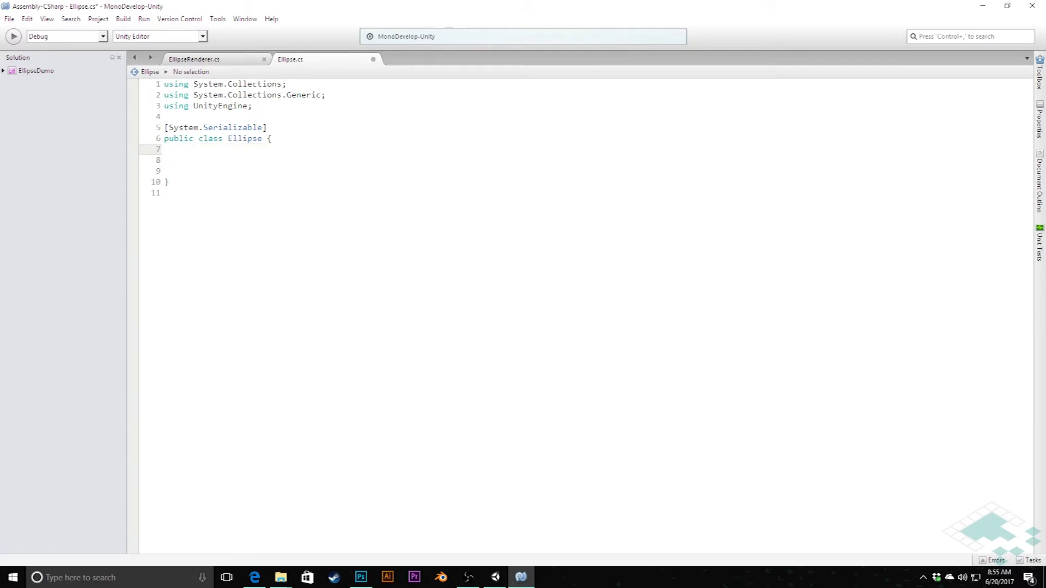
{"action": "key", "text": "enter"}
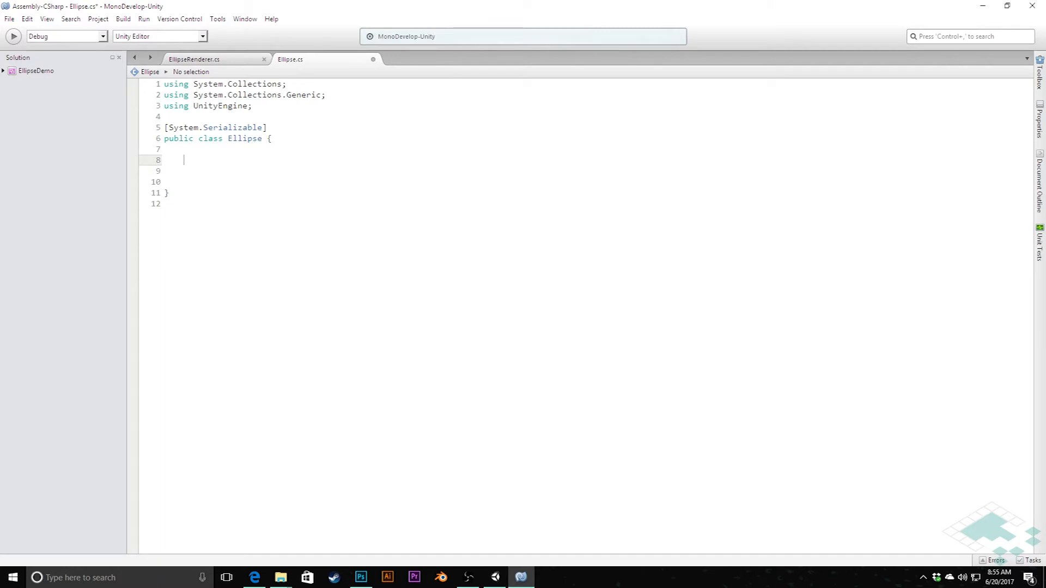
{"action": "type", "text": "public"}
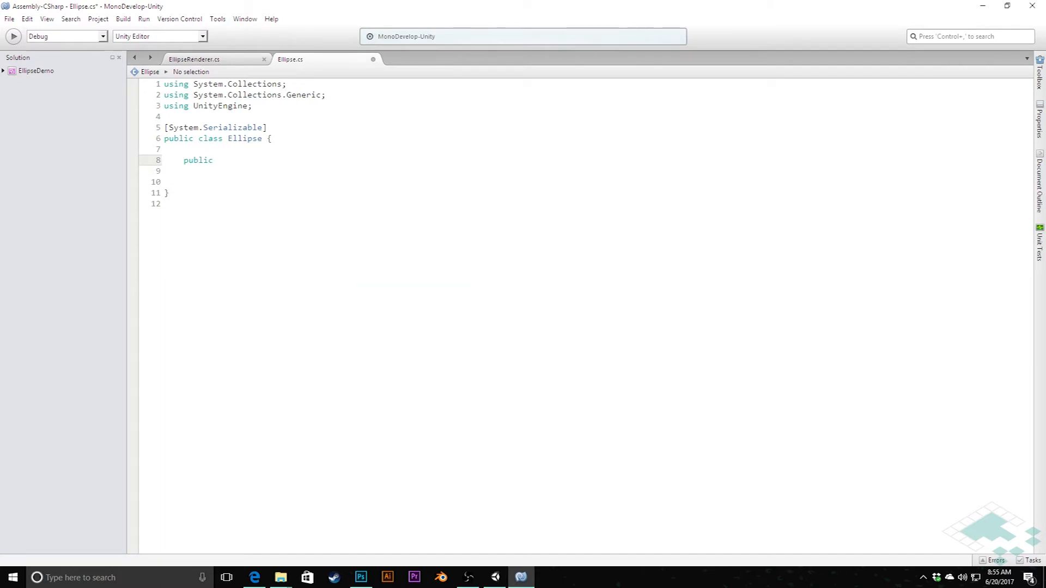
{"action": "type", "text": "float"}
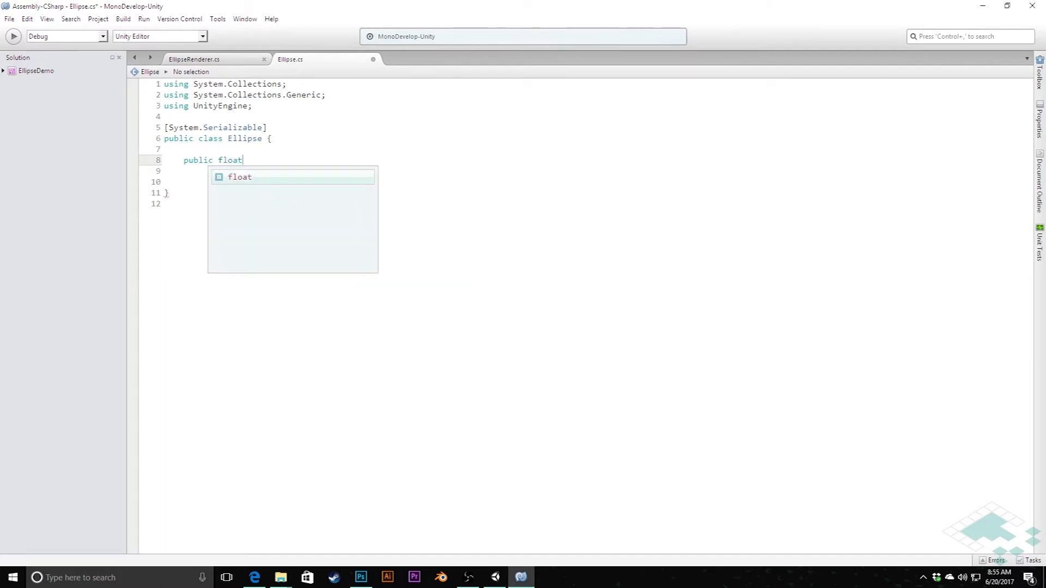
{"action": "type", "text": "xAxis"}
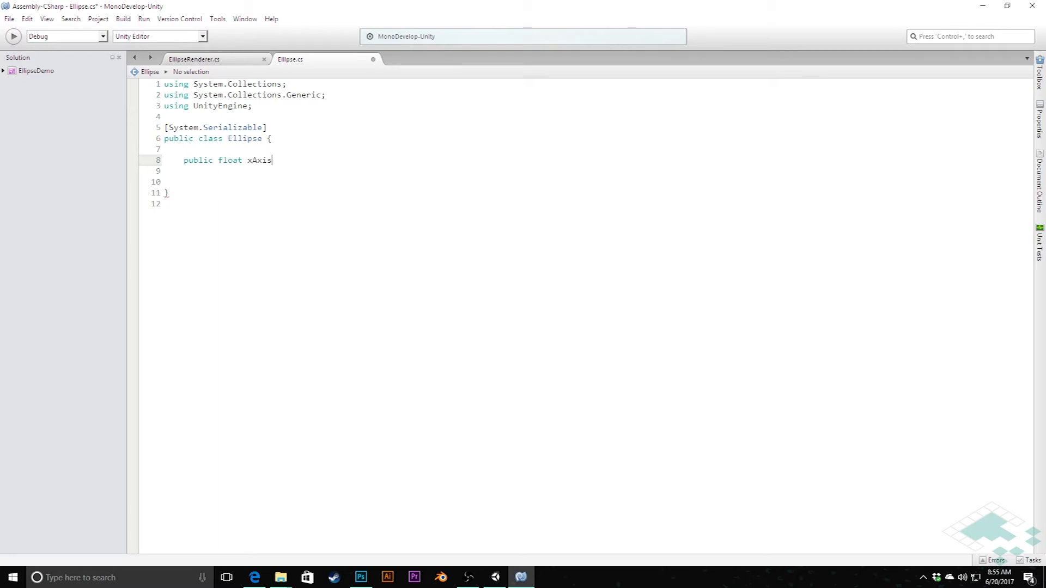
{"action": "type", "text": ";"}
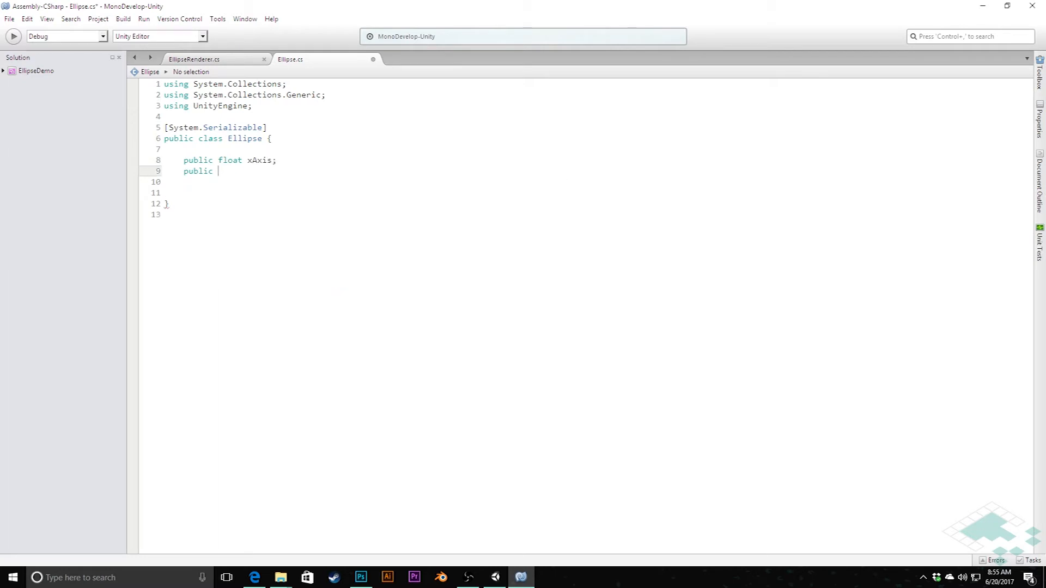
{"action": "type", "text": "float yAxi"}
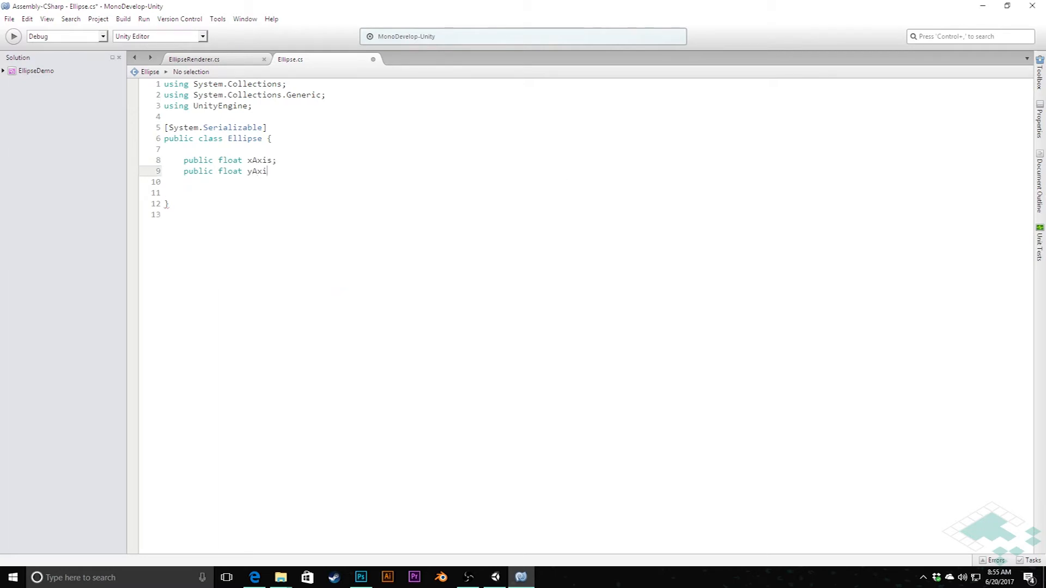
{"action": "type", "text": "s;"}
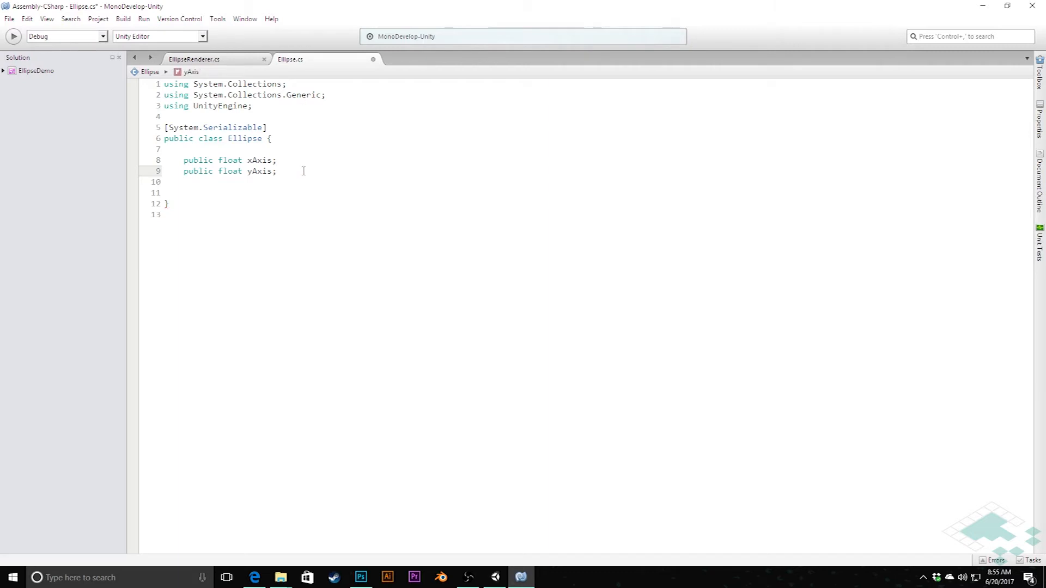
{"action": "key", "text": "Return"}
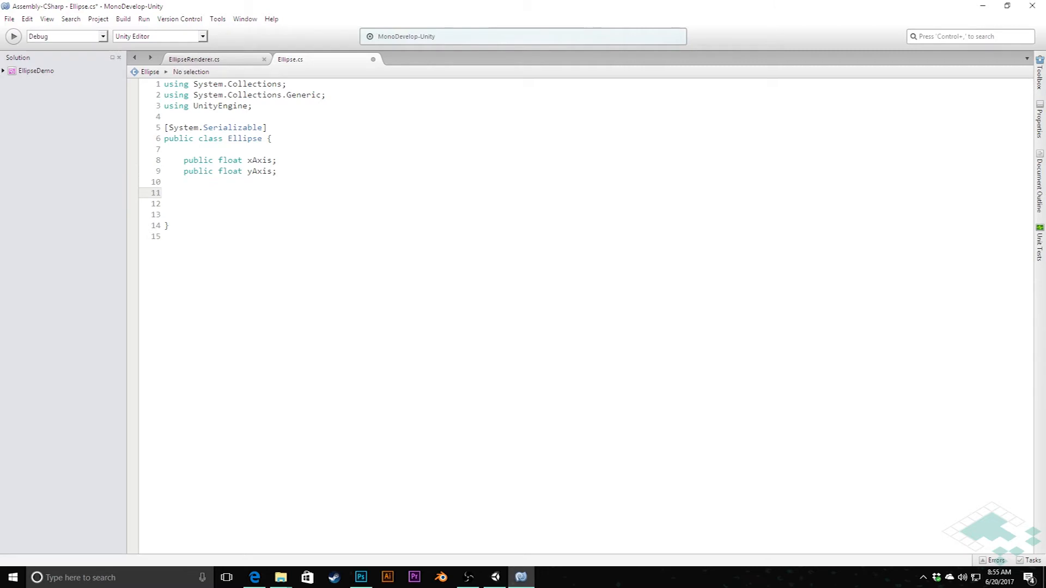
- Add an Ellipse(float xAxis, float yAxis) constructor assigning this.xAxis and this.yAxis
{"action": "left_click", "coordinate": [185, 193]}
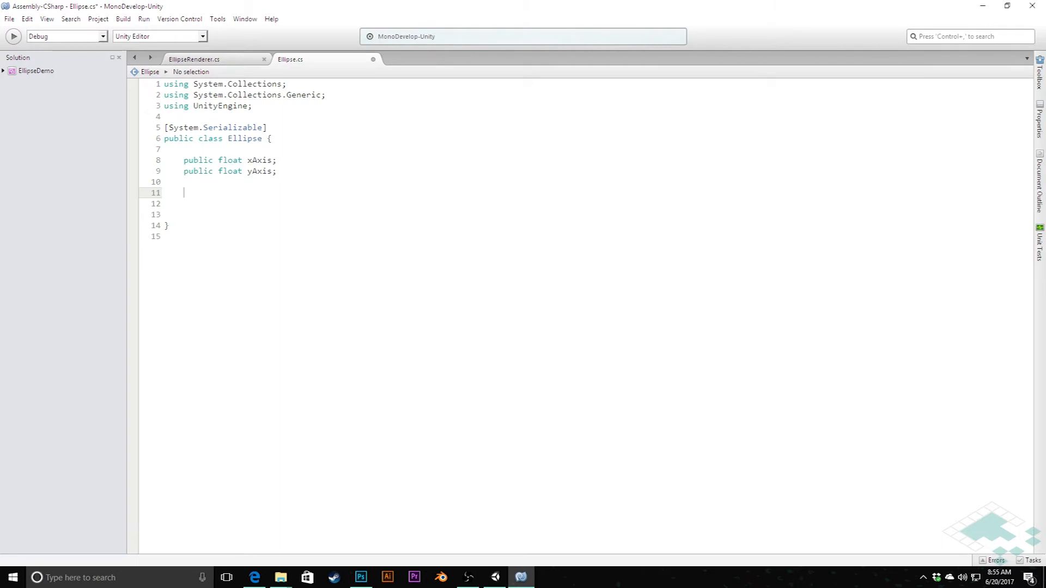
{"action": "type", "text": "public"}
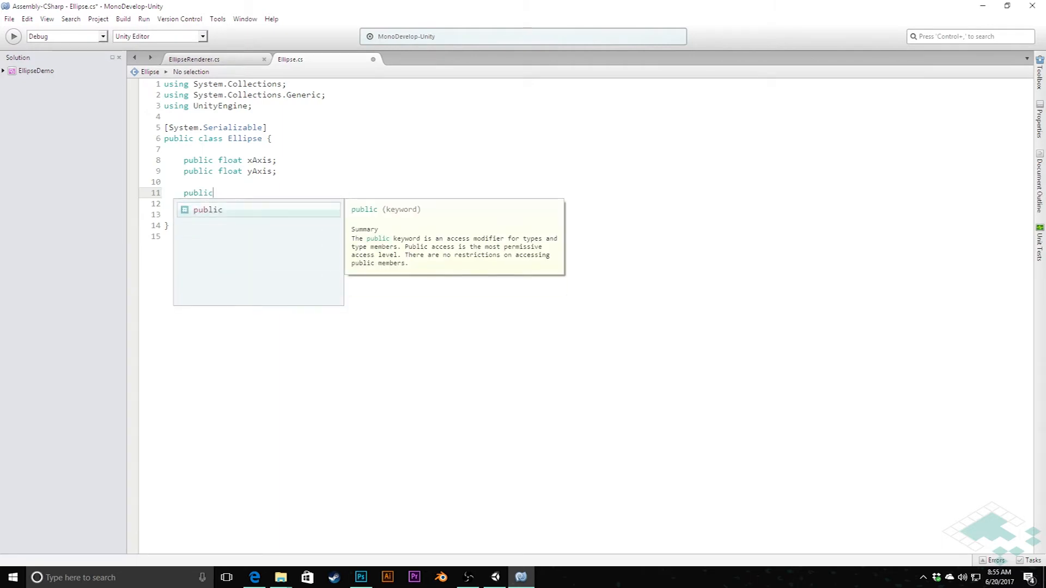
{"action": "type", "text": "Ellipse"}
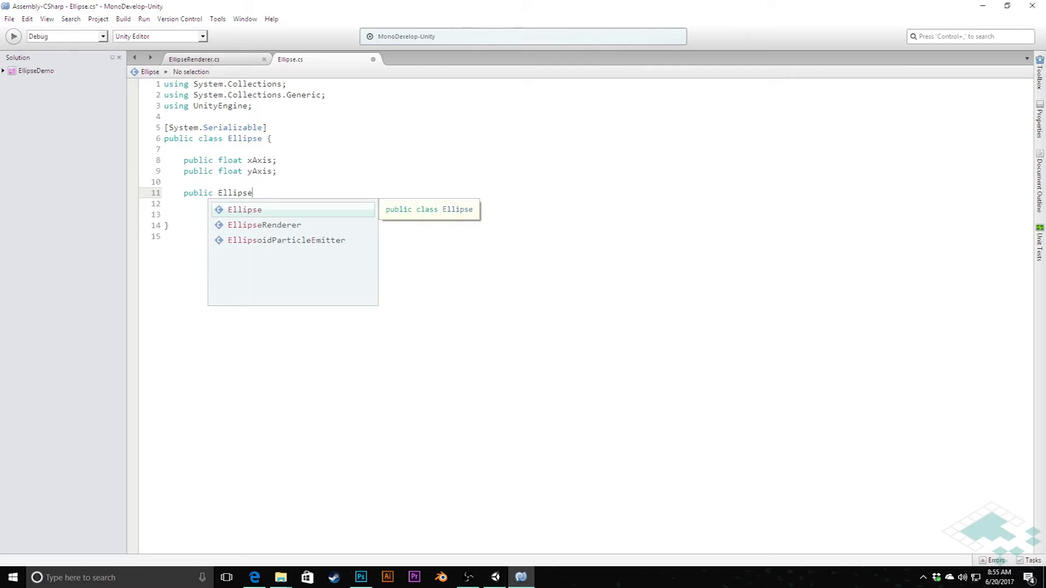
{"action": "type", "text": "(float"}
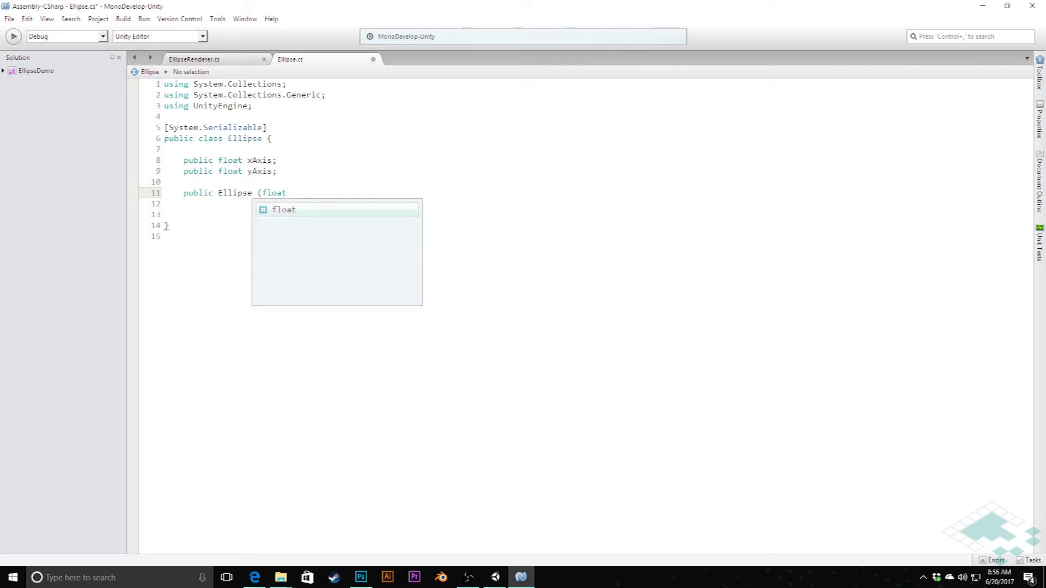
{"action": "type", "text": "xac"}
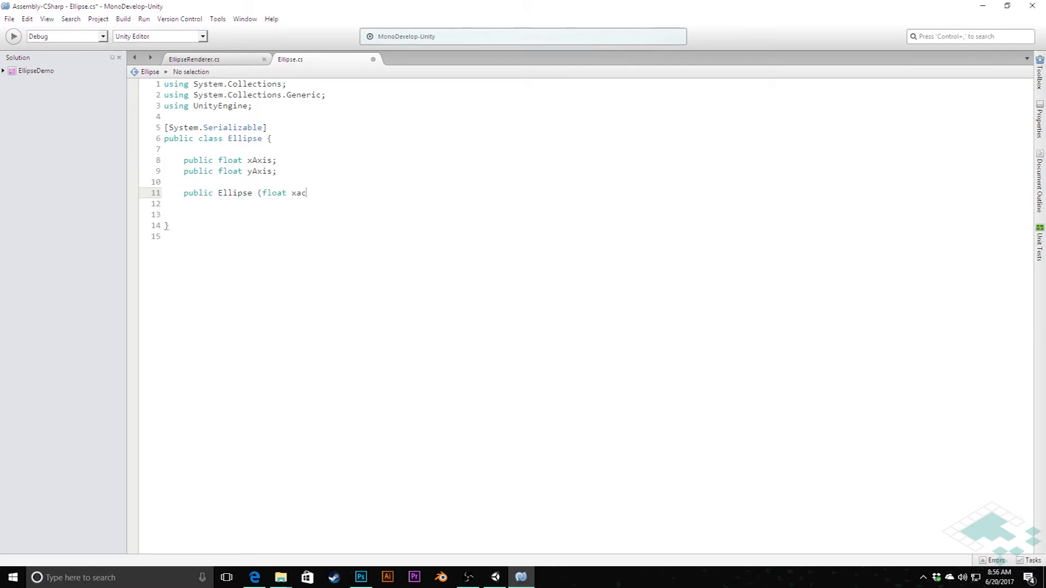
{"action": "type", "text": "Axis,"}
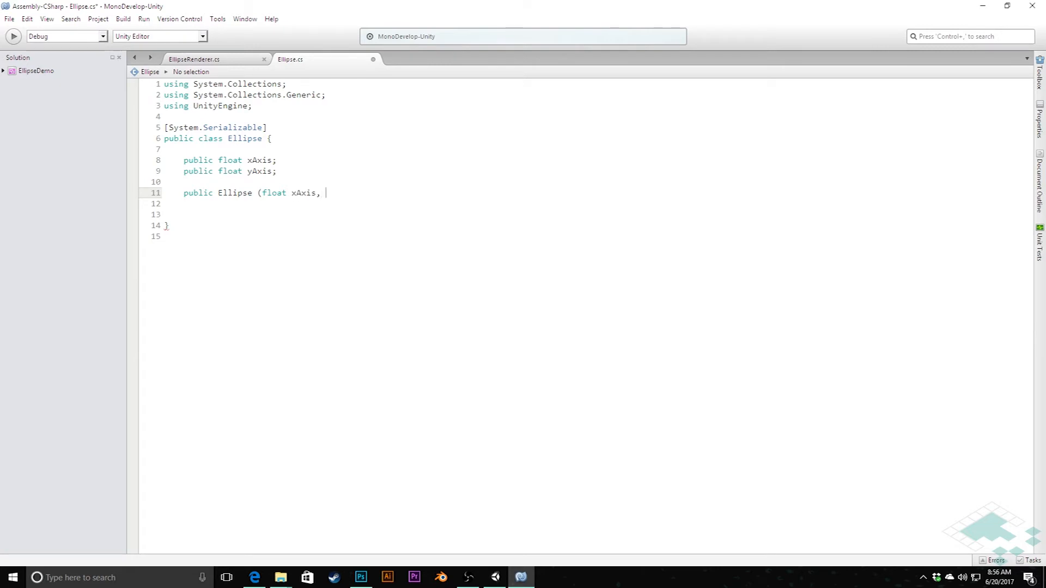
{"action": "type", "text": "float yA"}
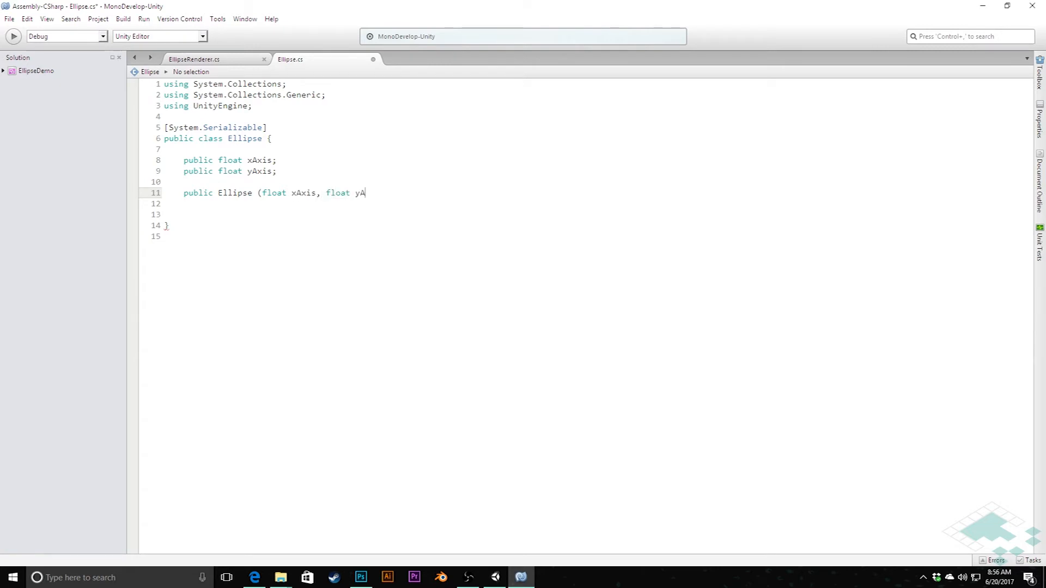
{"action": "type", "text": "xis) {}"}
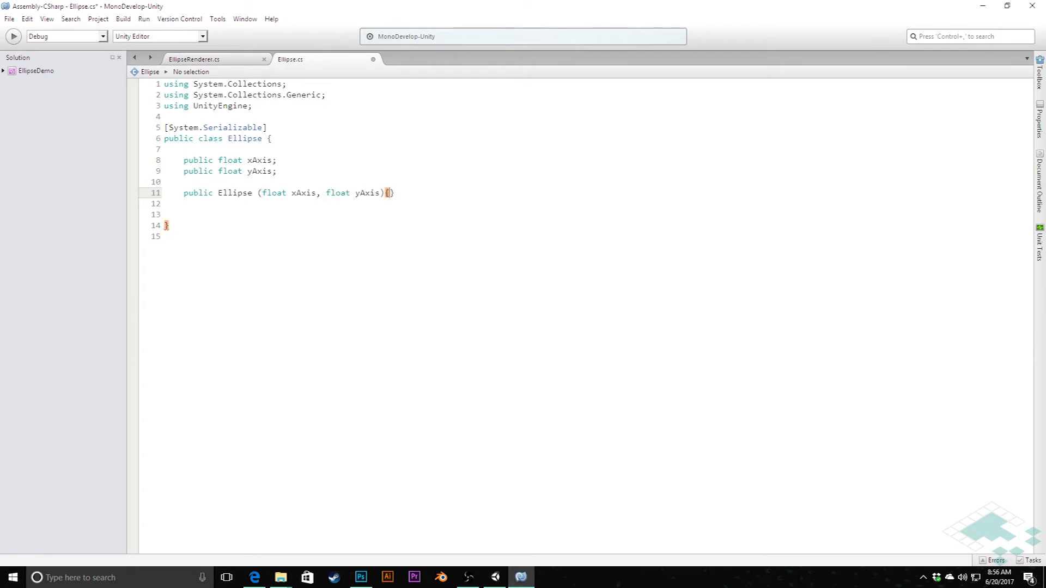
{"action": "type", "text": "this.xAxis ="}
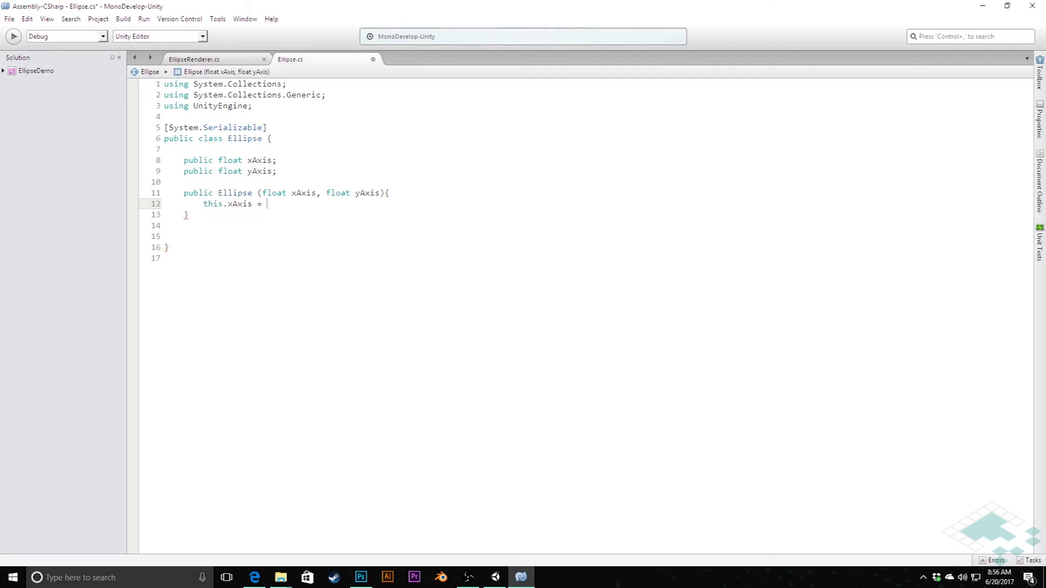
{"action": "type", "text": "xAxis;"}
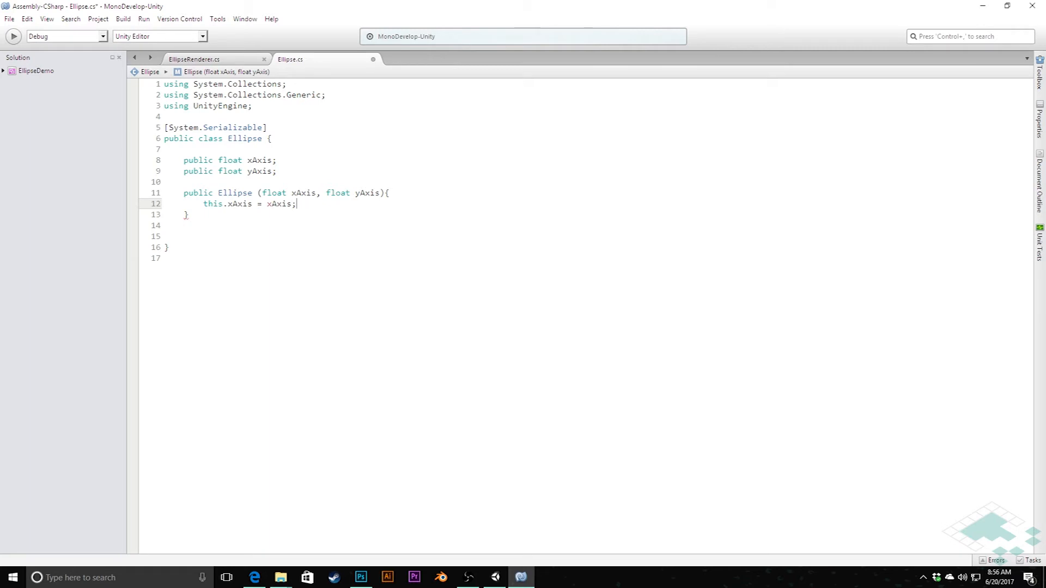
{"action": "type", "text": "this."}
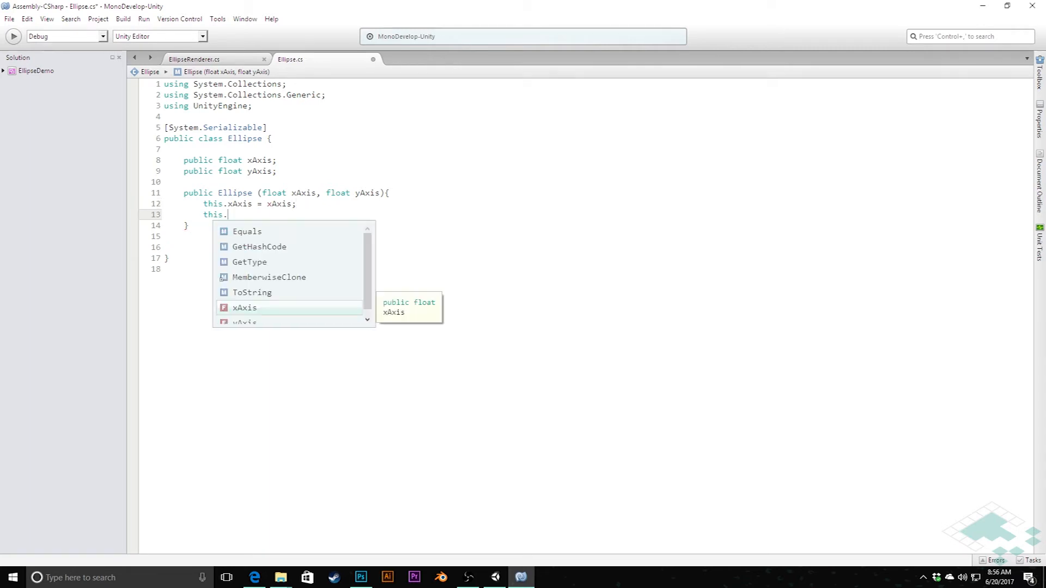
{"action": "type", "text": "yAxis ="}
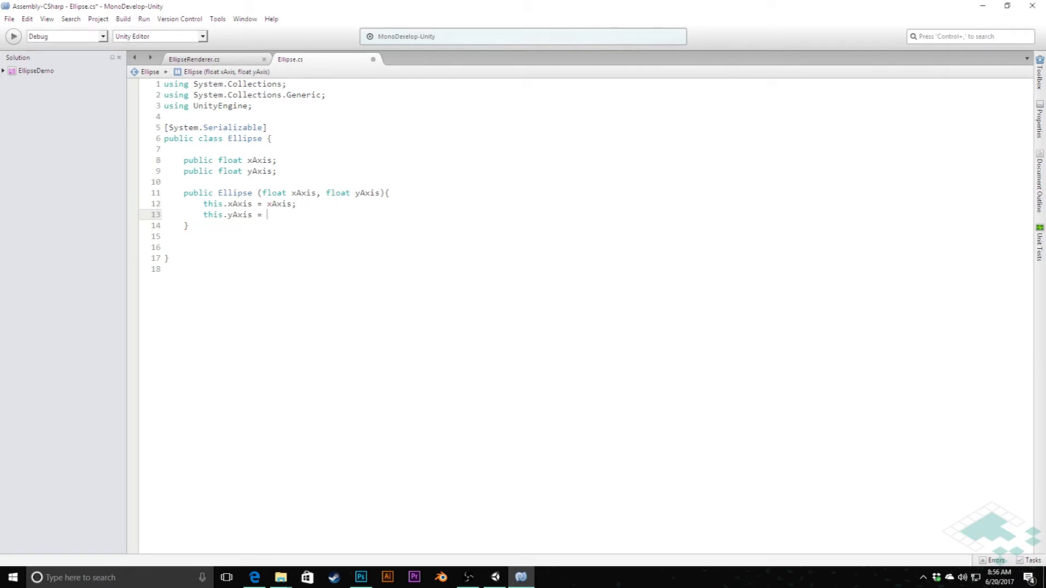
{"action": "type", "text": "yAxis"}
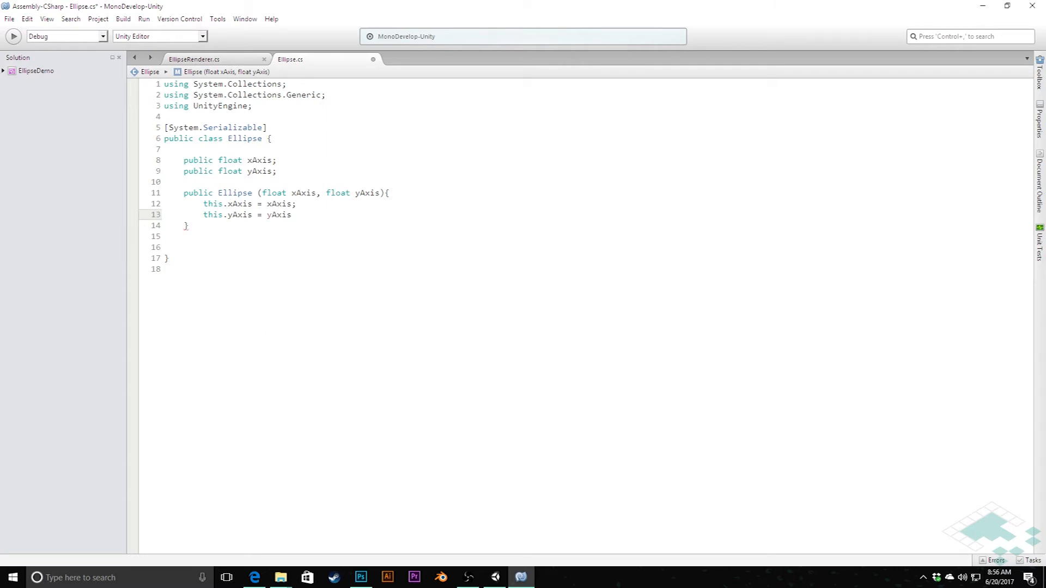
{"action": "type", "text": ";"}
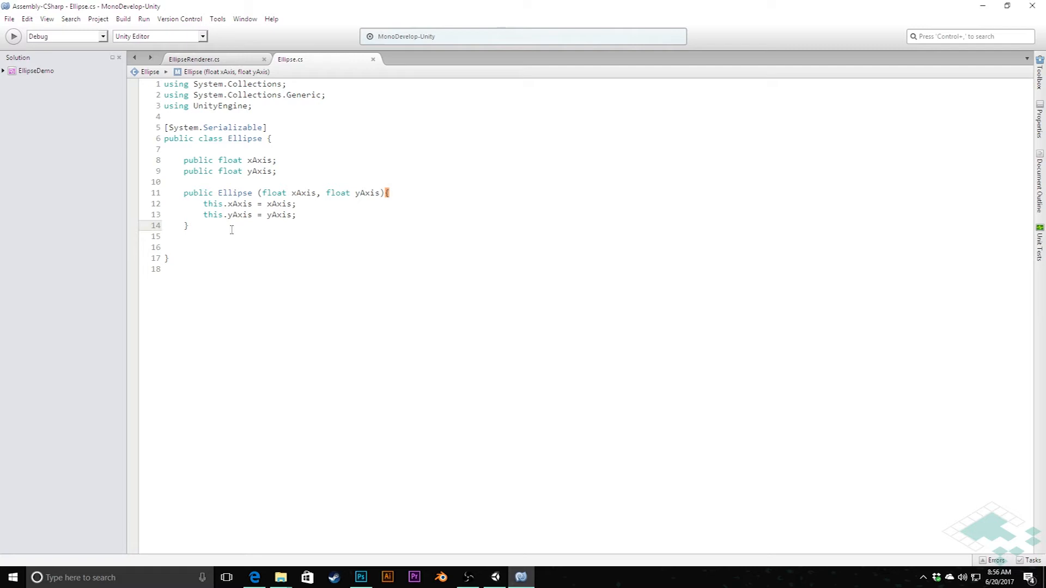
{"action": "left_click", "coordinate": [190, 226]}
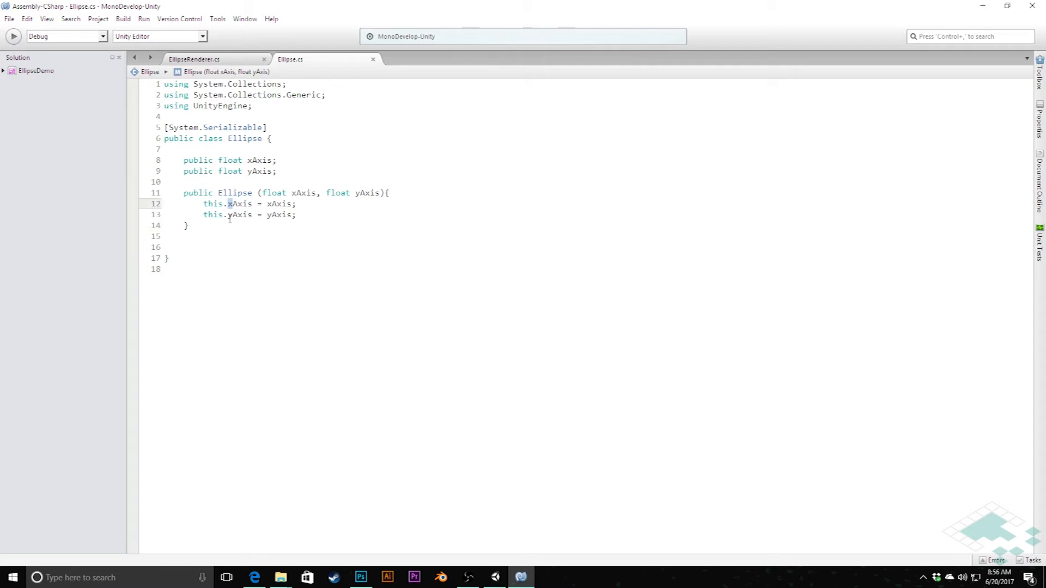
{"action": "mouse_move", "coordinate": [231, 214]}
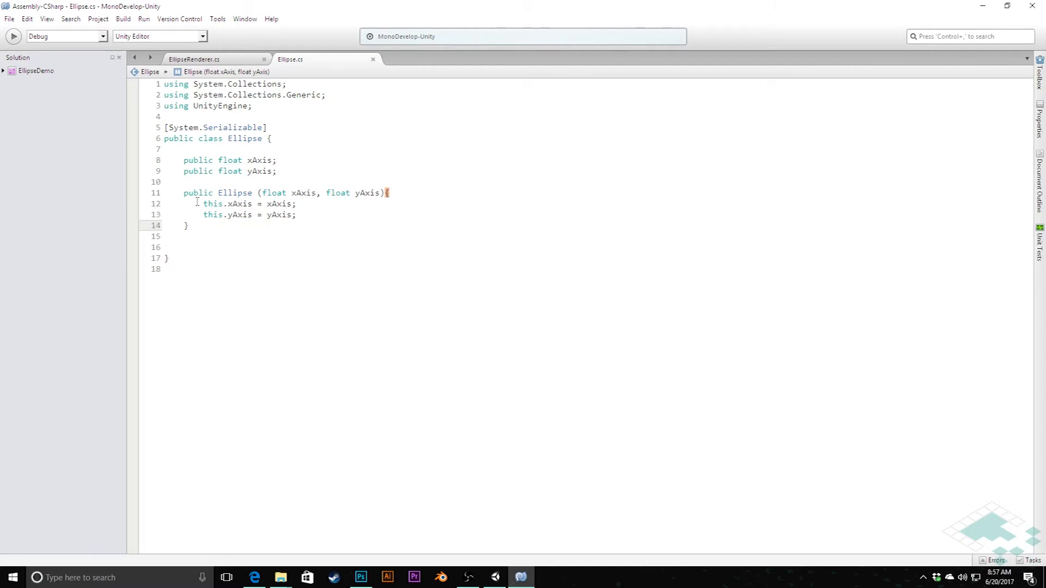
- Add an empty public Vector2 Evaluate(float t) method, then view EllipseRenderer.cs
{"action": "type", "text": "pu"}
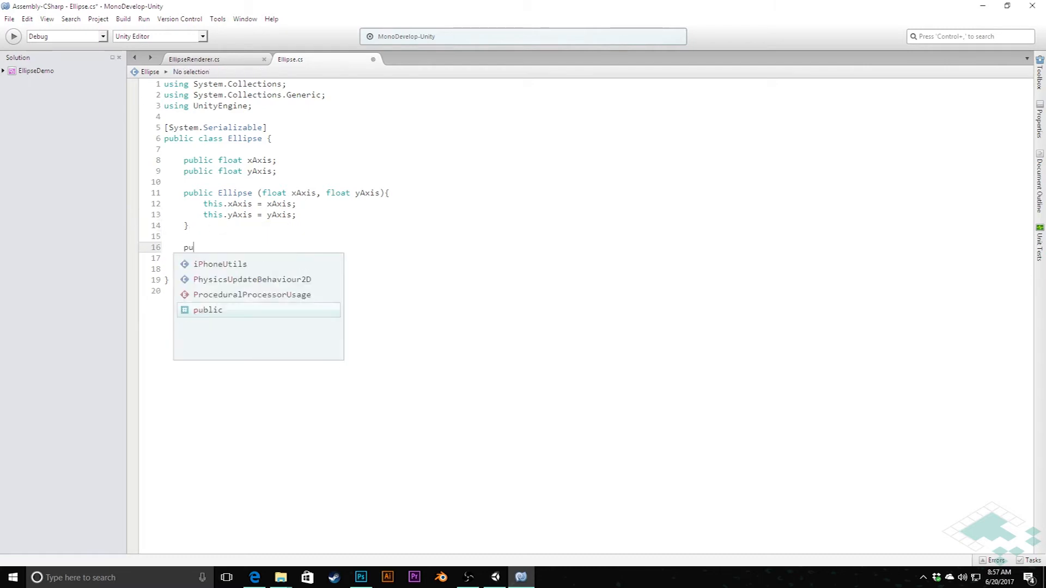
{"action": "type", "text": "blic Vector2 Ev"}
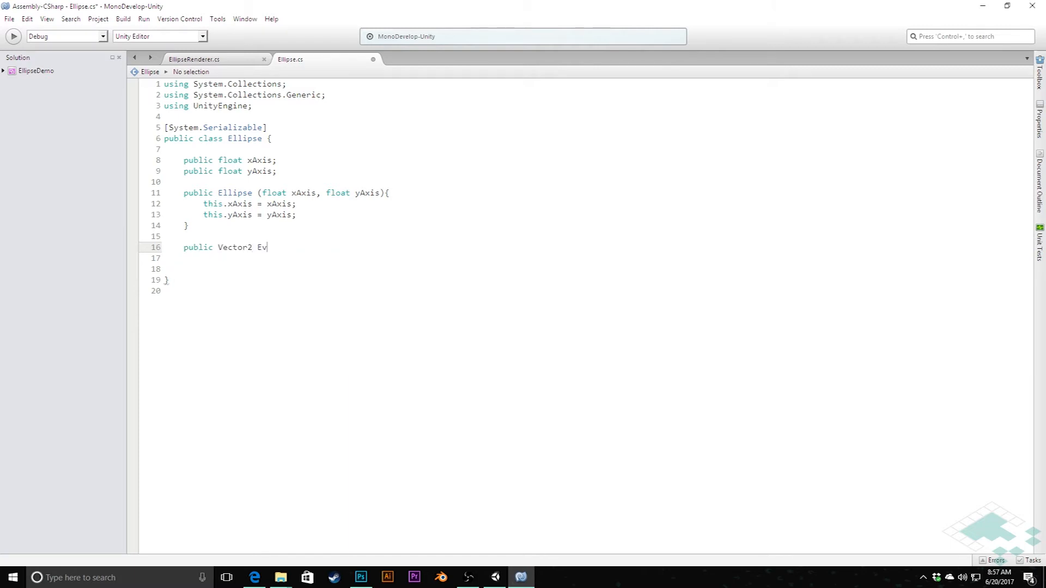
{"action": "type", "text": "aluate("}
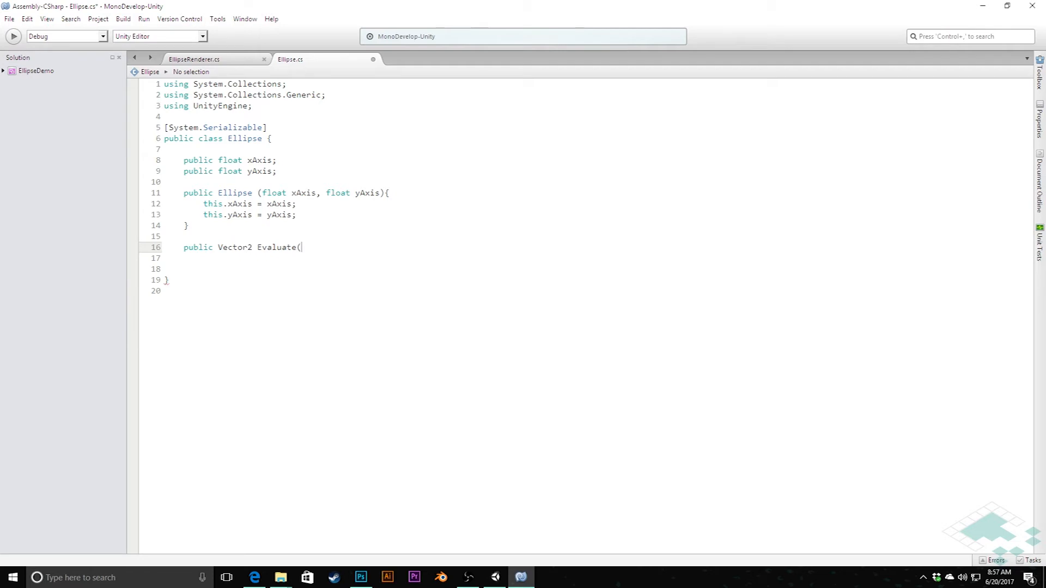
{"action": "type", "text": "float"}
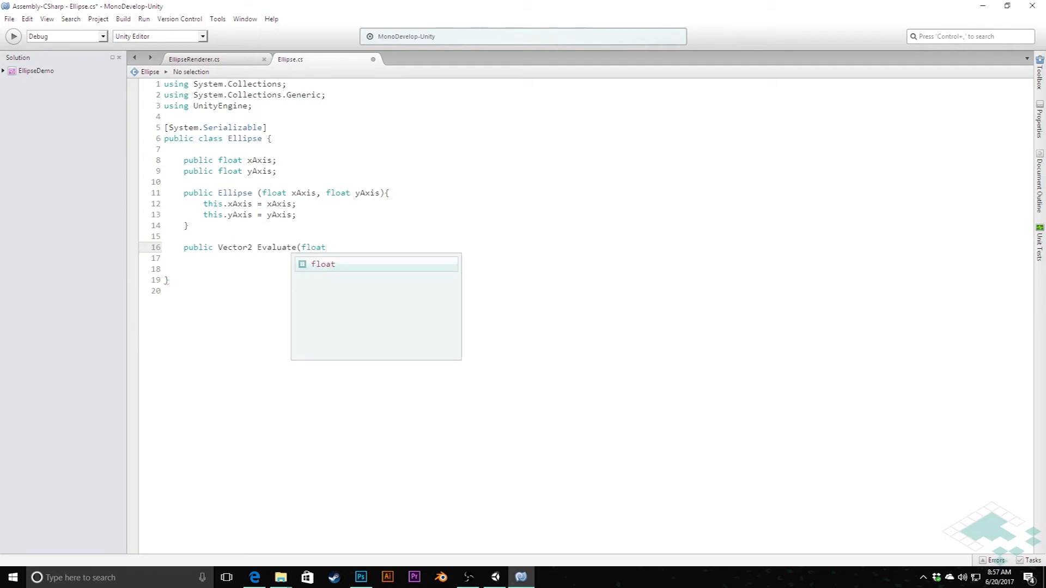
{"action": "type", "text": "t)"}
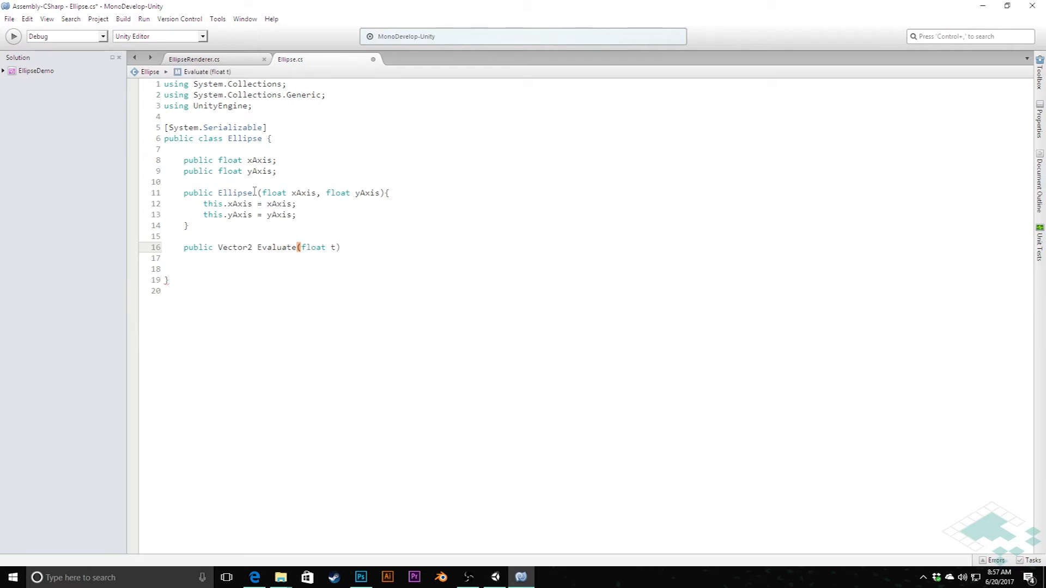
{"action": "type", "text": "{"}
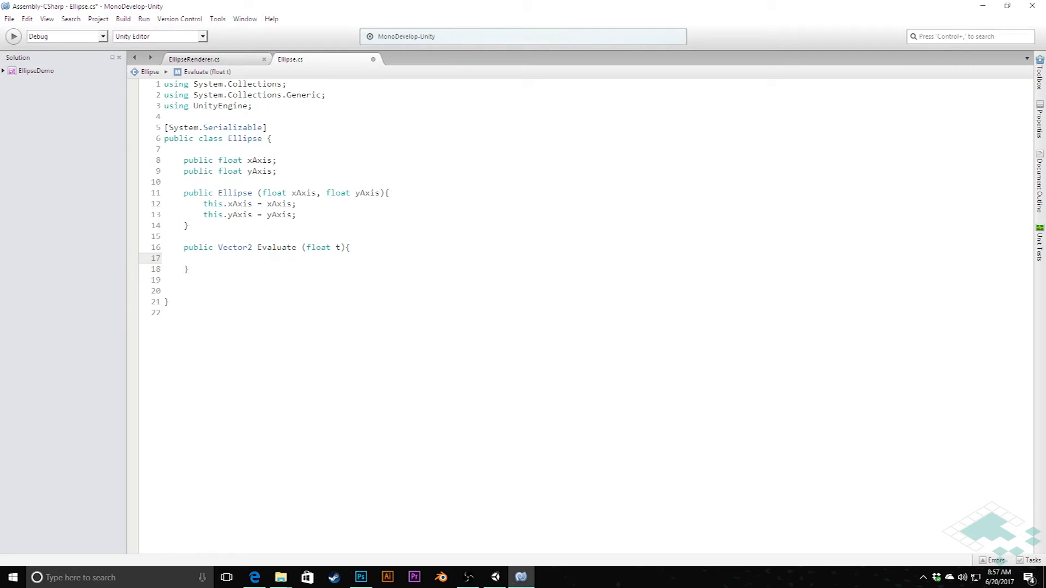
{"action": "left_click", "coordinate": [193, 59]}
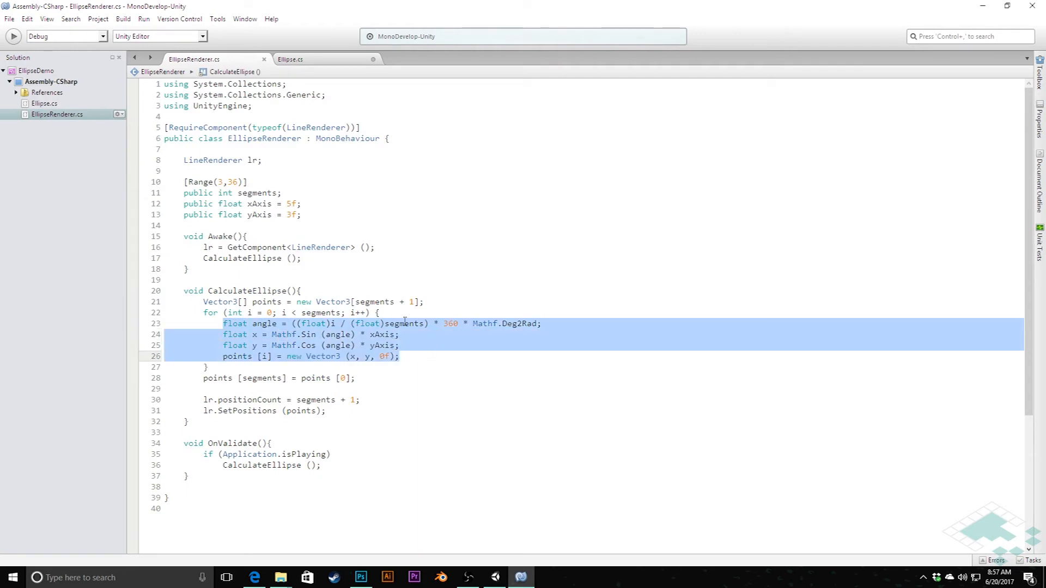
- Bring Ellipse.cs back to the front with the cursor inside Evaluate's body
{"action": "left_click", "coordinate": [290, 59]}
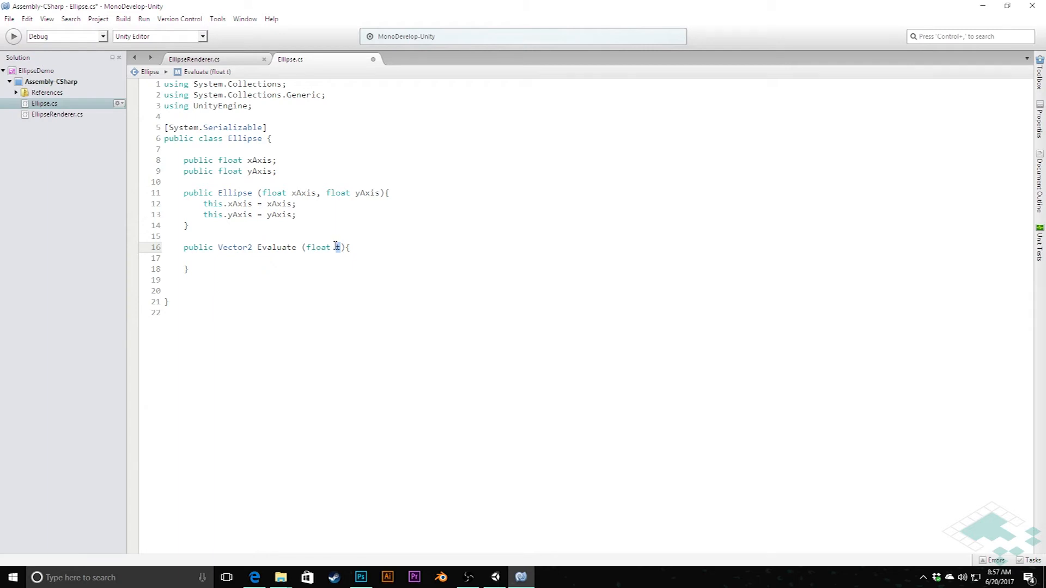
{"action": "left_click", "coordinate": [193, 59]}
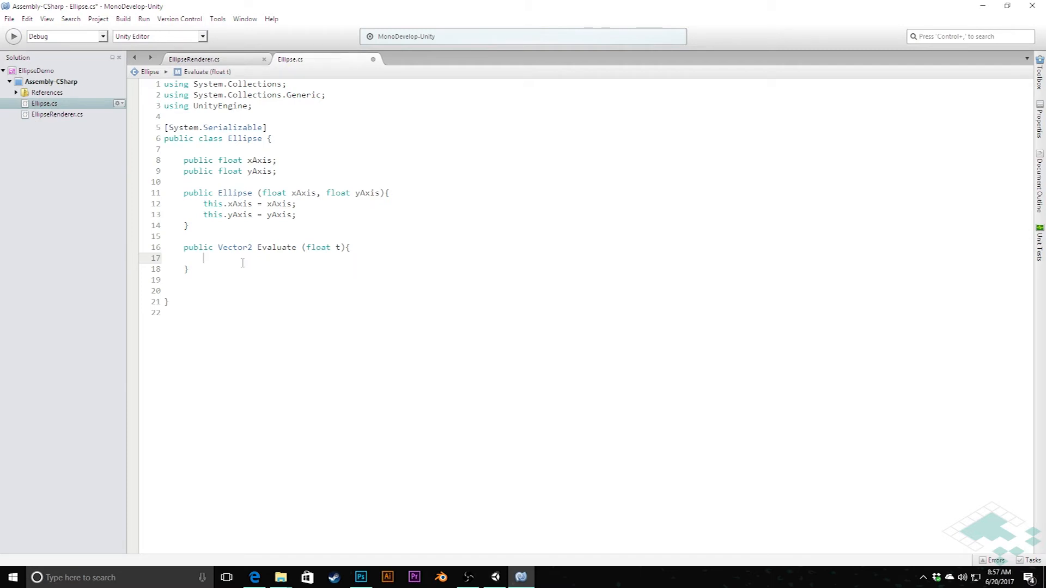
- Compute float angle = Mathf.Deg2Rad * 360f * t inside Evaluate
{"action": "type", "text": "float angl"}
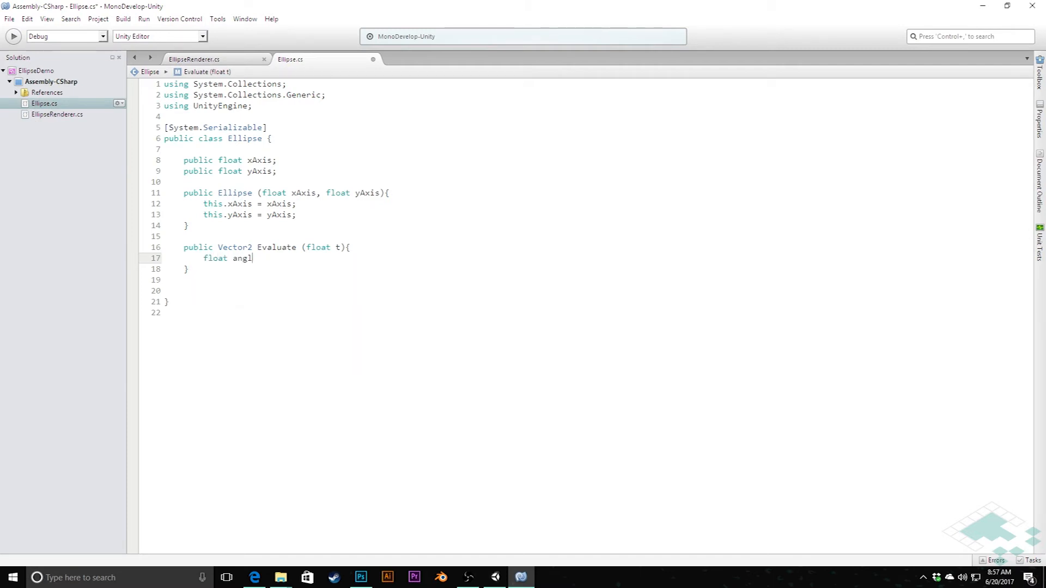
{"action": "type", "text": "e = Math"}
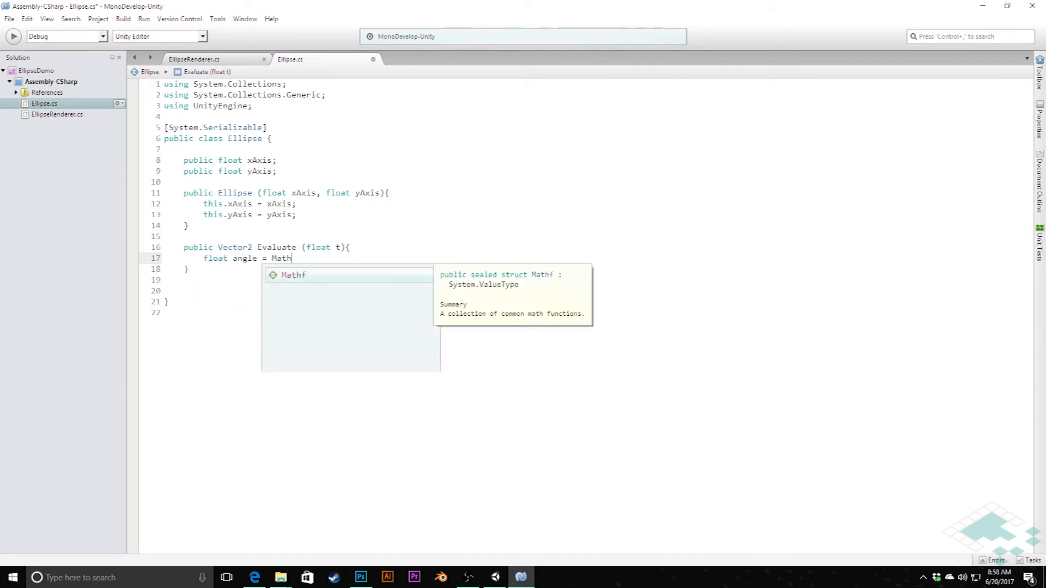
{"action": "type", "text": ".Deg2Rad"}
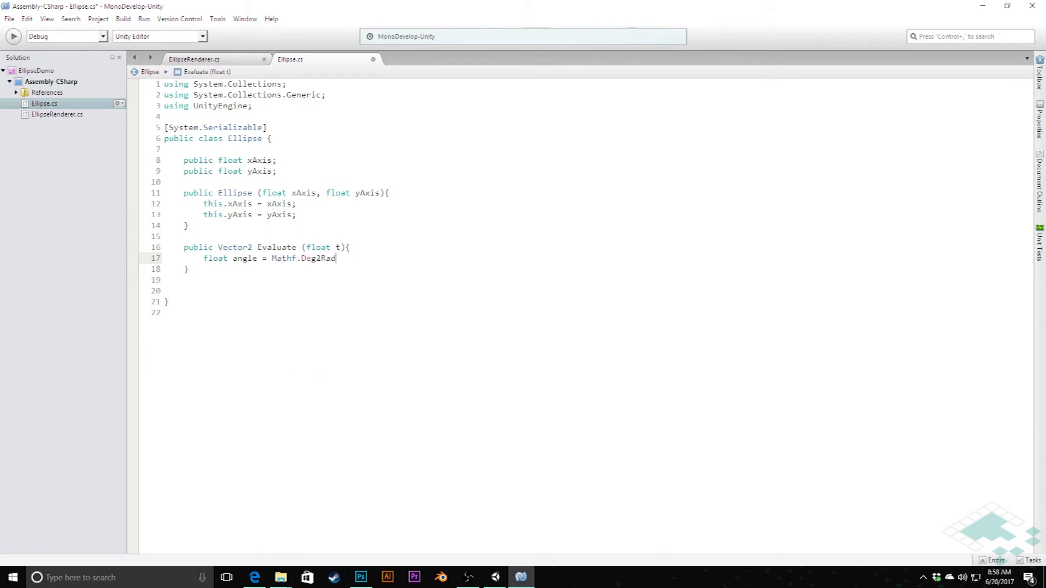
{"action": "type", "text": "* 360"}
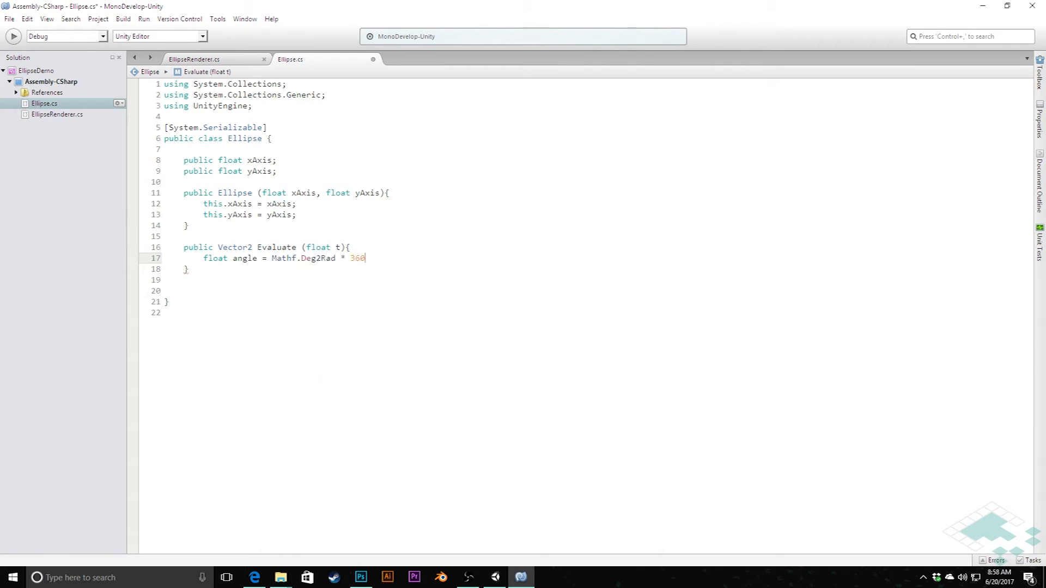
{"action": "type", "text": "f"}
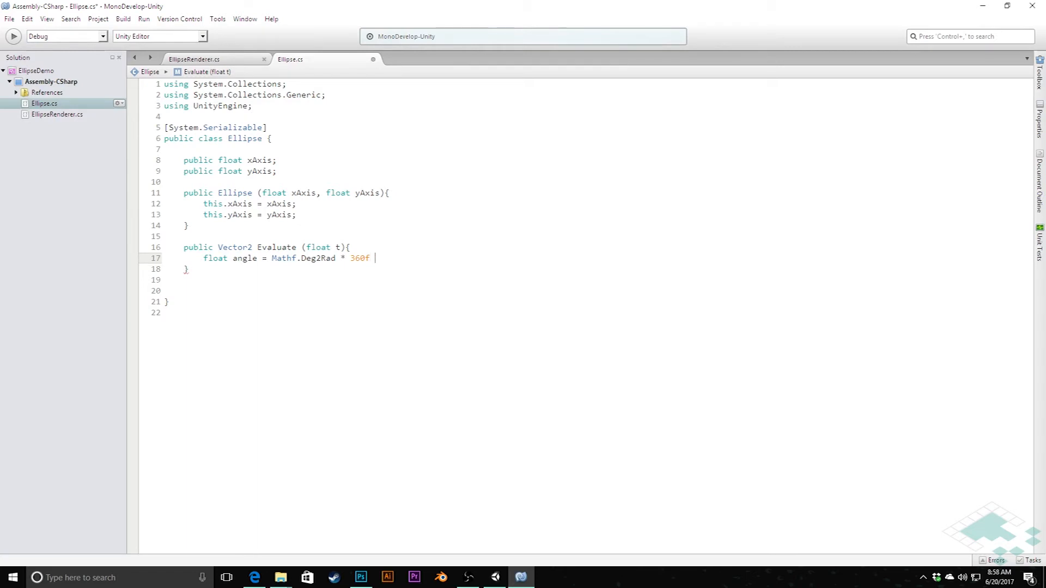
{"action": "type", "text": "*"}
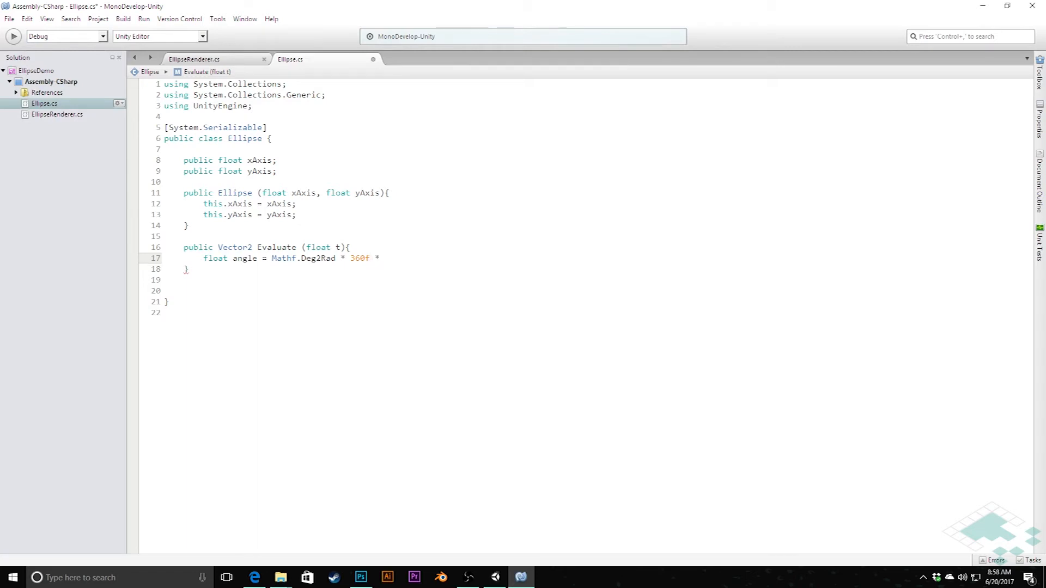
{"action": "type", "text": "t;"}
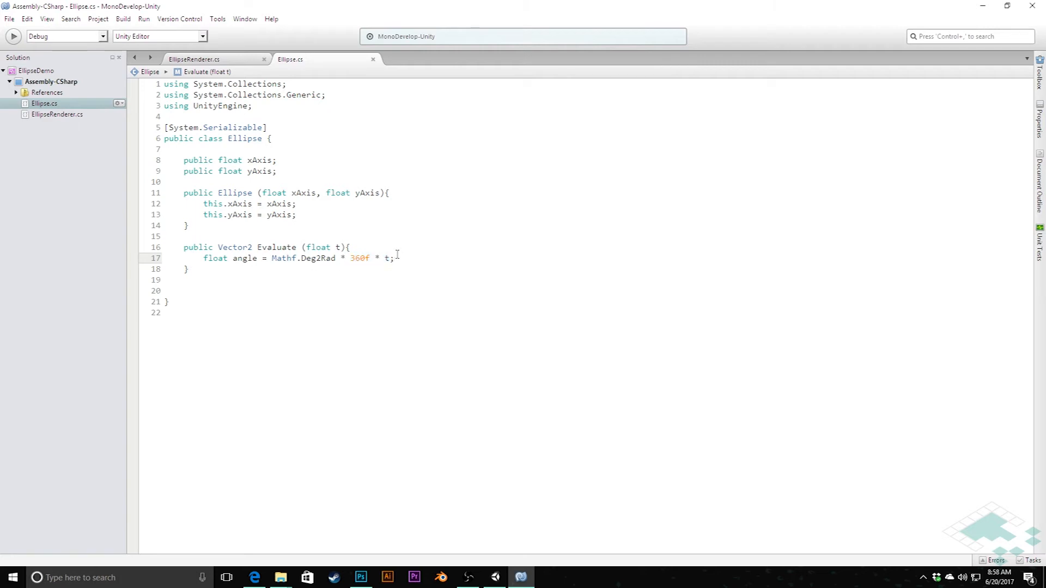
- Compute x from Mathf.Sin(angle), y from Mathf.Cos(angle), and return new Vector2(x, y)
{"action": "type", "text": "float x"}
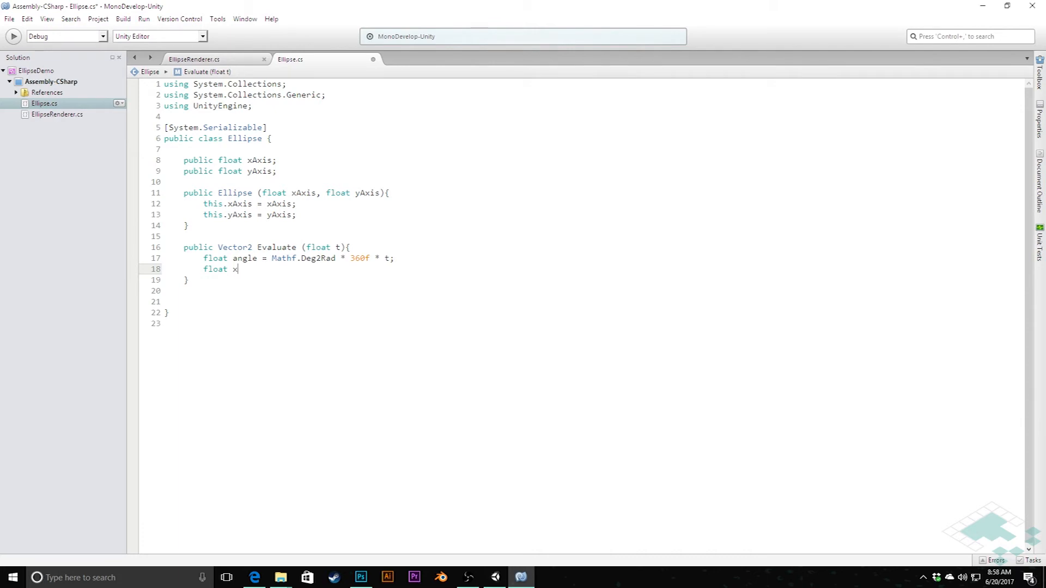
{"action": "type", "text": "="}
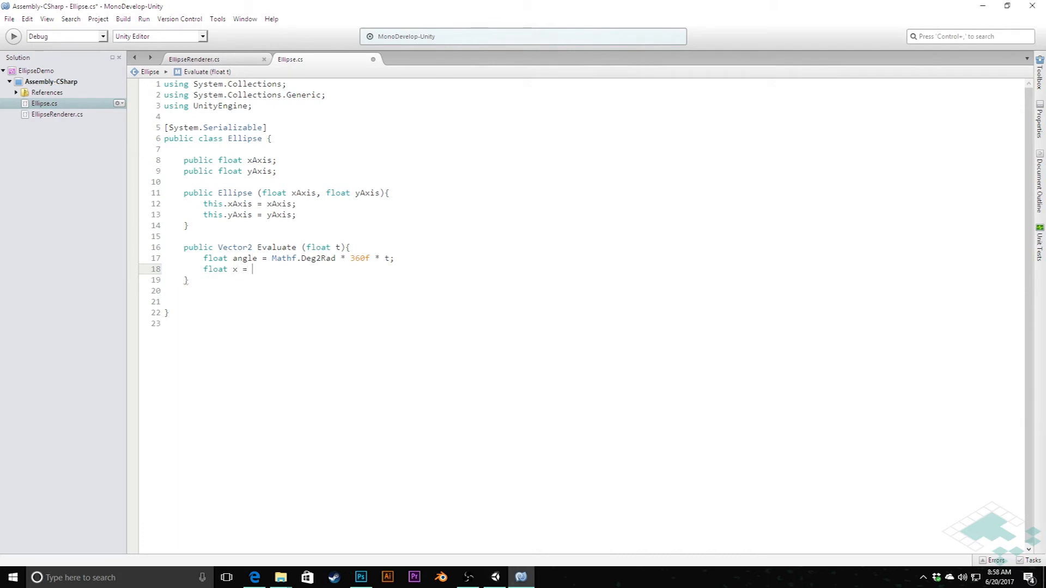
{"action": "type", "text": "Mathf."}
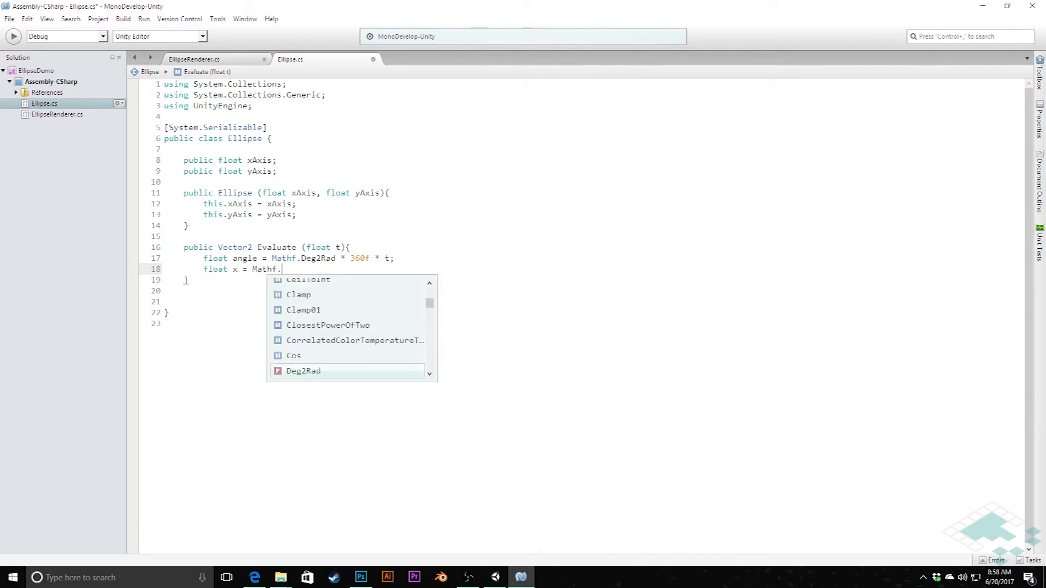
{"action": "type", "text": "Sin("}
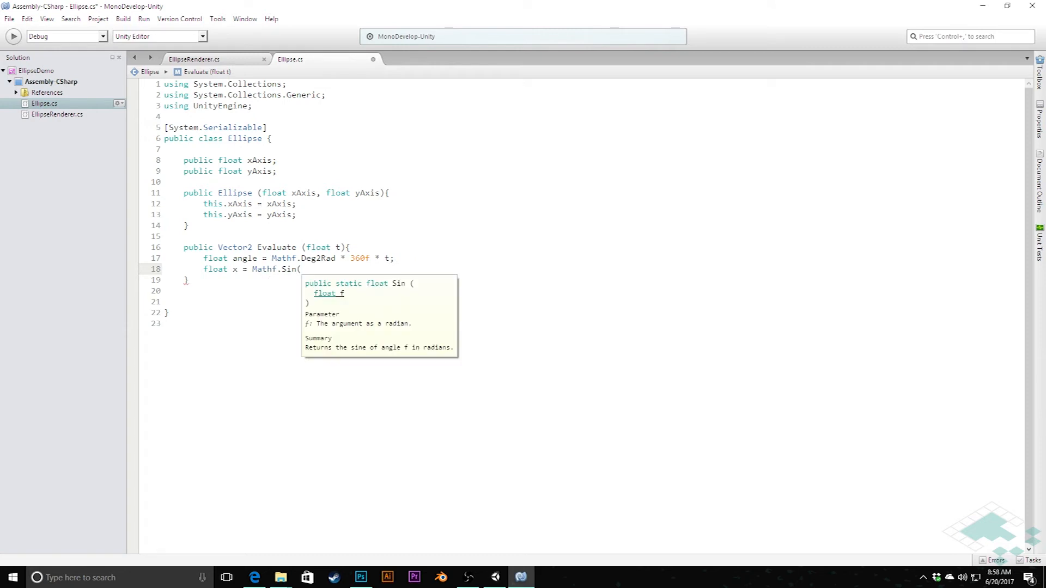
{"action": "type", "text": "angle) * xAxis;"}
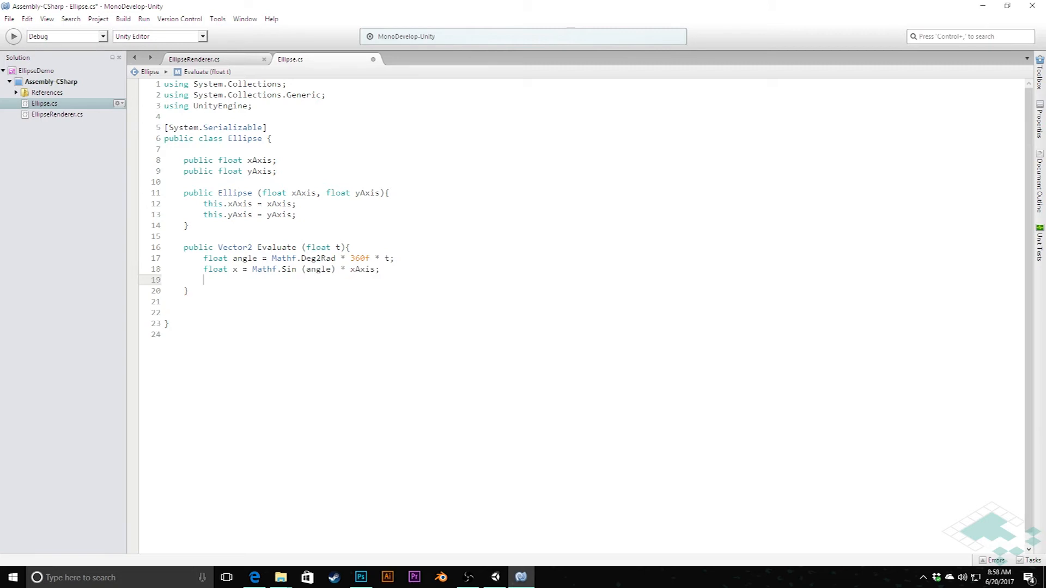
{"action": "type", "text": "float y = M"}
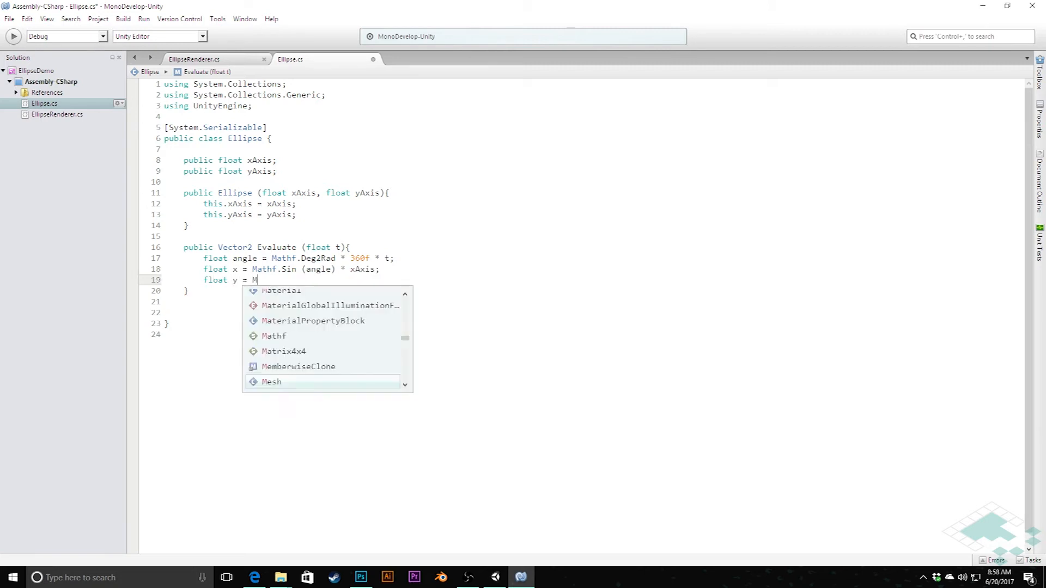
{"action": "type", "text": "athf.Cos"}
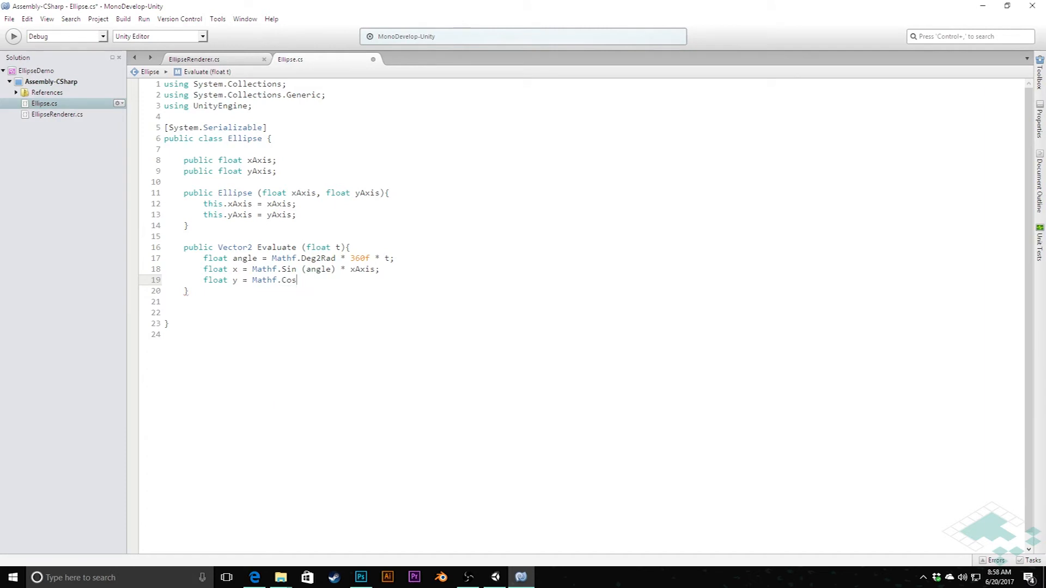
{"action": "type", "text": "(angle) * yAxis;"}
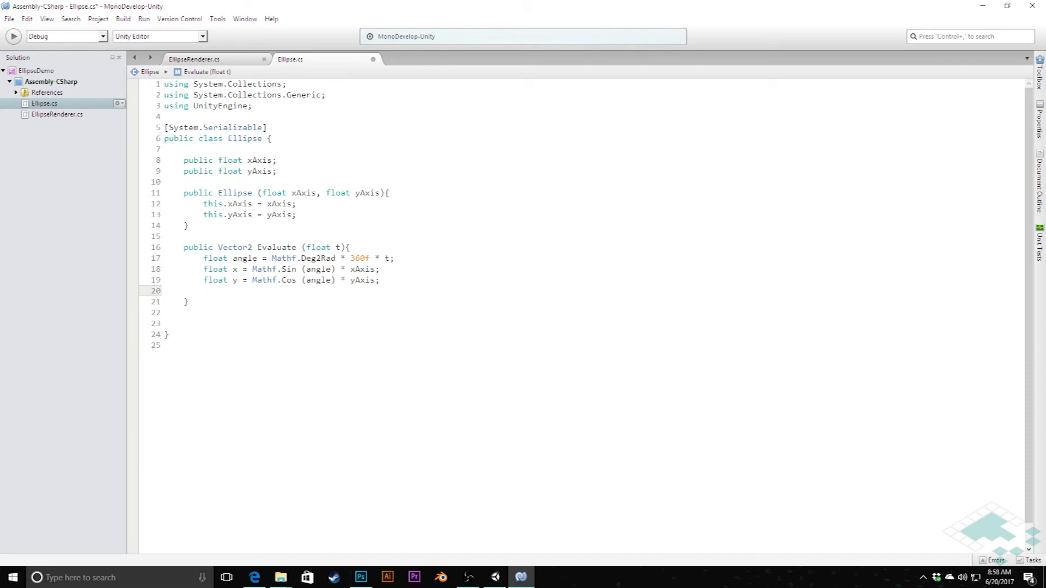
{"action": "type", "text": "return new"}
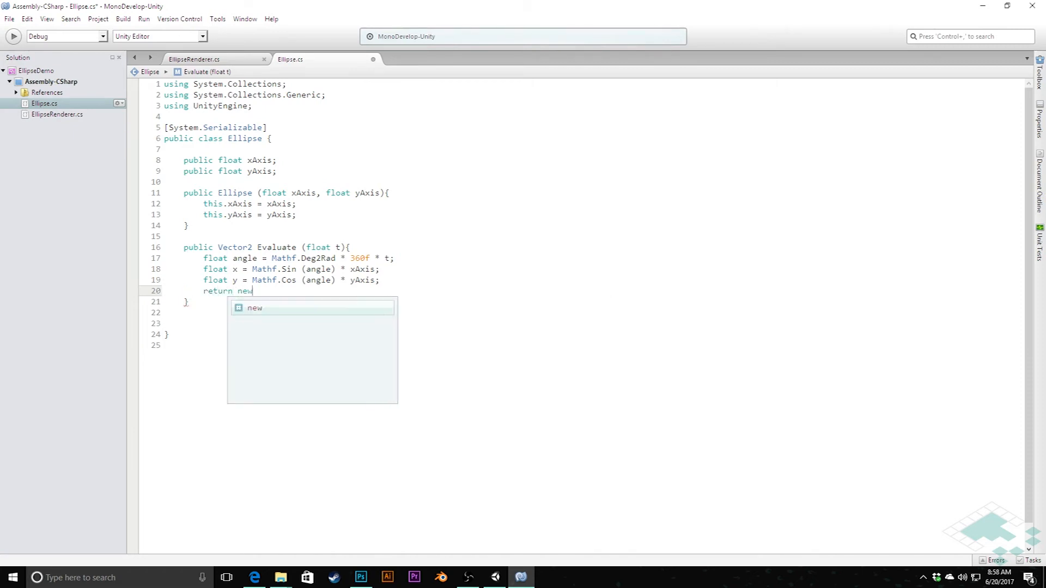
{"action": "type", "text": "Vector"}
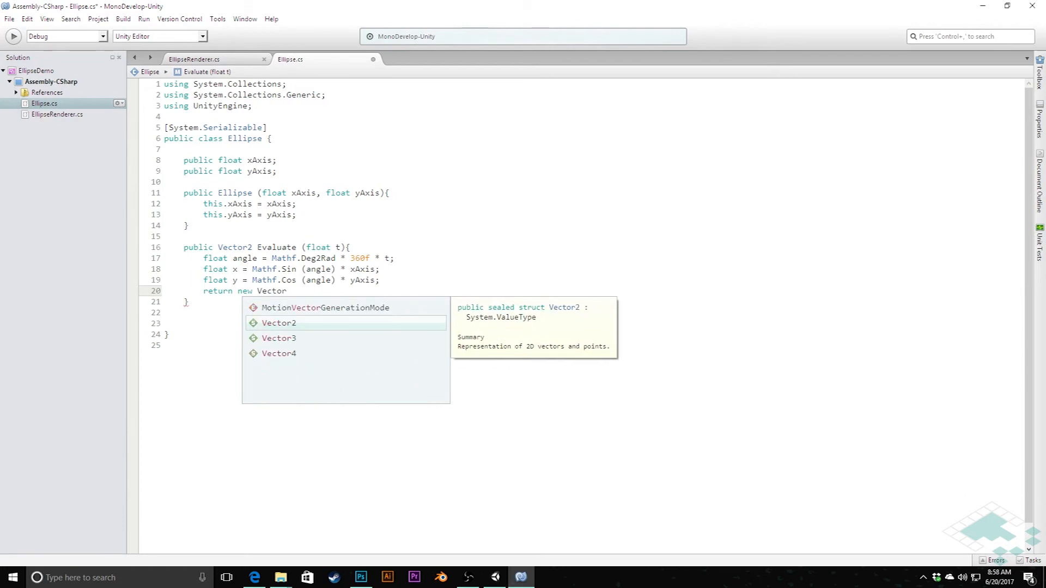
{"action": "type", "text": "2(x, y);"}
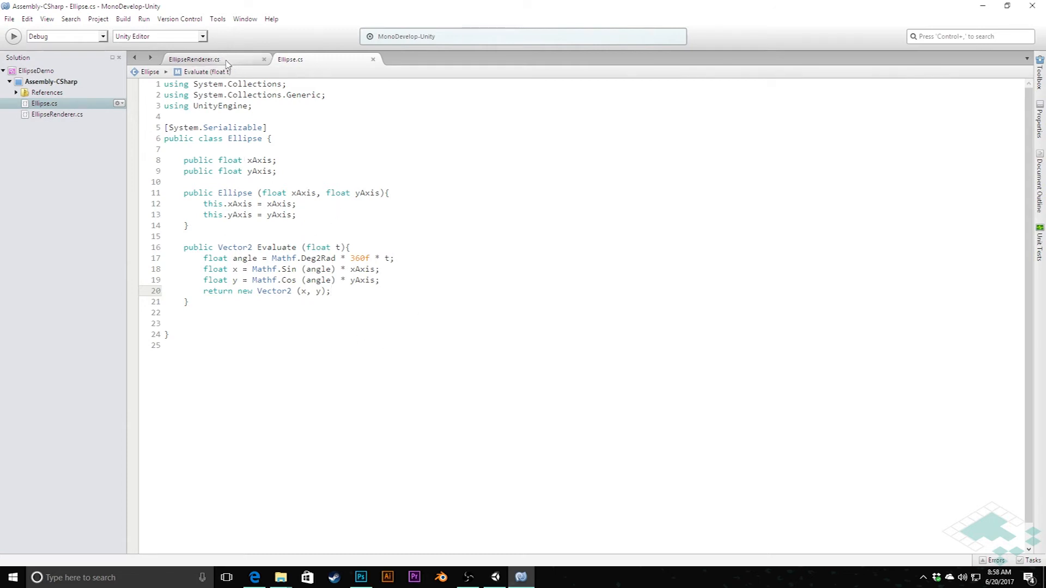
- Replace EllipseRenderer's xAxis and yAxis floats with a 'public Ellipse ellipse;' field
{"action": "left_click", "coordinate": [193, 59]}
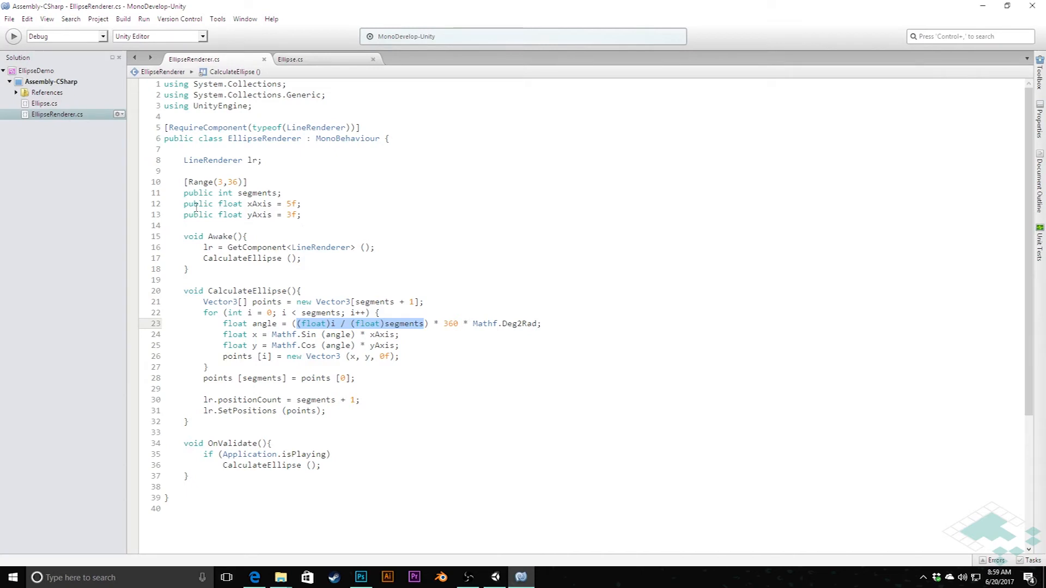
{"action": "left_click_drag", "start_coordinate": [183, 204], "coordinate": [301, 214]}
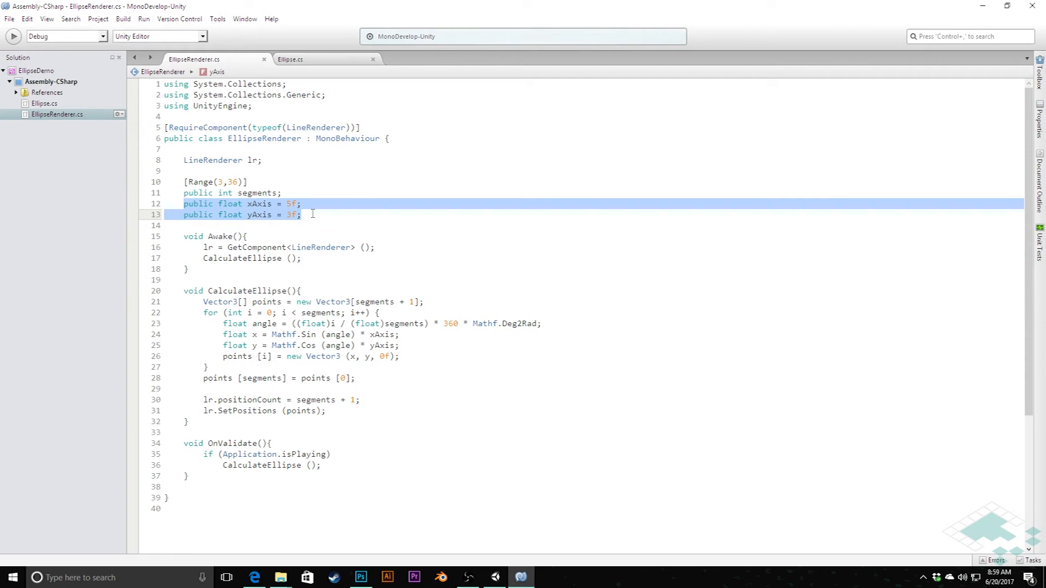
{"action": "type", "text": "public Ellips"}
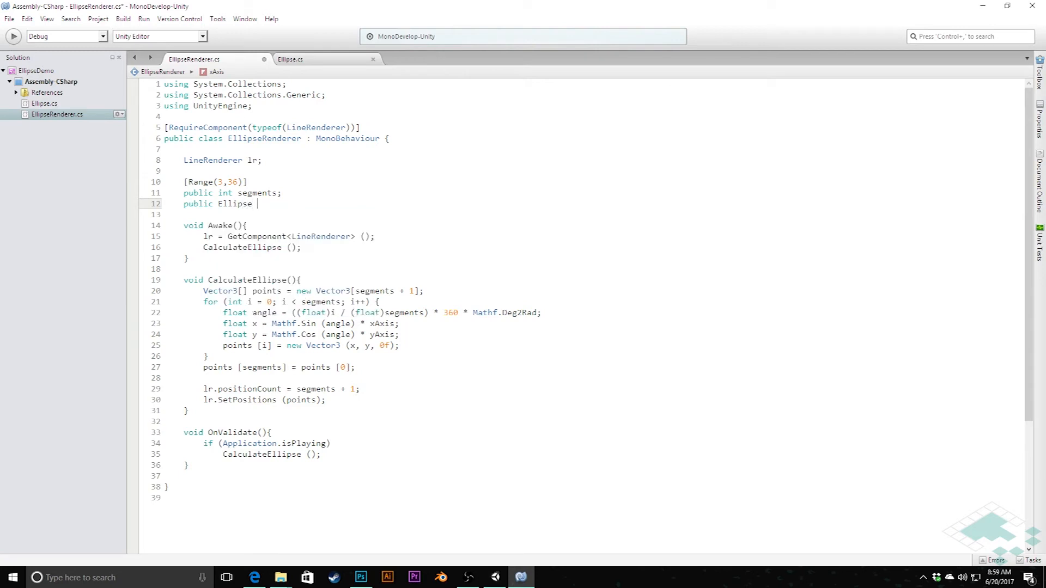
{"action": "type", "text": "ellipse;"}
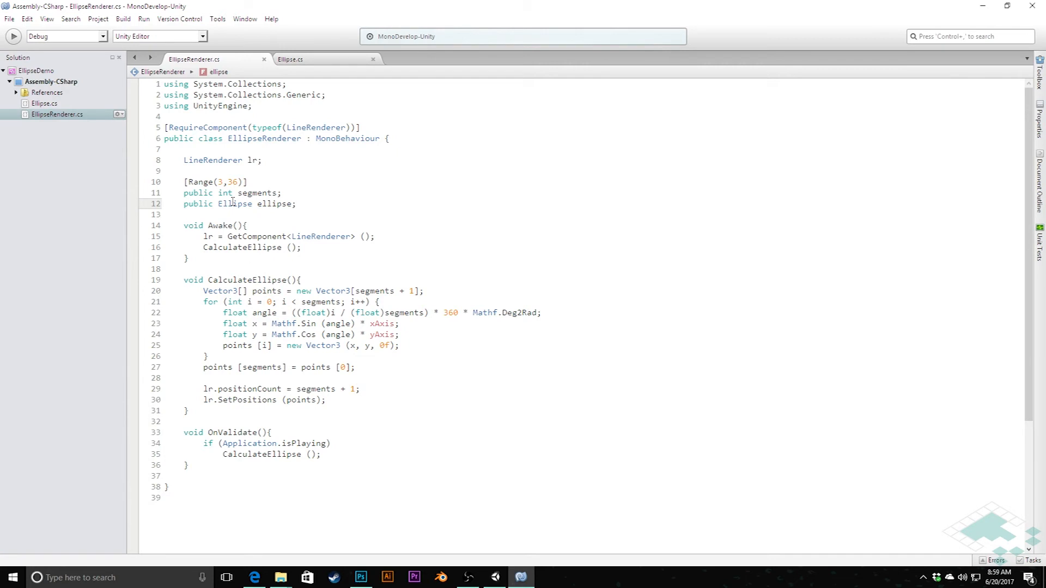
{"action": "left_click", "coordinate": [291, 59]}
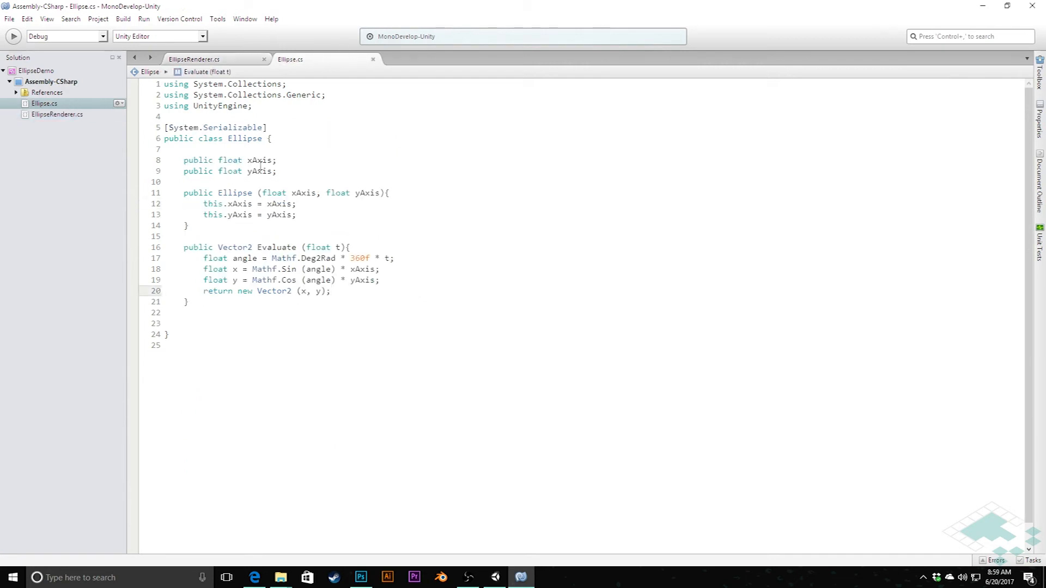
{"action": "left_click", "coordinate": [193, 59]}
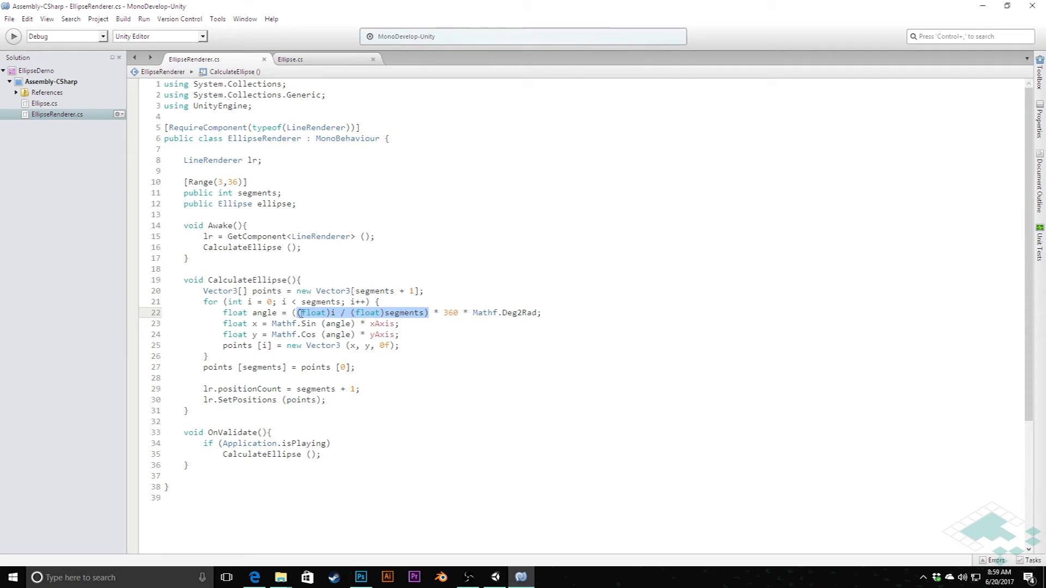
{"action": "mouse_move", "coordinate": [351, 326]}
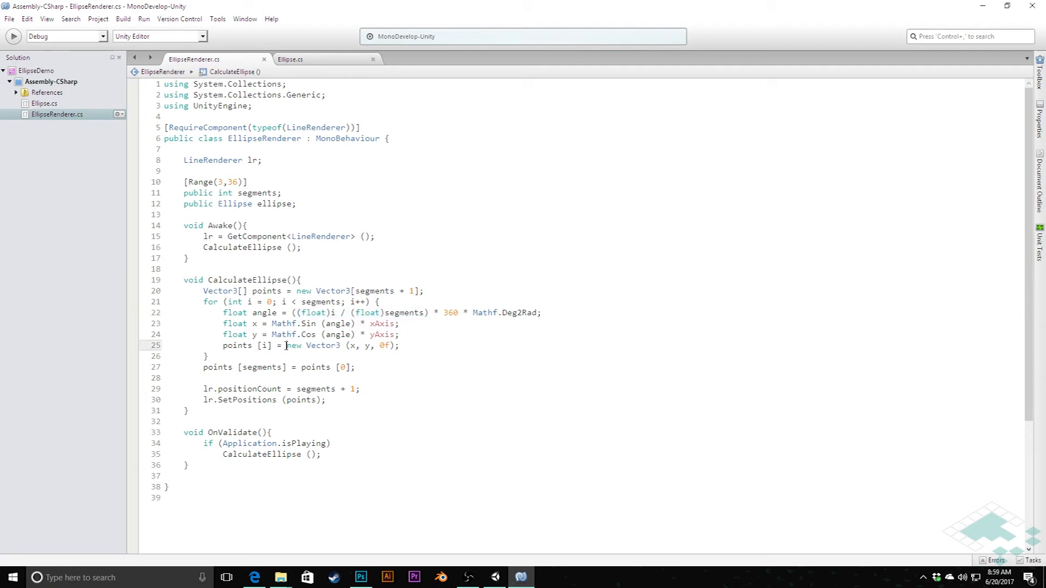
- Set position2D = ellipse.Evaluate((float)i / (float)segments) and delete the old angle, x, y lines
{"action": "left_click_drag", "start_coordinate": [285, 345], "coordinate": [393, 345]}
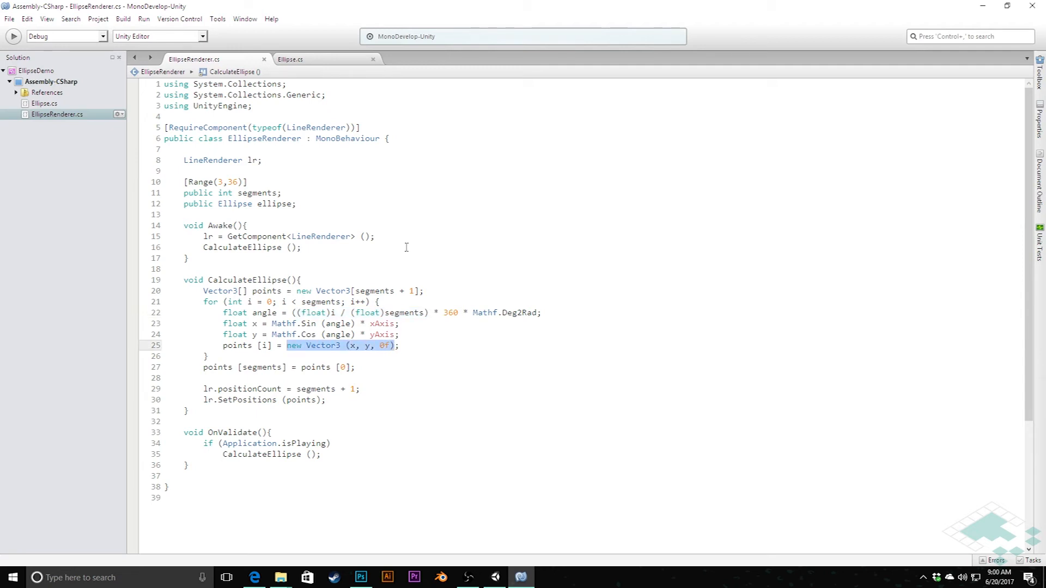
{"action": "mouse_move", "coordinate": [406, 318]}
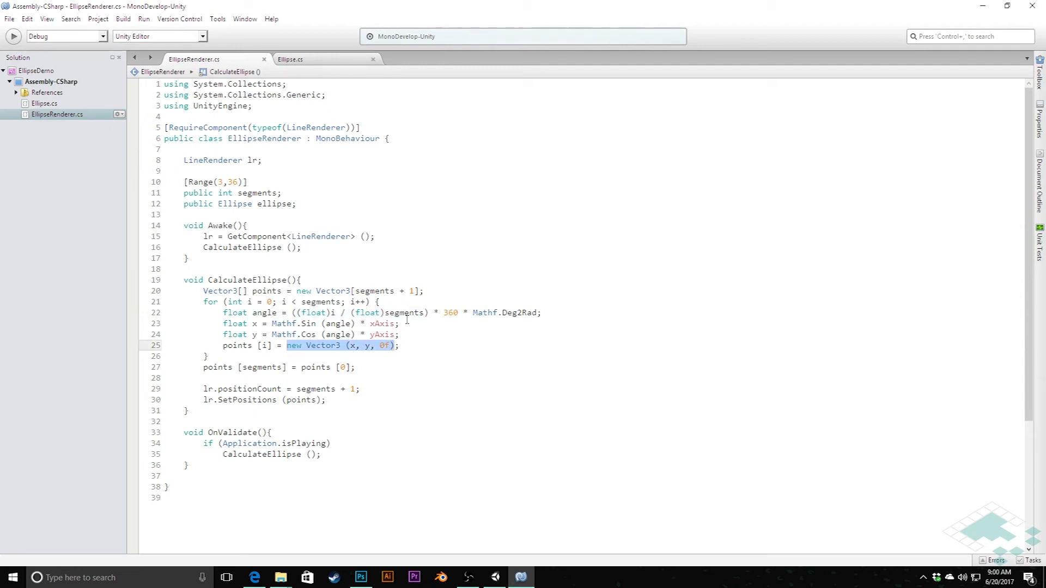
{"action": "type", "text": "Vector2"}
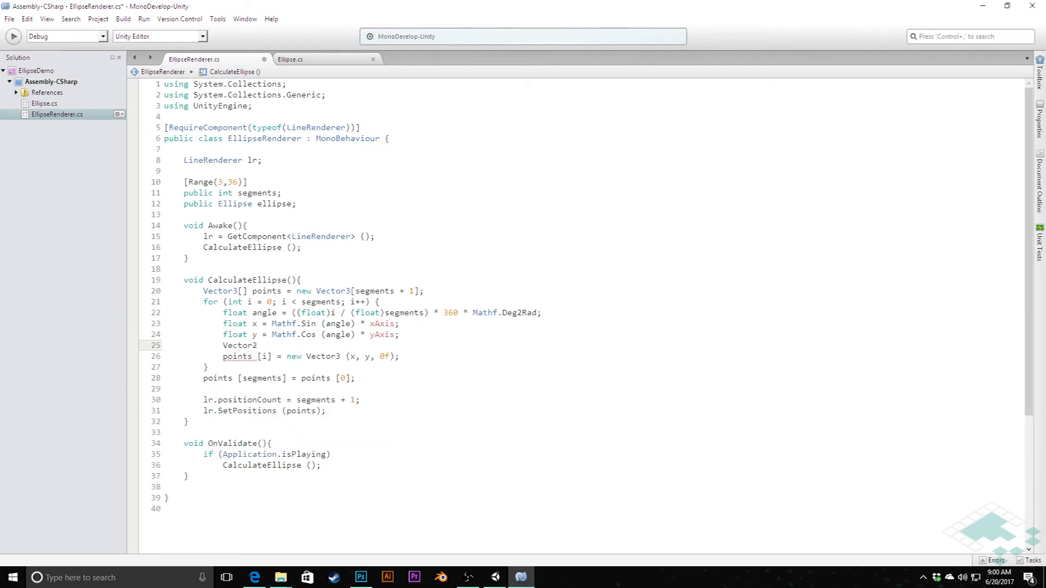
{"action": "type", "text": "posti"}
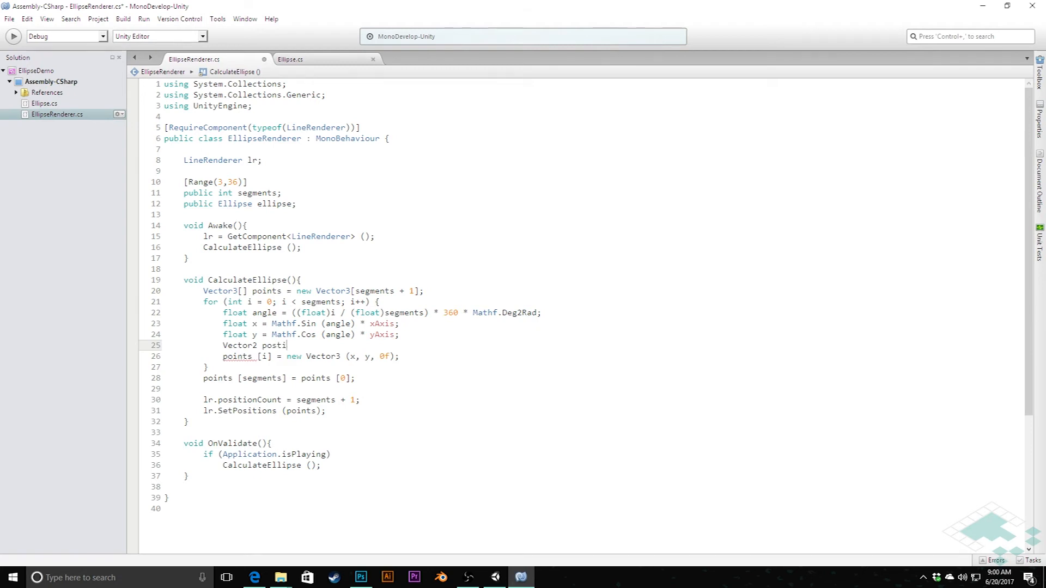
{"action": "type", "text": "on"}
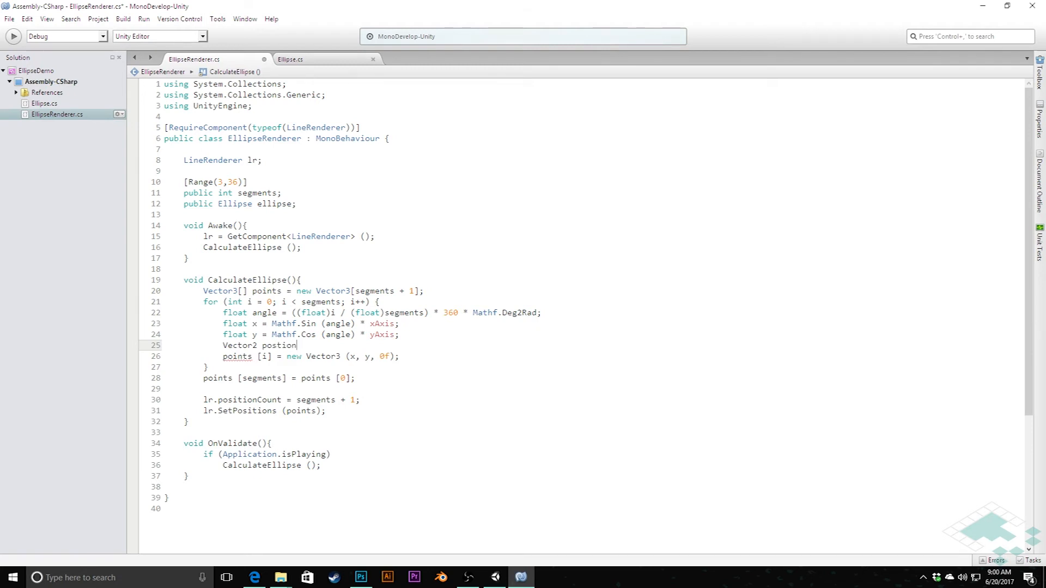
{"action": "type", "text": "2D"}
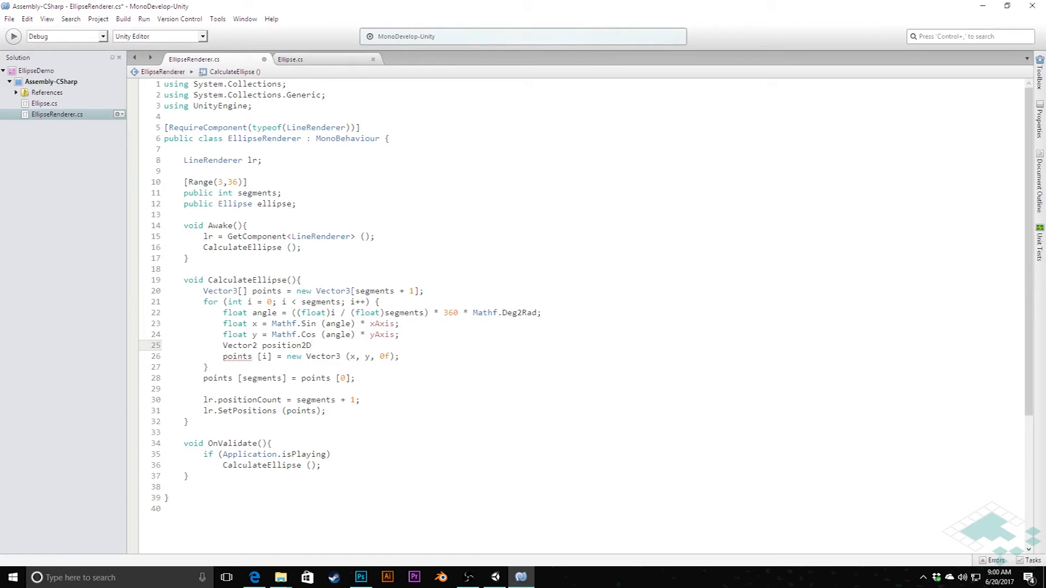
{"action": "type", "text": "= e"}
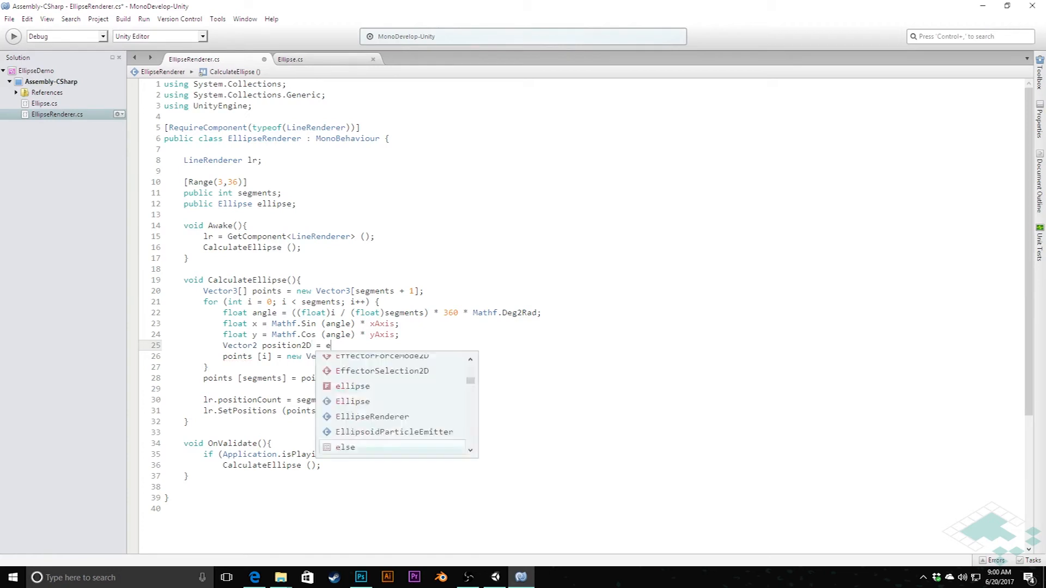
{"action": "type", "text": "llipse.E"}
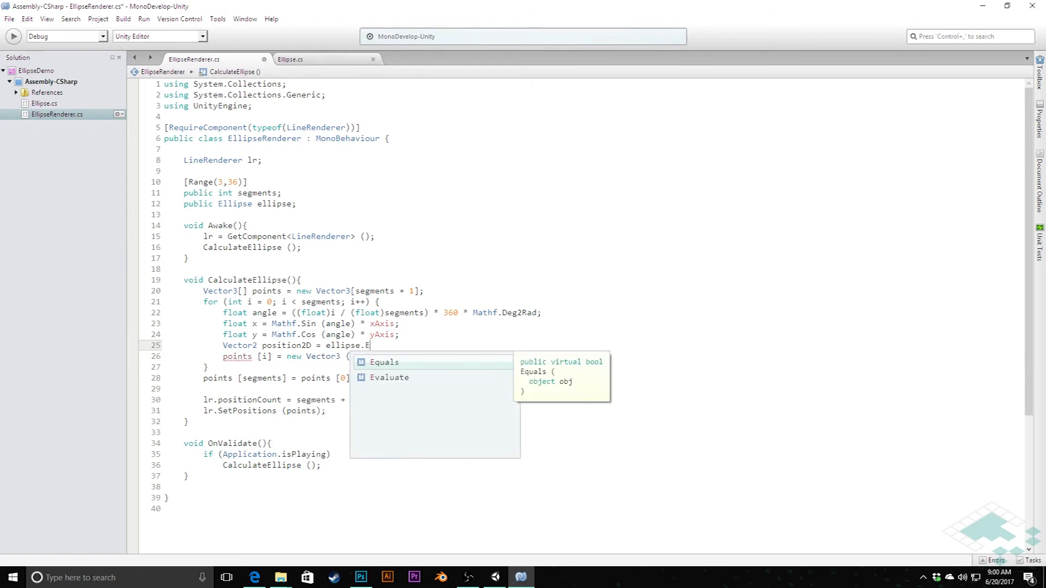
{"action": "type", "text": "valuate("}
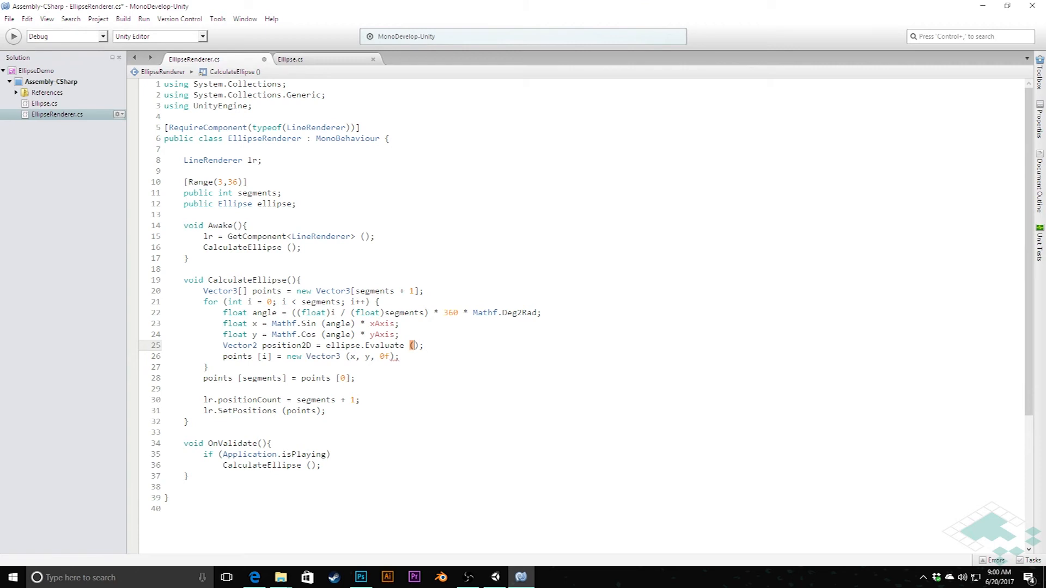
{"action": "type", "text": "(float)i / (float)segments)"}
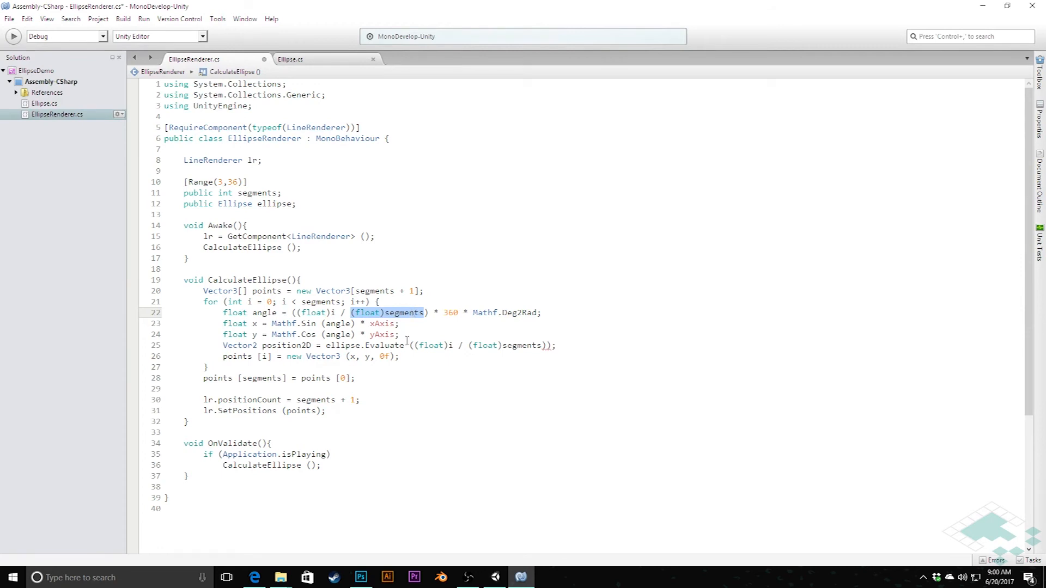
{"action": "left_click_drag", "start_coordinate": [224, 312], "coordinate": [399, 334]}
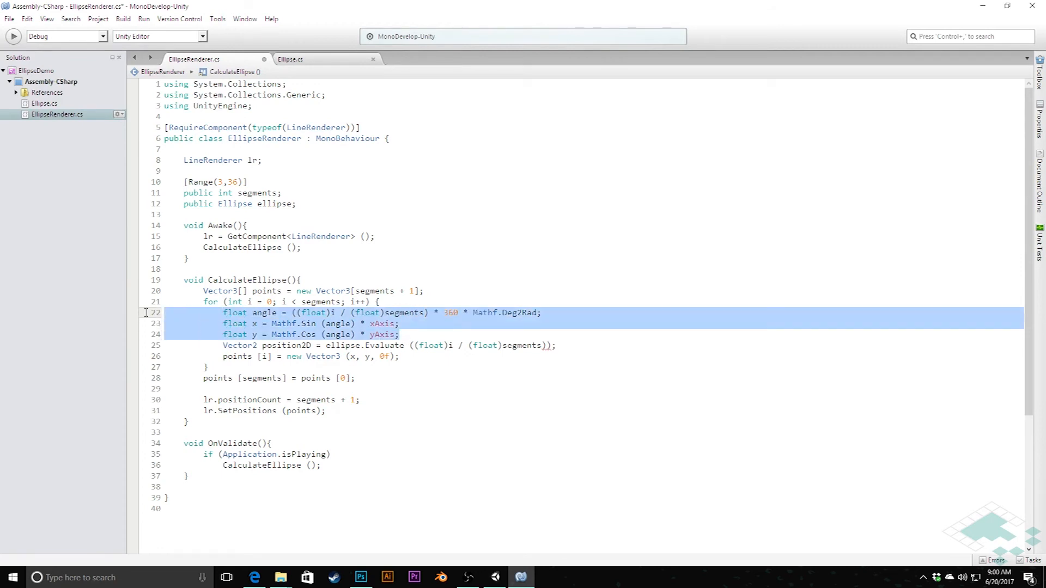
{"action": "key", "text": "Delete"}
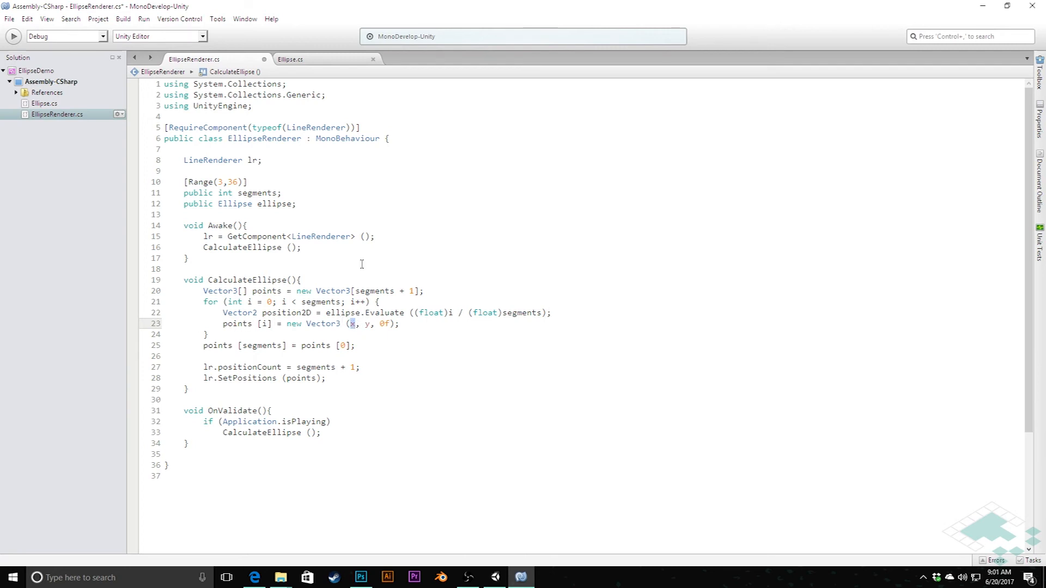
- Replace x and y in new Vector3(x, y, 0f) with position2D.x and position2D.y
{"action": "type", "text": "position2D"}
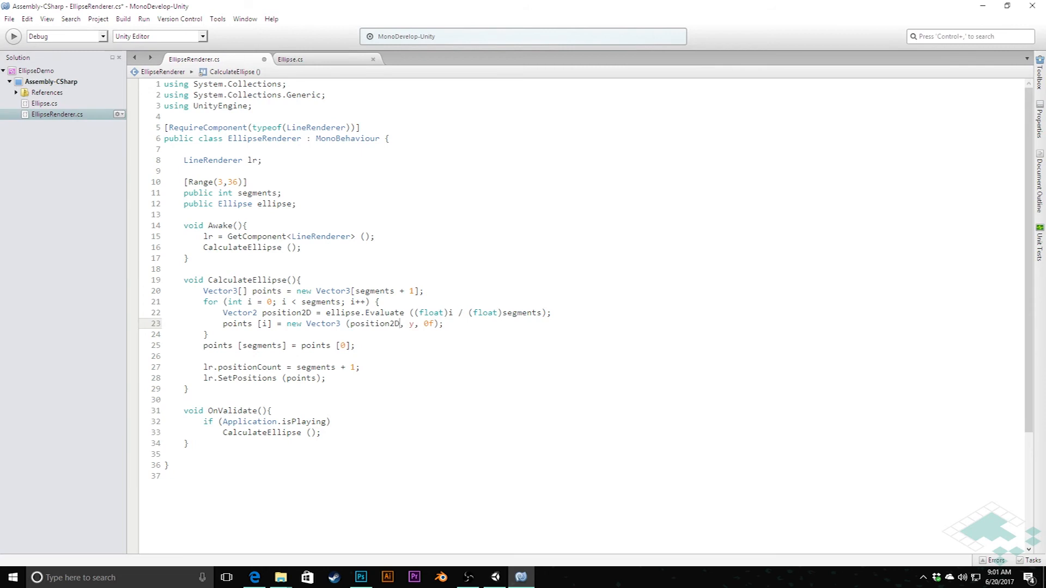
{"action": "type", "text": ".x,"}
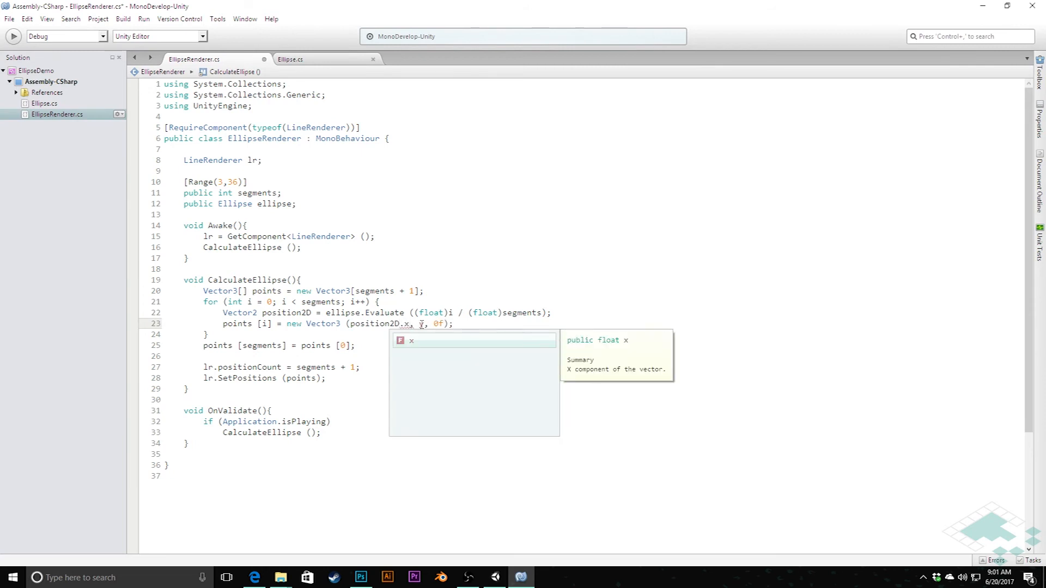
{"action": "type", "text": "position2D."}
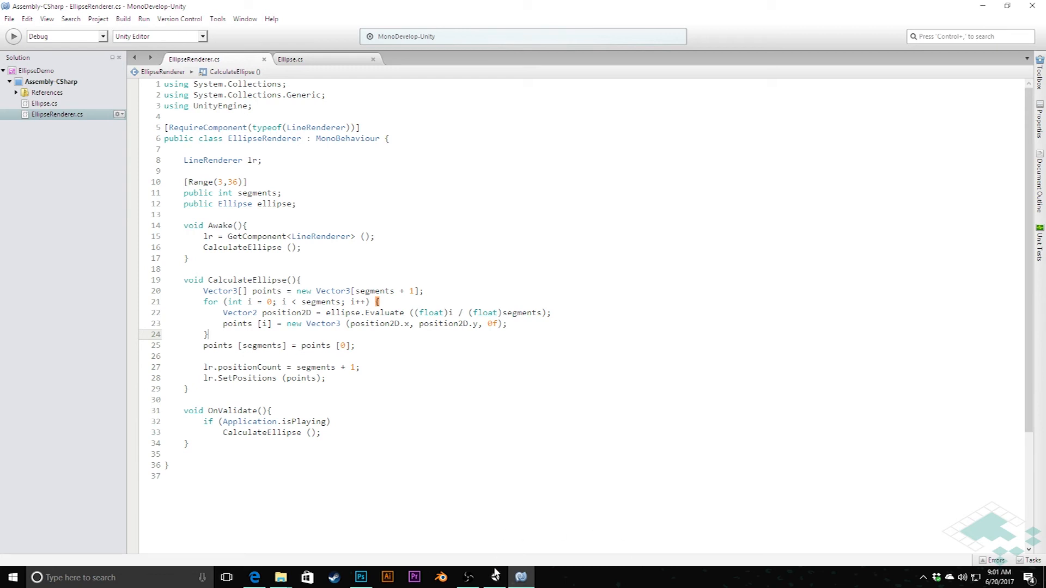
- Select Ellipse, set its Inspector X Axis to 5 and Y Axis to 3, and test in Play mode
{"action": "left_click", "coordinate": [495, 577]}
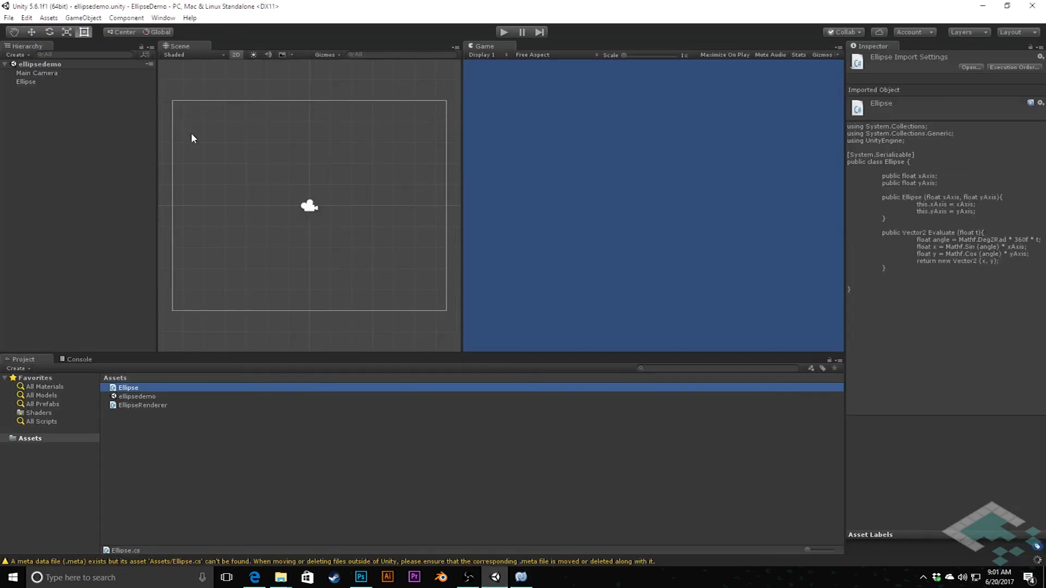
{"action": "left_click", "coordinate": [26, 81]}
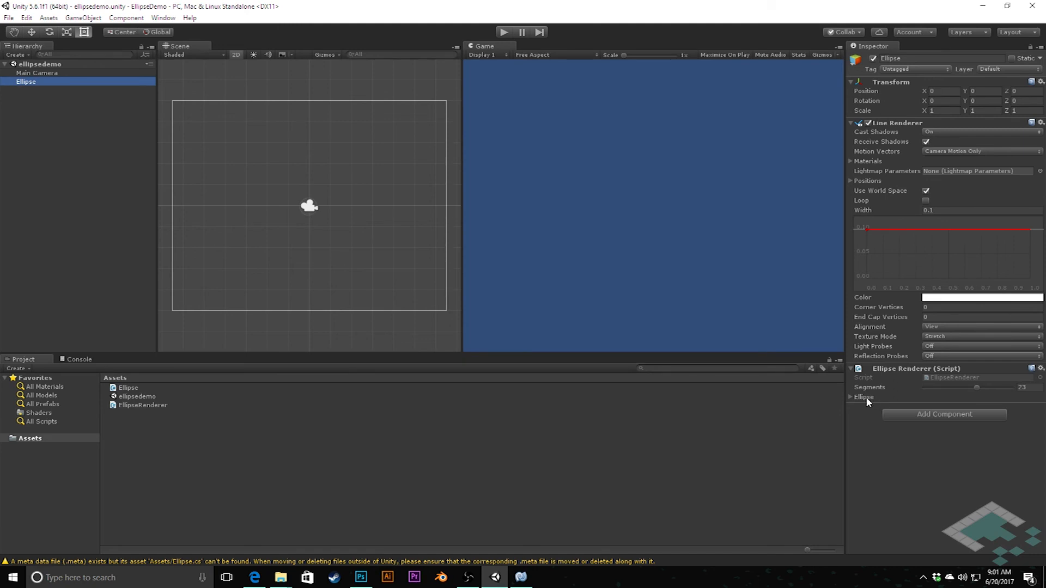
{"action": "left_click", "coordinate": [852, 397]}
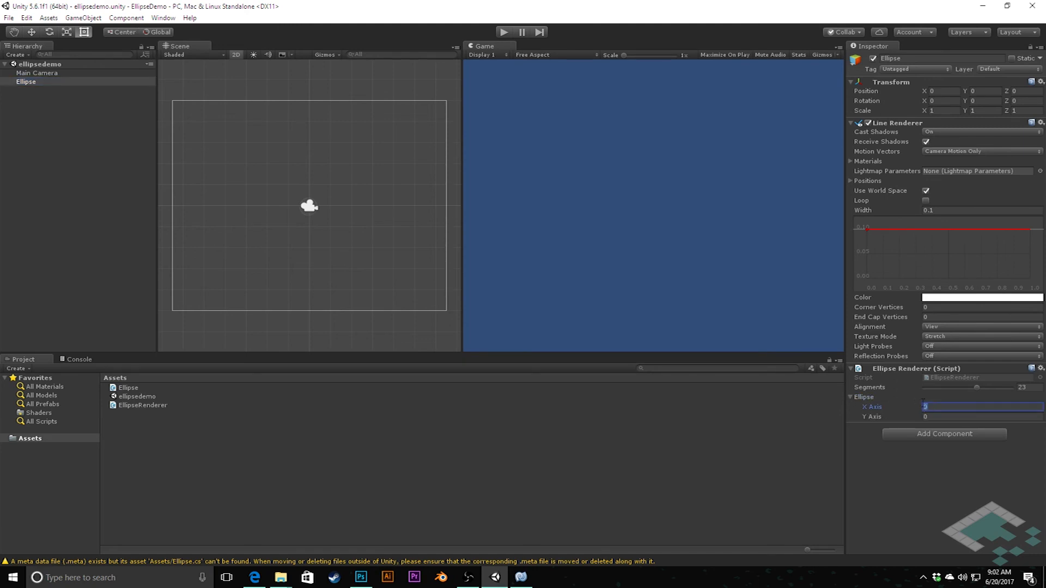
{"action": "left_click", "coordinate": [981, 416]}
{"action": "type", "text": "3"}
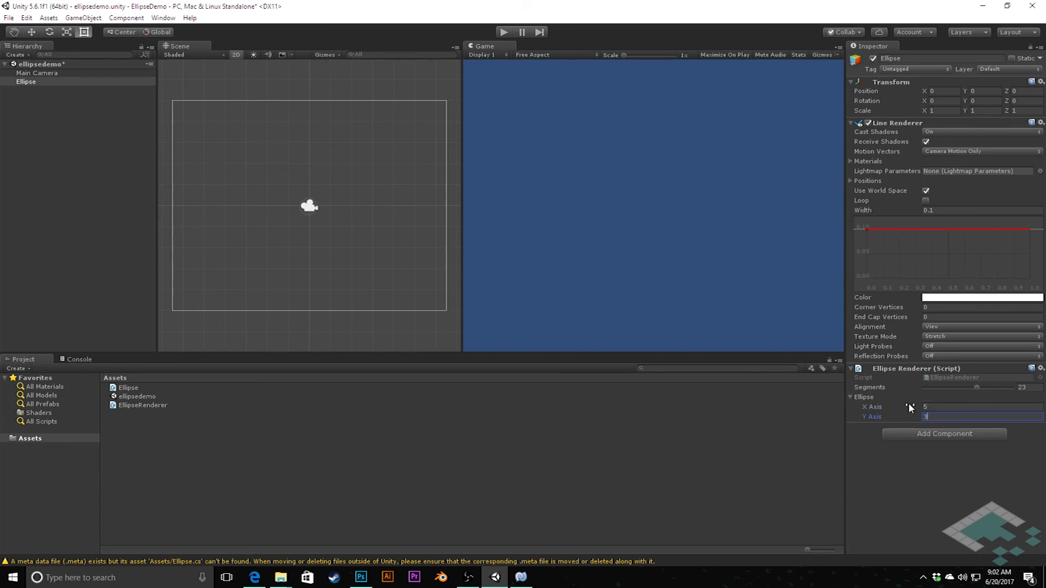
{"action": "mouse_move", "coordinate": [933, 404]}
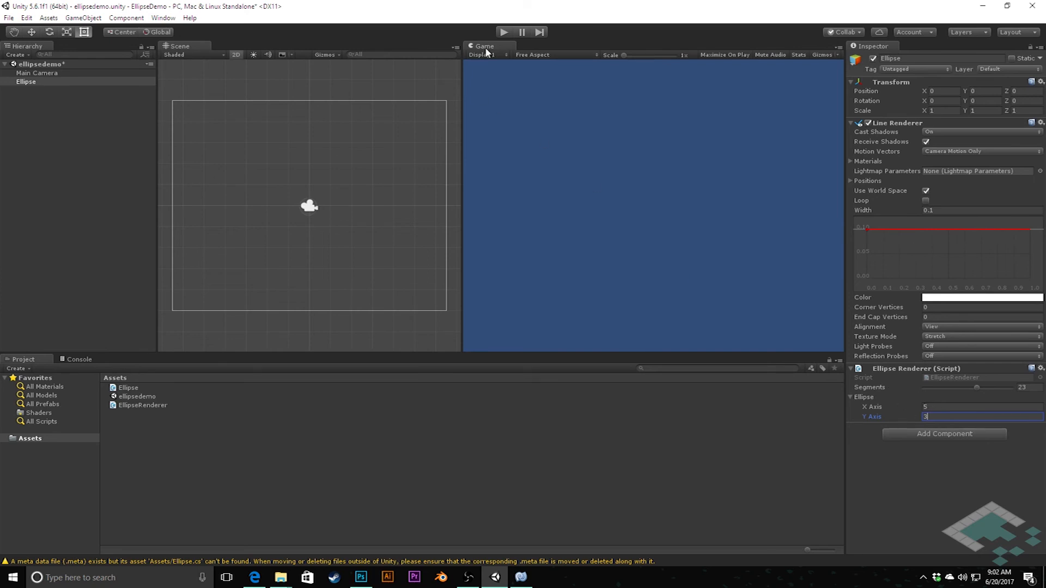
{"action": "left_click", "coordinate": [503, 32]}
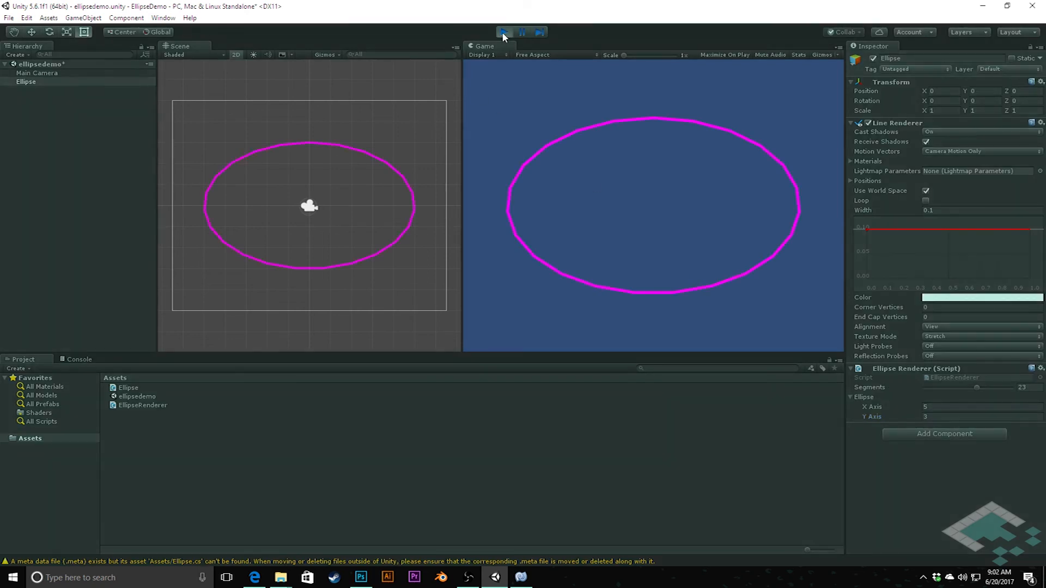
{"action": "left_click", "coordinate": [503, 32]}
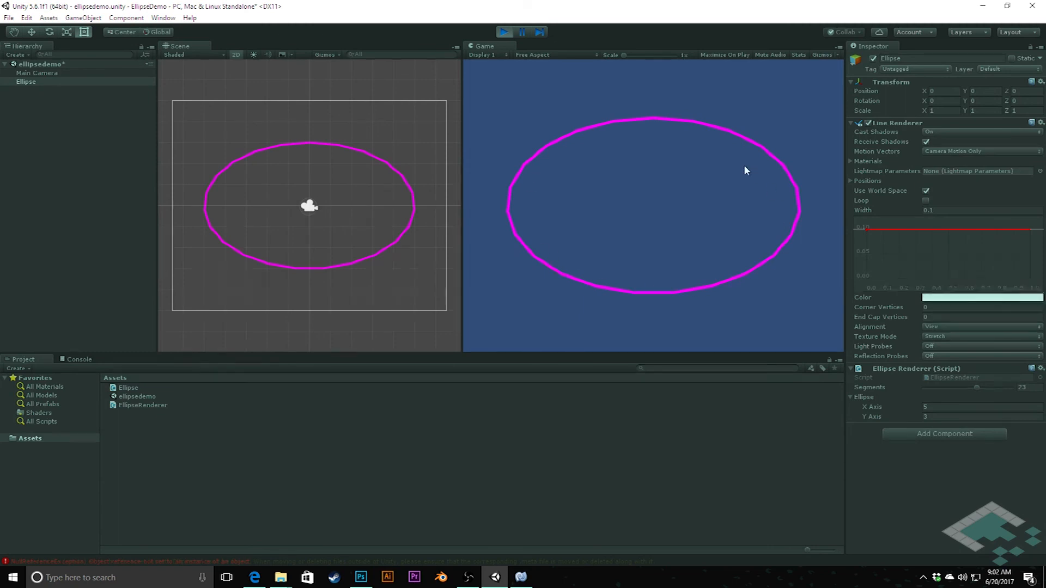
{"action": "mouse_move", "coordinate": [702, 147]}
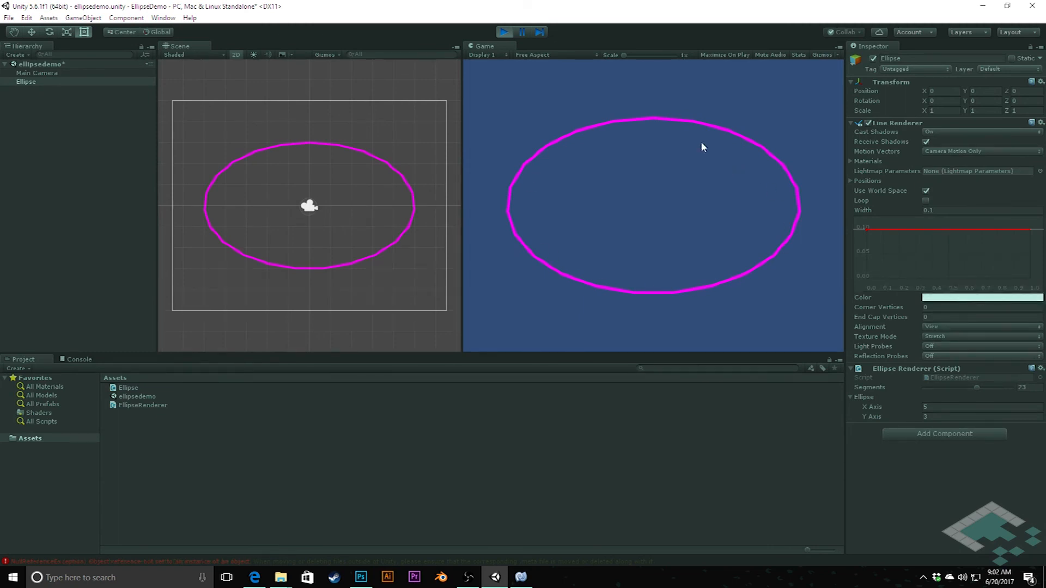
{"action": "mouse_move", "coordinate": [879, 399]}
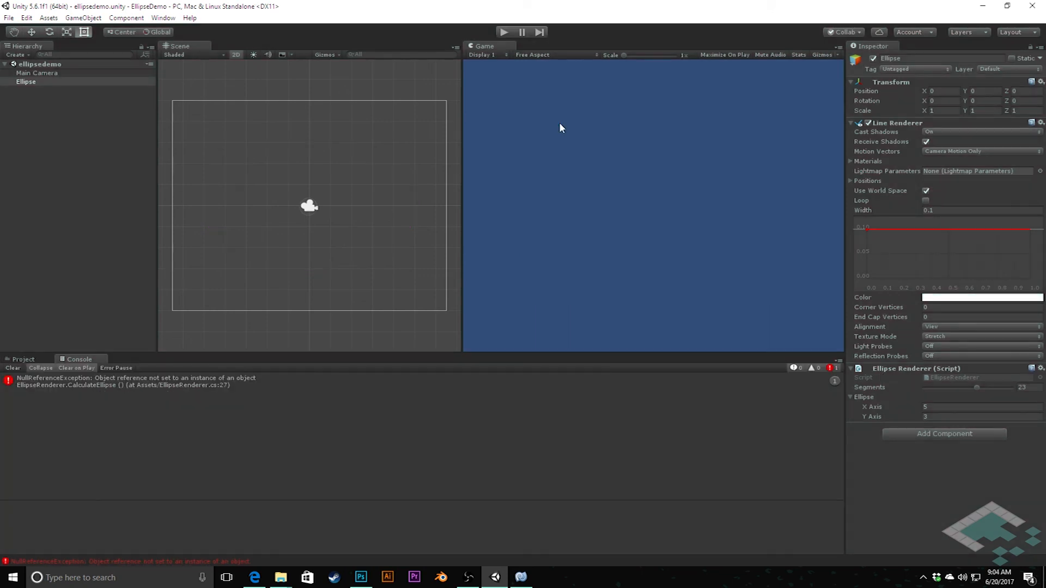
{"action": "mouse_move", "coordinate": [186, 386]}
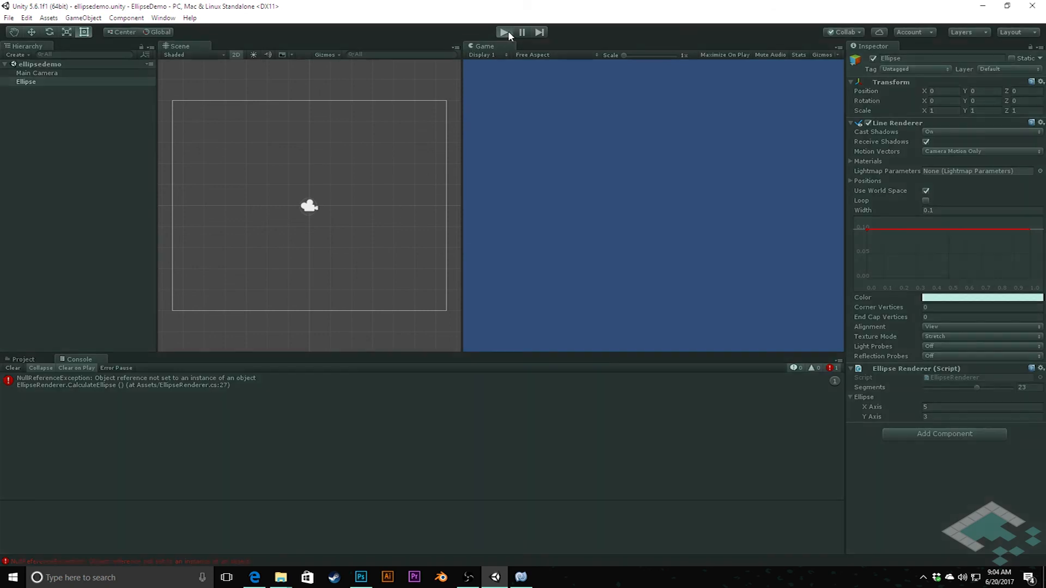
- Replay the scene and jump from the NullReferenceException to EllipseRenderer.cs line 27
{"action": "left_click", "coordinate": [505, 32]}
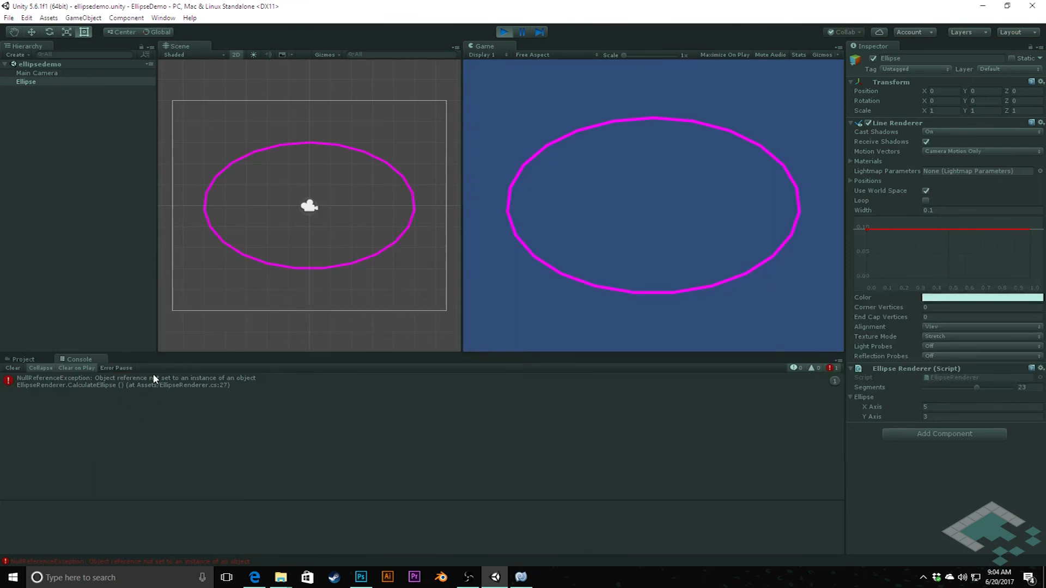
{"action": "mouse_move", "coordinate": [146, 382]}
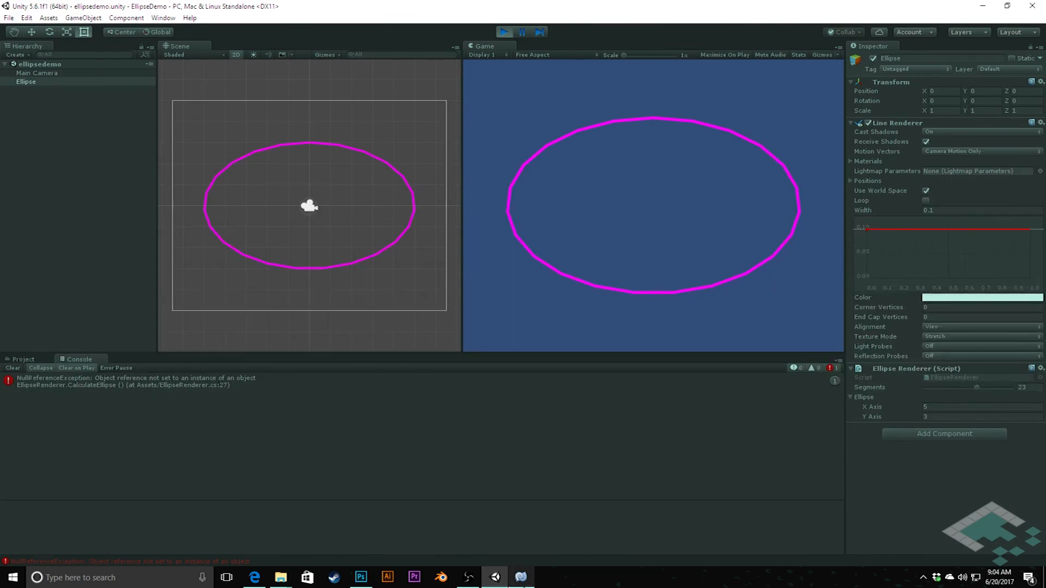
{"action": "left_click", "coordinate": [520, 578]}
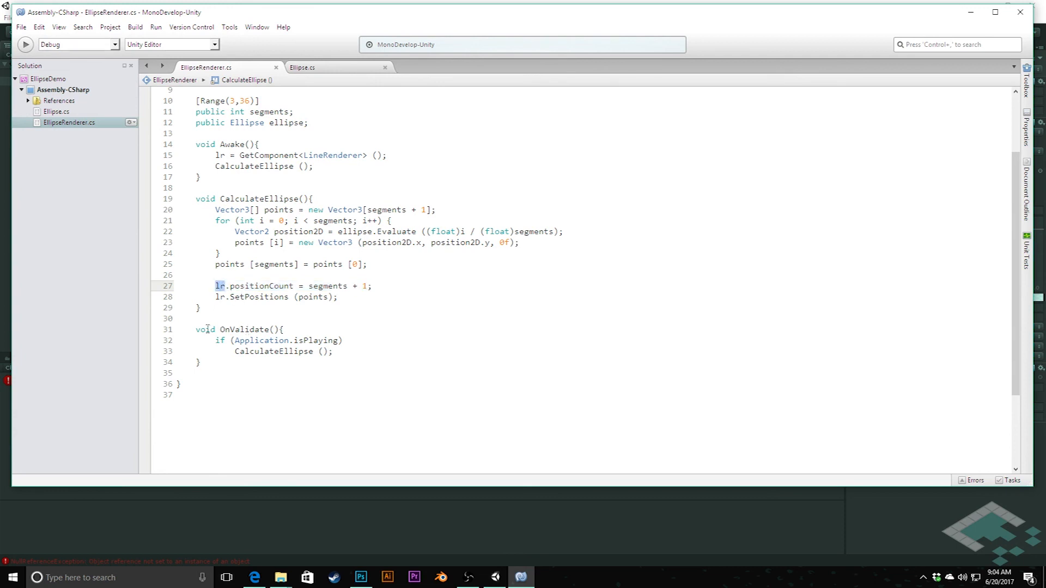
- Make OnValidate call CalculateEllipse() only when Application.isPlaying && lr != null
{"action": "left_click", "coordinate": [207, 329]}
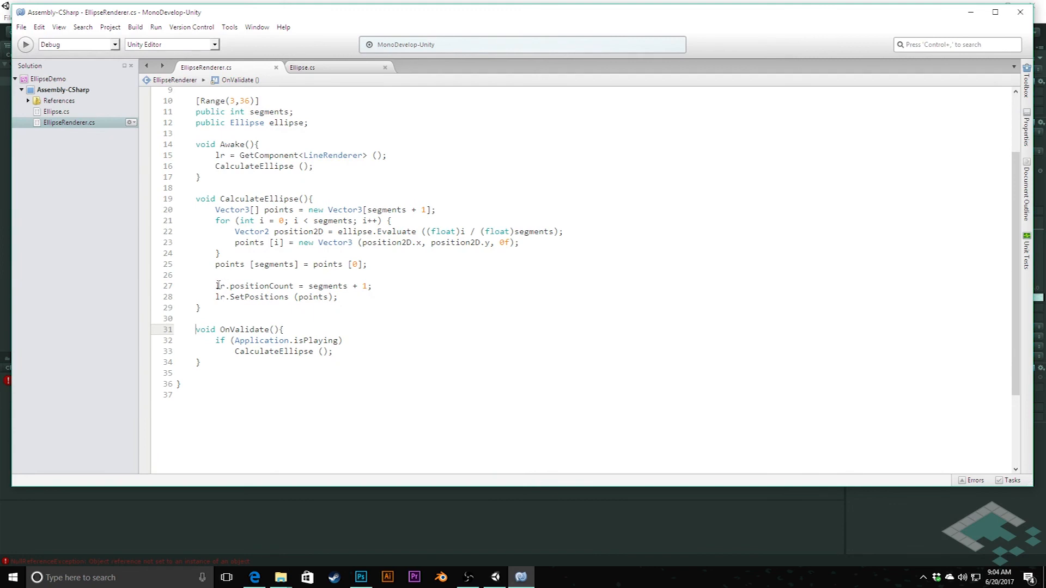
{"action": "left_click_drag", "start_coordinate": [194, 329], "coordinate": [202, 362]}
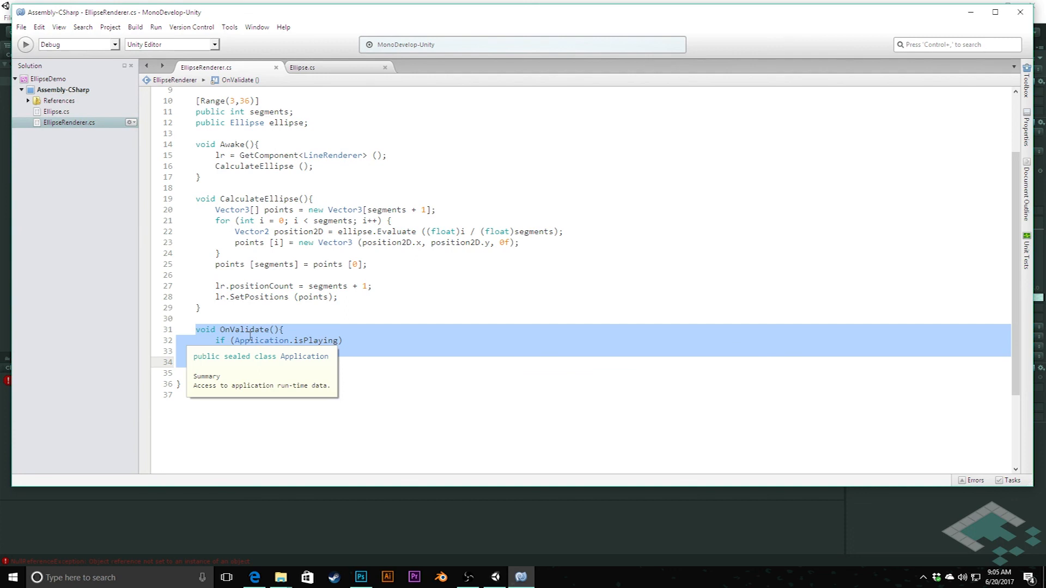
{"action": "type", "text": "CalculateEllipse ();"}
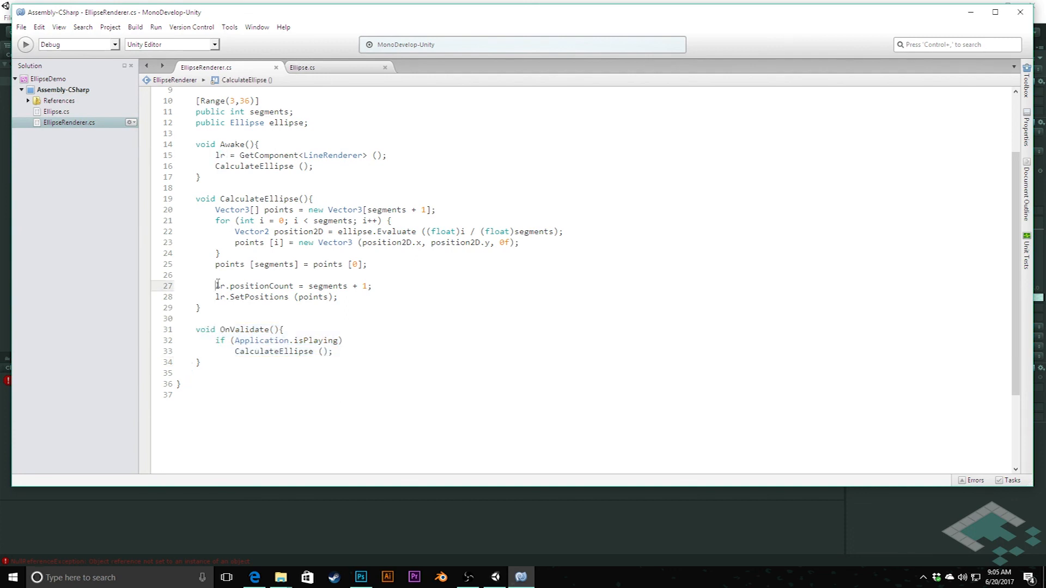
{"action": "double_click", "coordinate": [220, 286]}
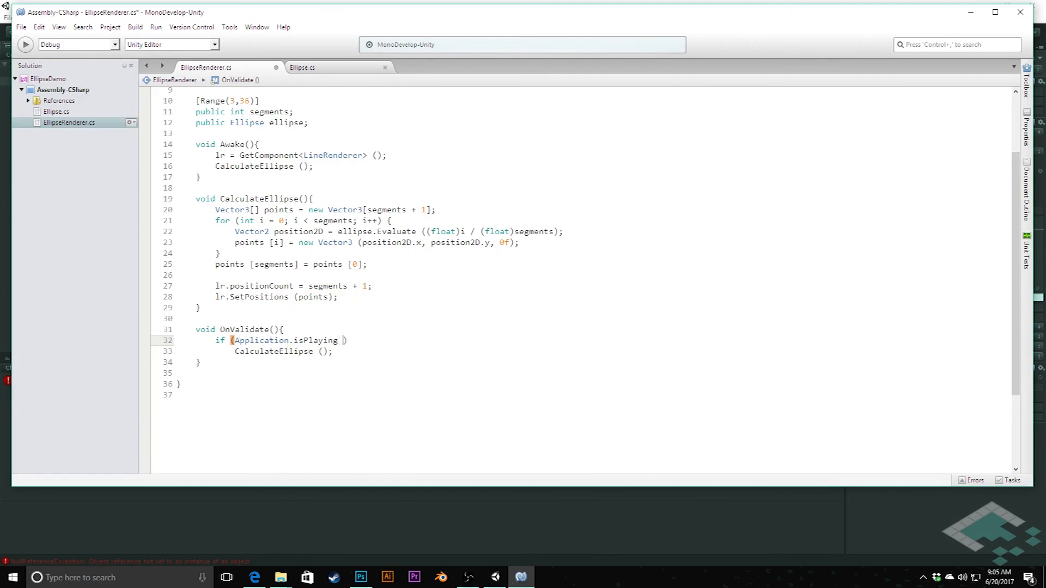
{"action": "type", "text": "&& lr"}
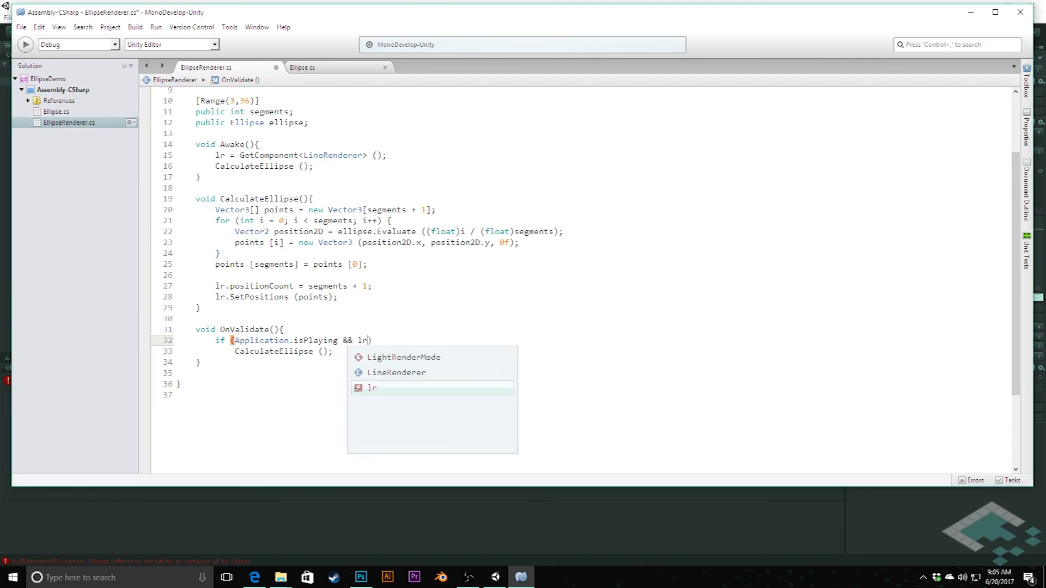
{"action": "type", "text": "!= null"}
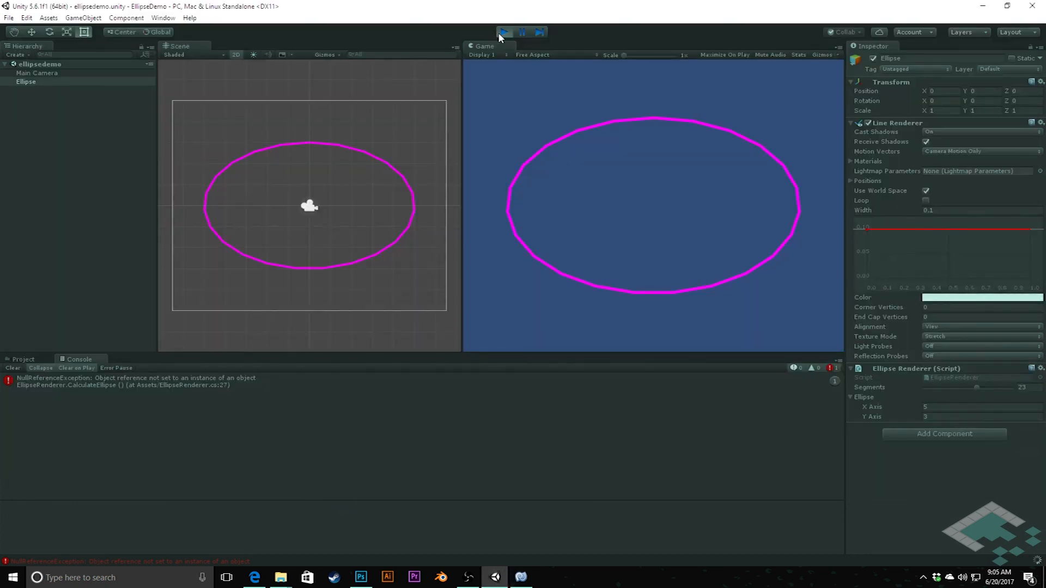
- Stop, rerun the scene with the null check to confirm no errors, then stop Play mode
{"action": "left_click", "coordinate": [503, 32]}
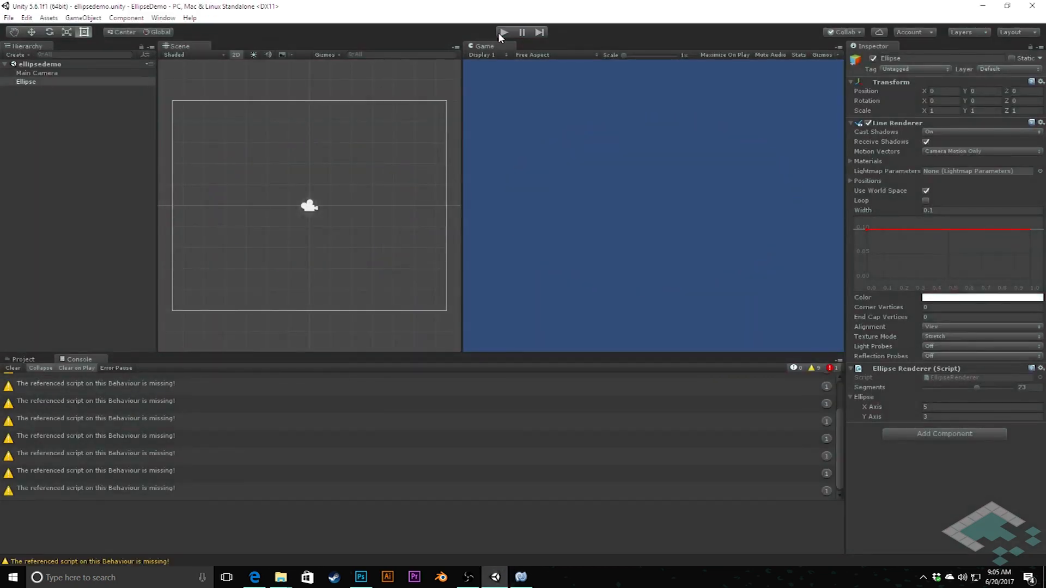
{"action": "left_click", "coordinate": [503, 31]}
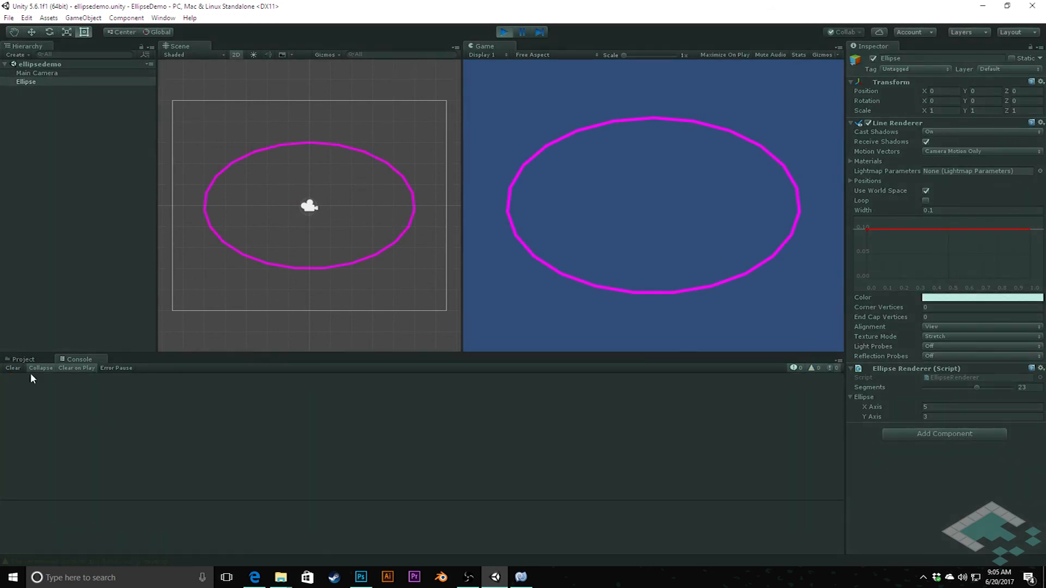
{"action": "left_click", "coordinate": [503, 32]}
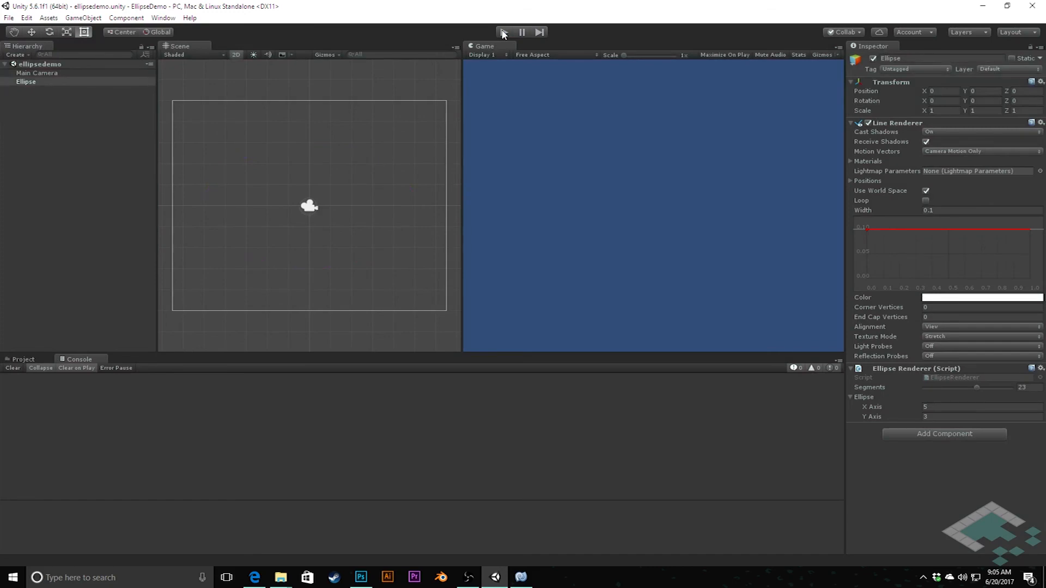